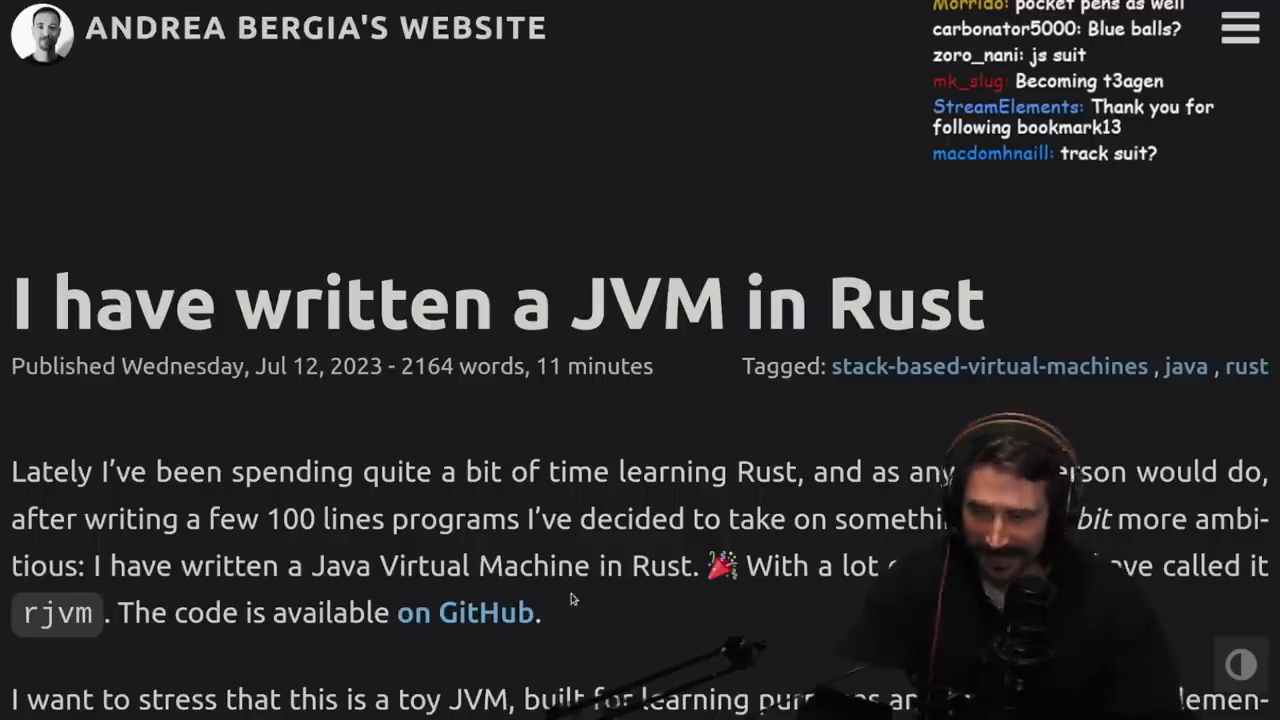
# Step: Read from the post title past the introduction down to the unsupported-features list
pyautogui.scroll(-3)
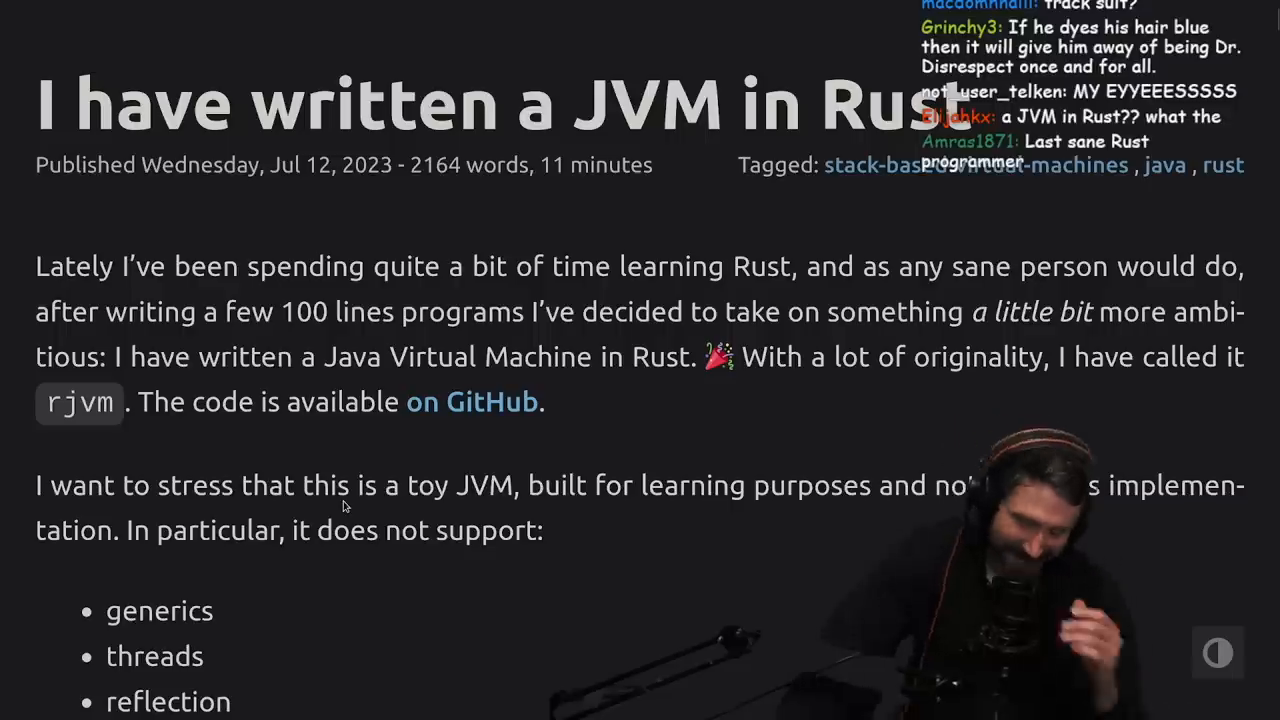
pyautogui.scroll(-3)
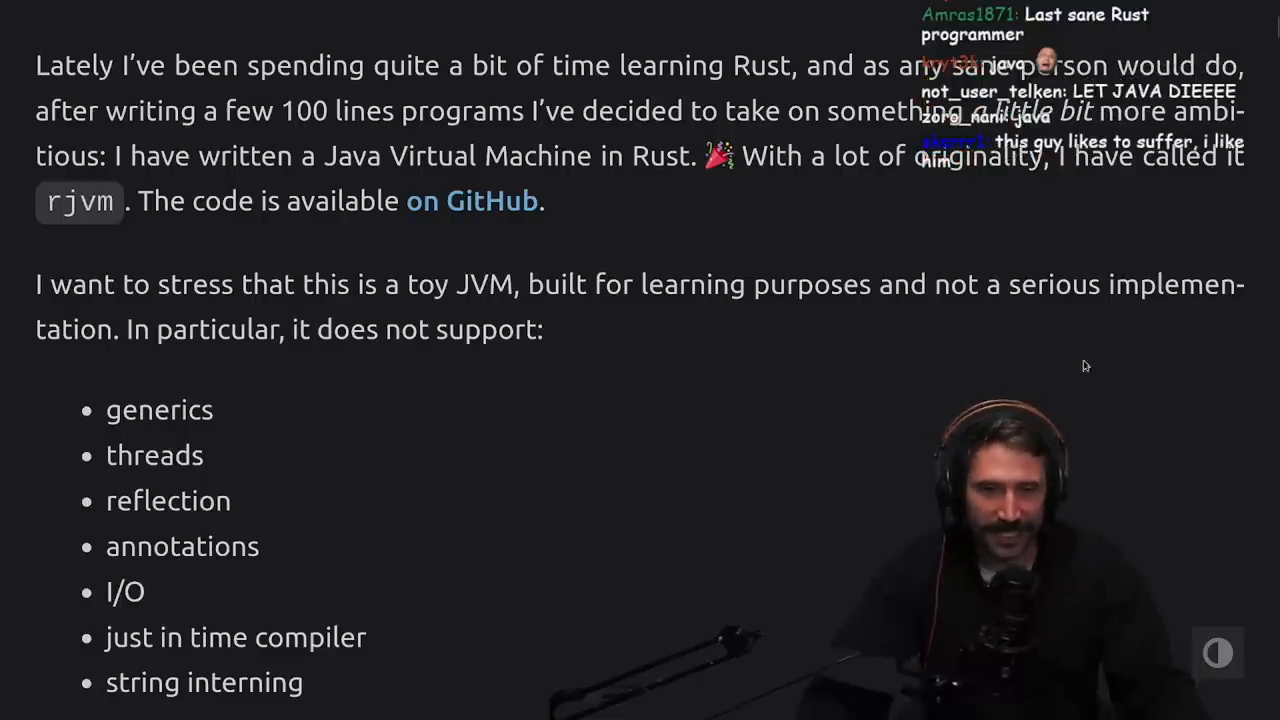
pyautogui.scroll(-3)
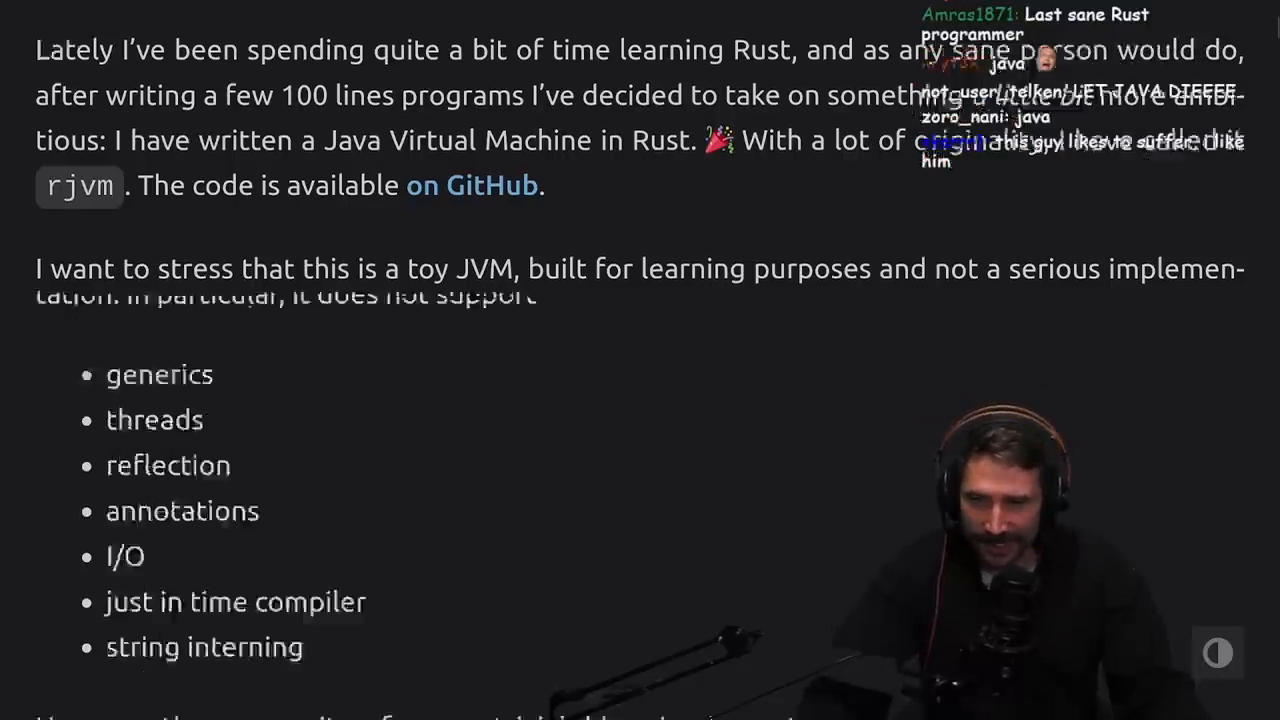
pyautogui.scroll(-3)
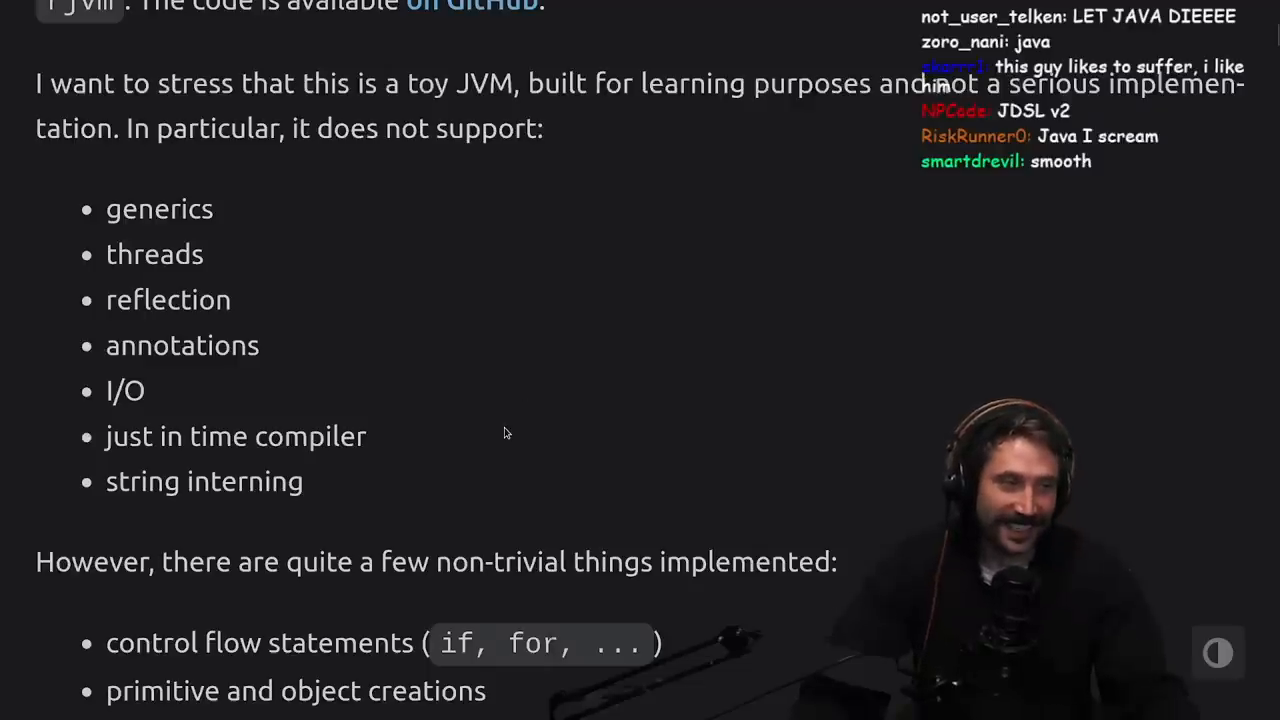
# Step: Read through the implemented-features list and into the StackTracePrinting test example
pyautogui.scroll(-3)
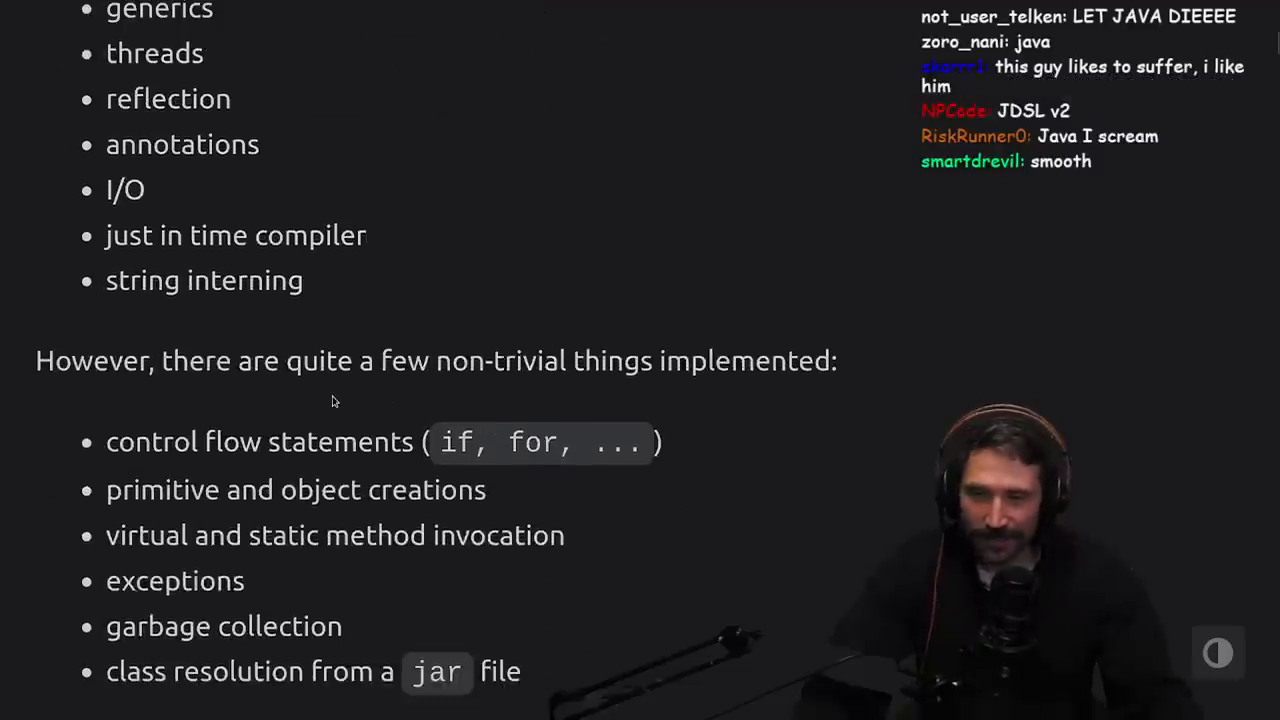
pyautogui.scroll(-3)
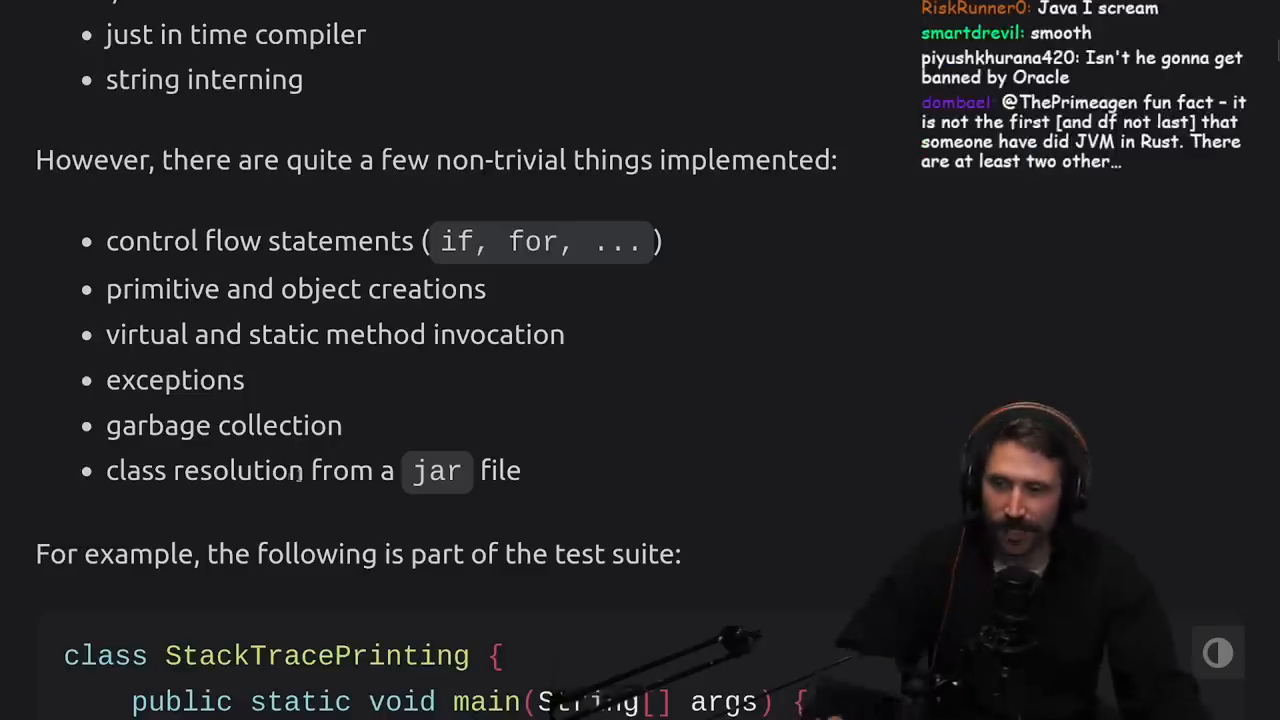
pyautogui.scroll(-3)
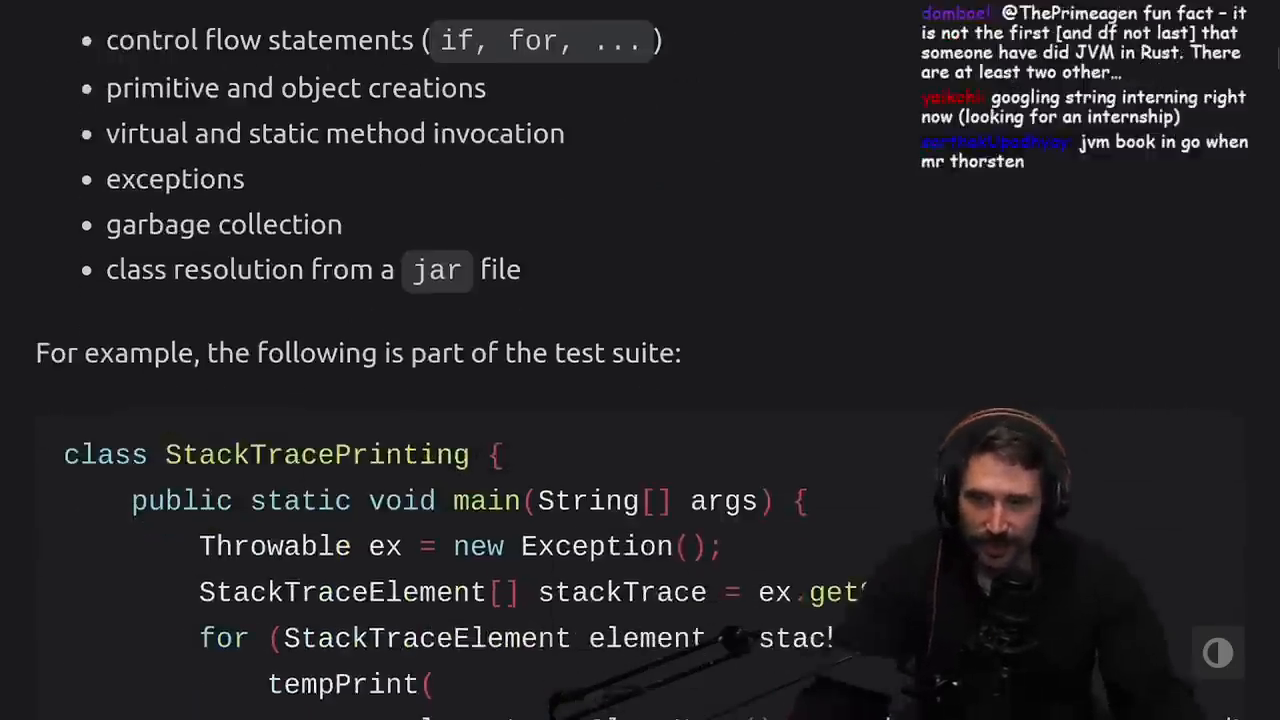
pyautogui.scroll(-3)
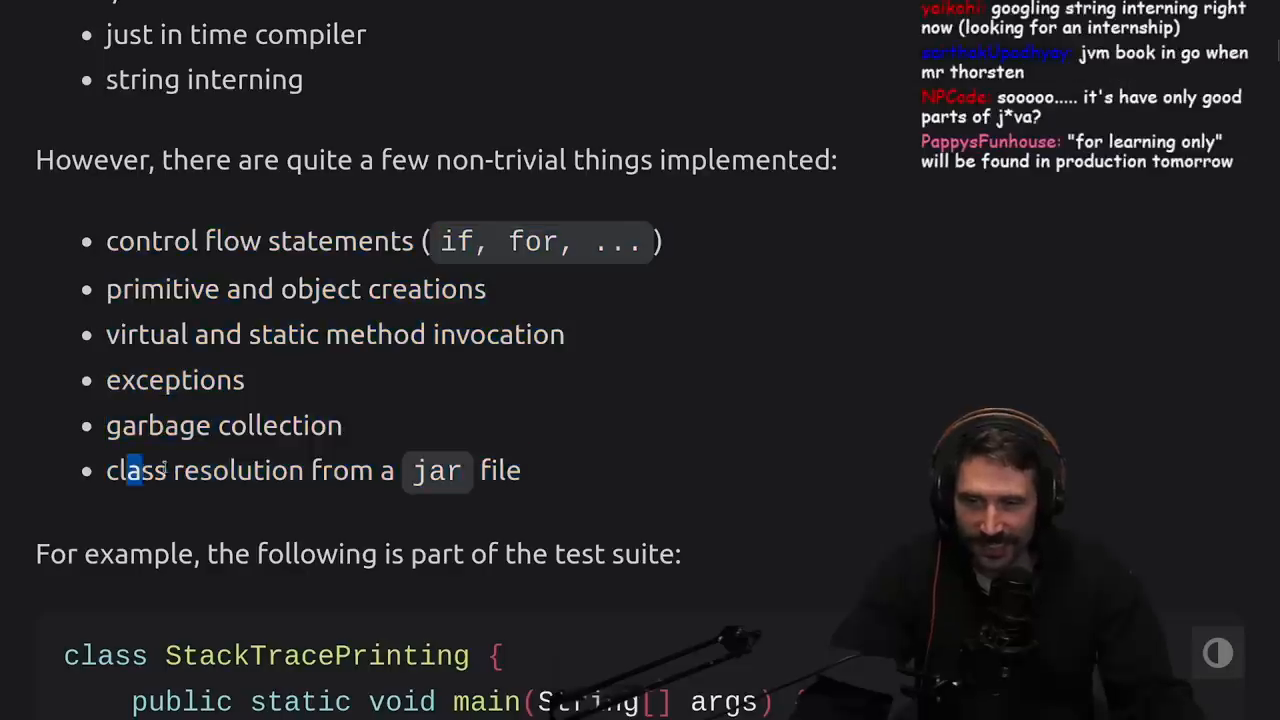
pyautogui.scroll(-3)
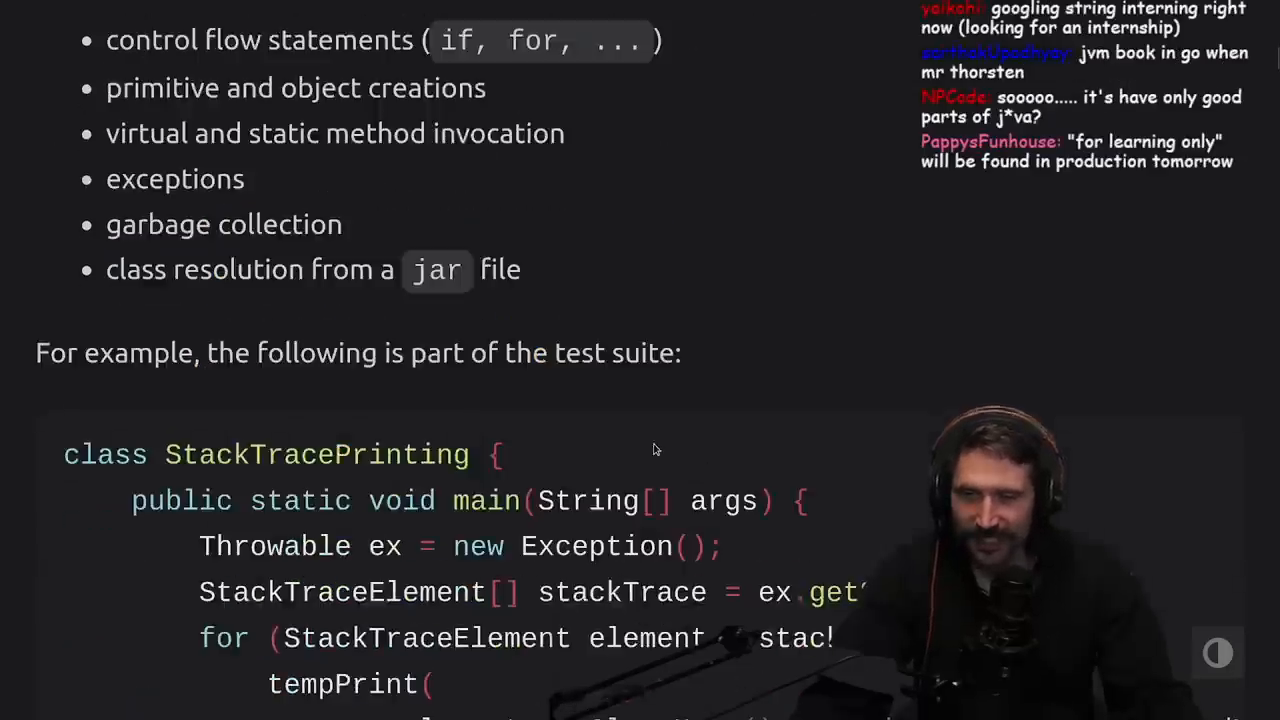
# Step: Continue past the StackTracePrinting code block to the rt.jar / OpenJDK 7 paragraph
pyautogui.scroll(-3)
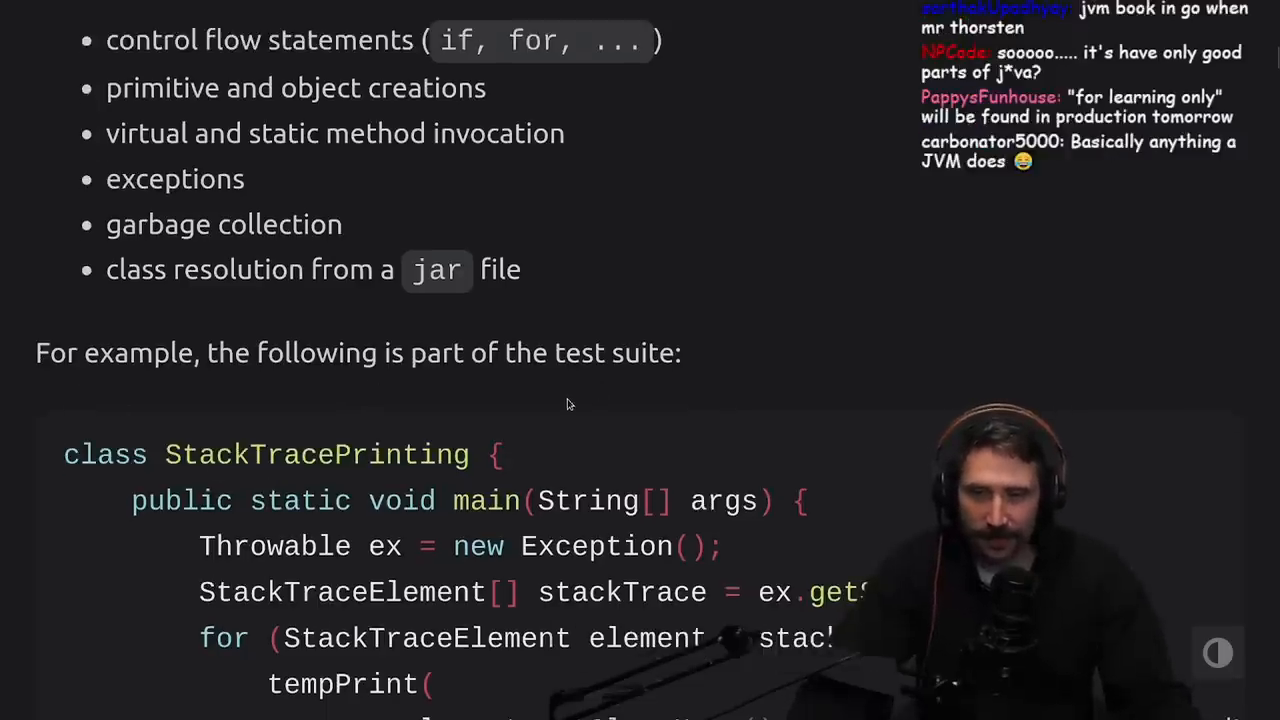
pyautogui.scroll(-3)
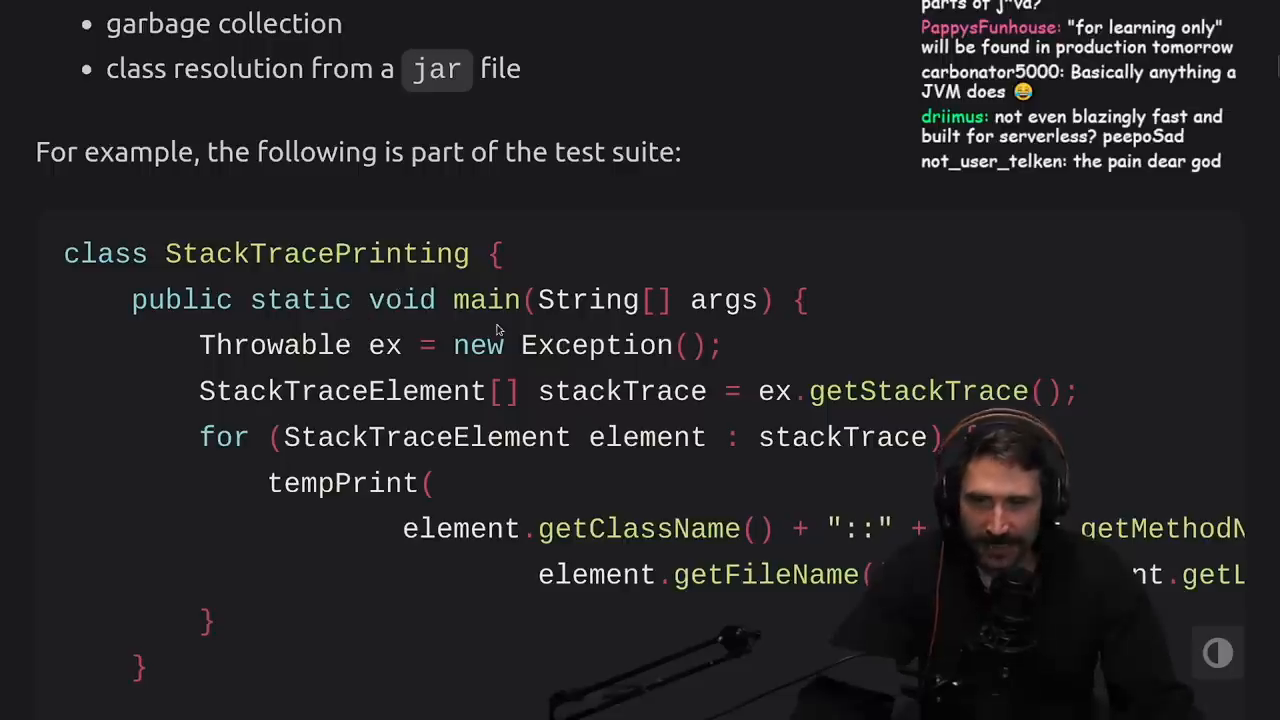
pyautogui.moveTo(616, 374)
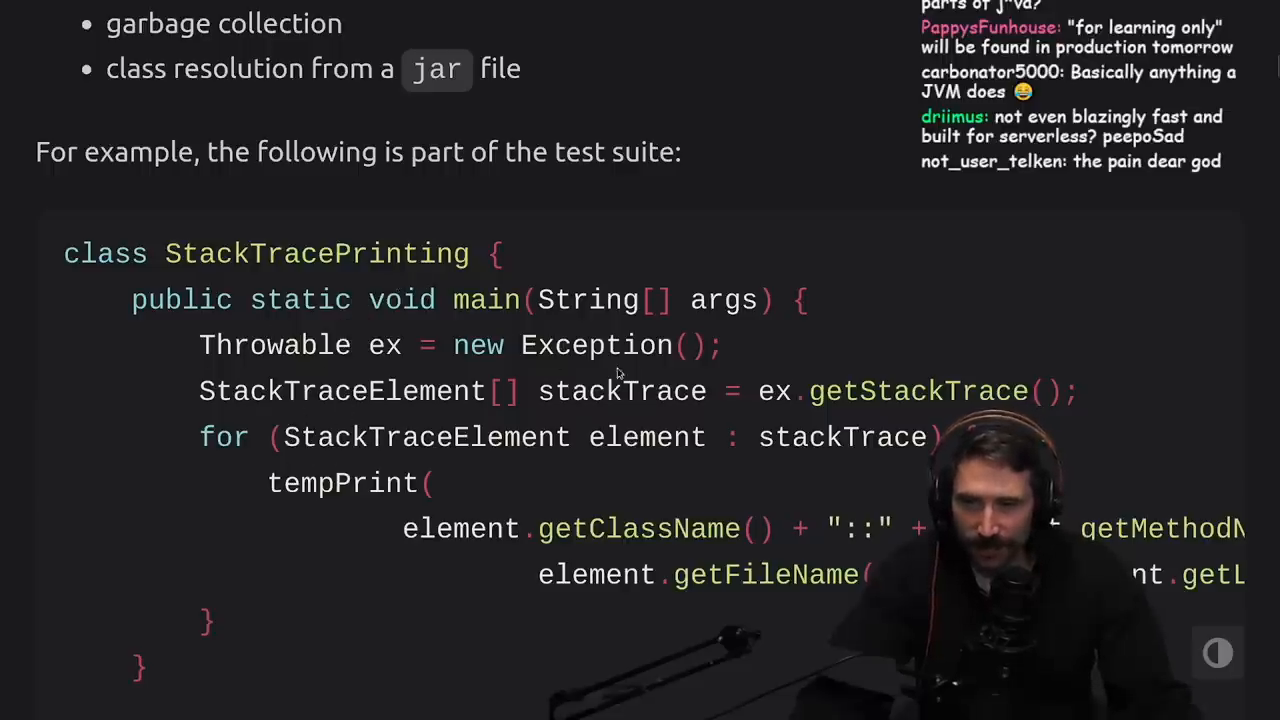
pyautogui.moveTo(632, 504)
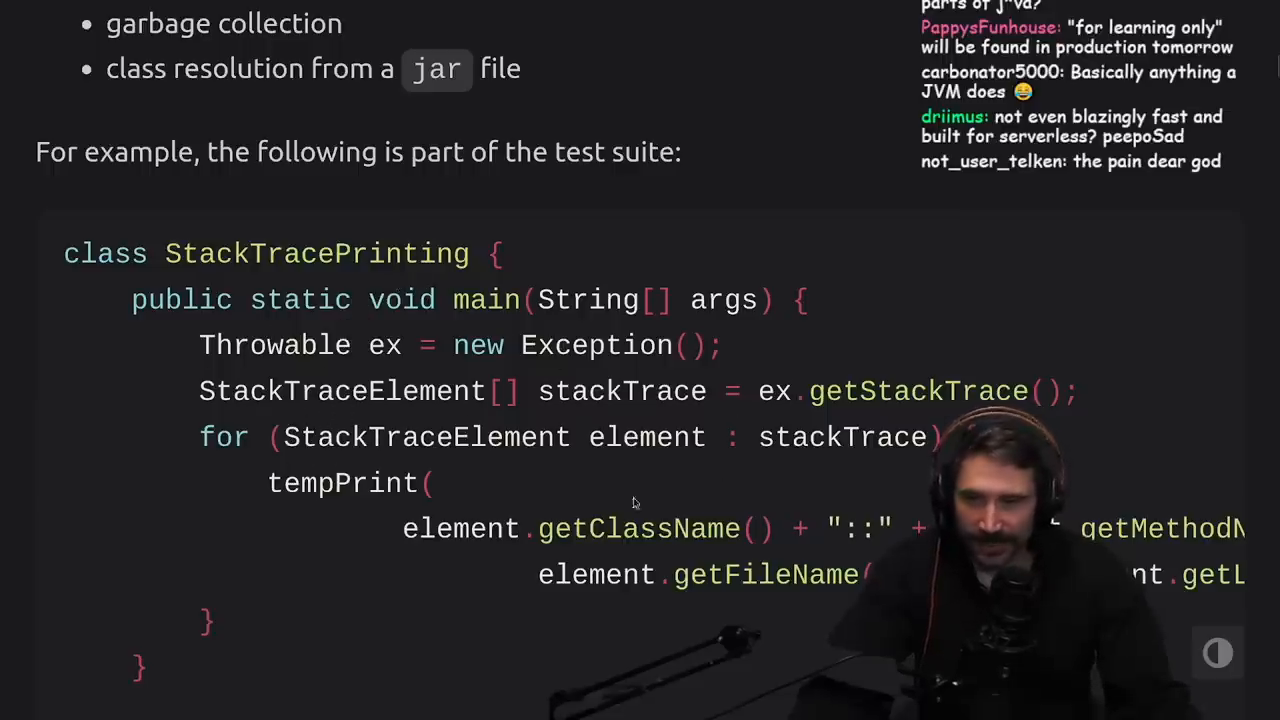
pyautogui.scroll(-3)
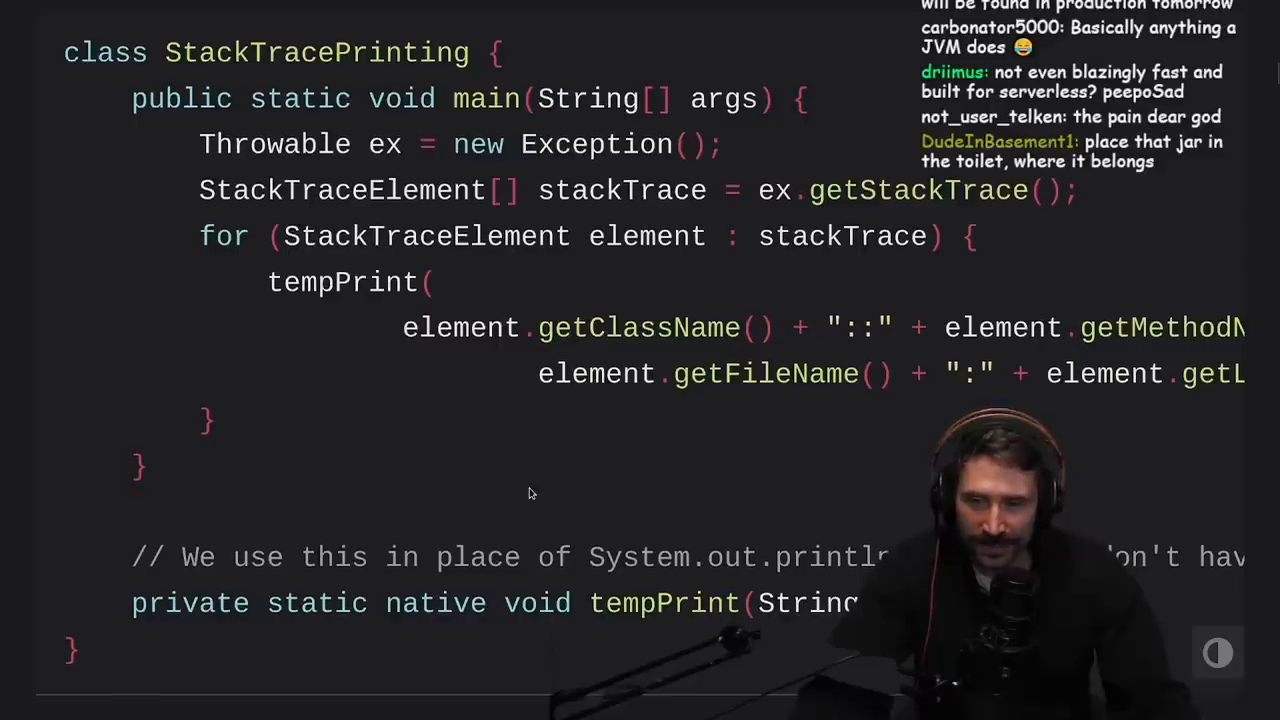
pyautogui.scroll(-3)
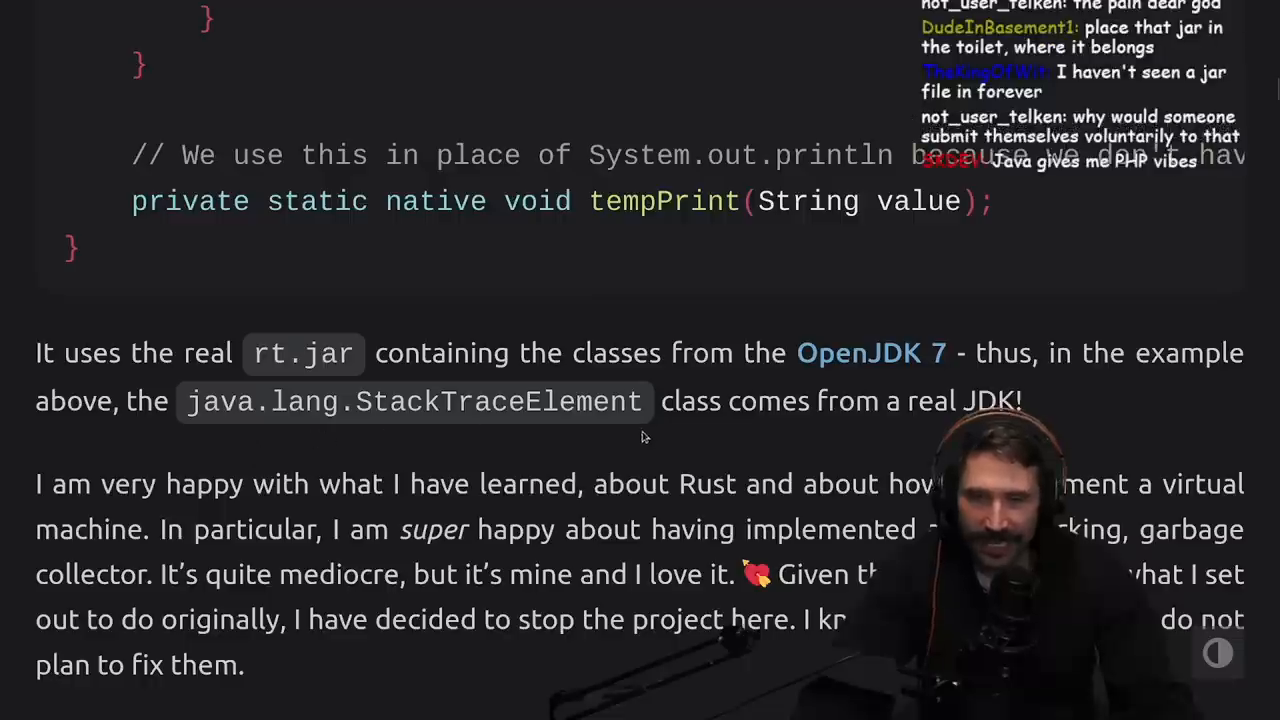
# Step: Read the garbage-collector and stopping-the-project reflections, marking passages, down to the Overview heading
pyautogui.scroll(-3)
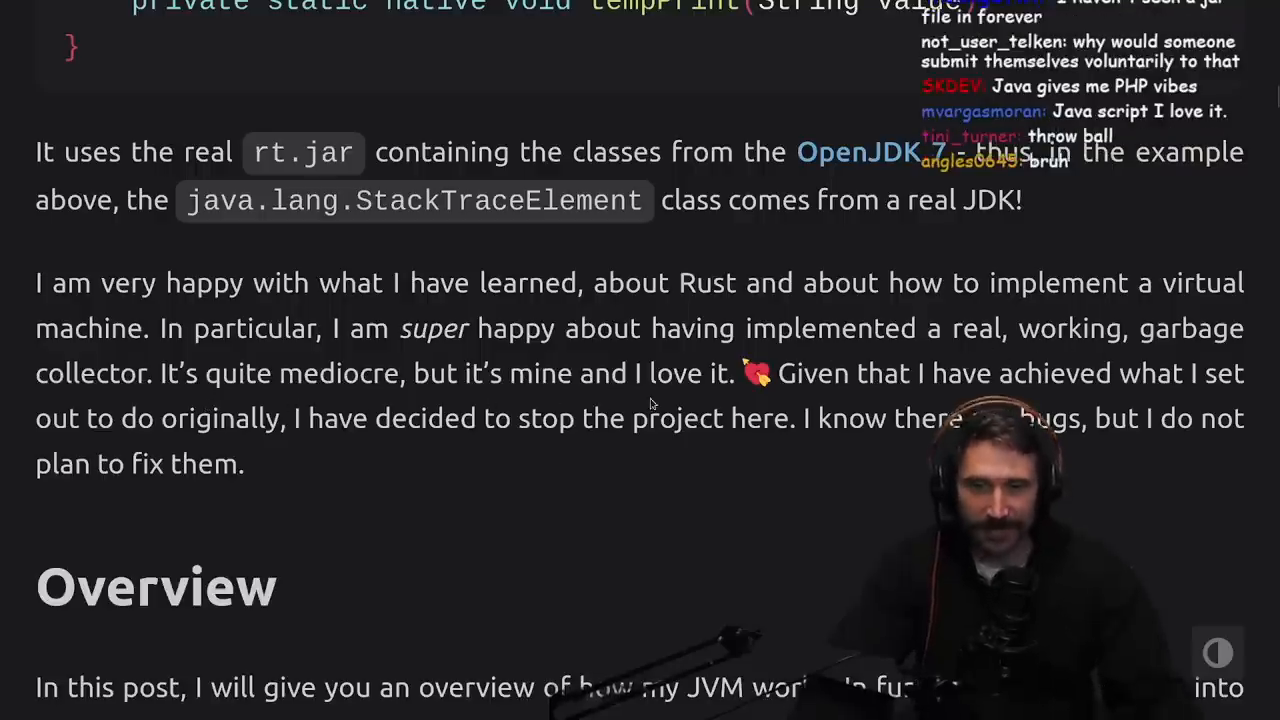
pyautogui.moveTo(844, 328); pyautogui.dragTo(722, 374)
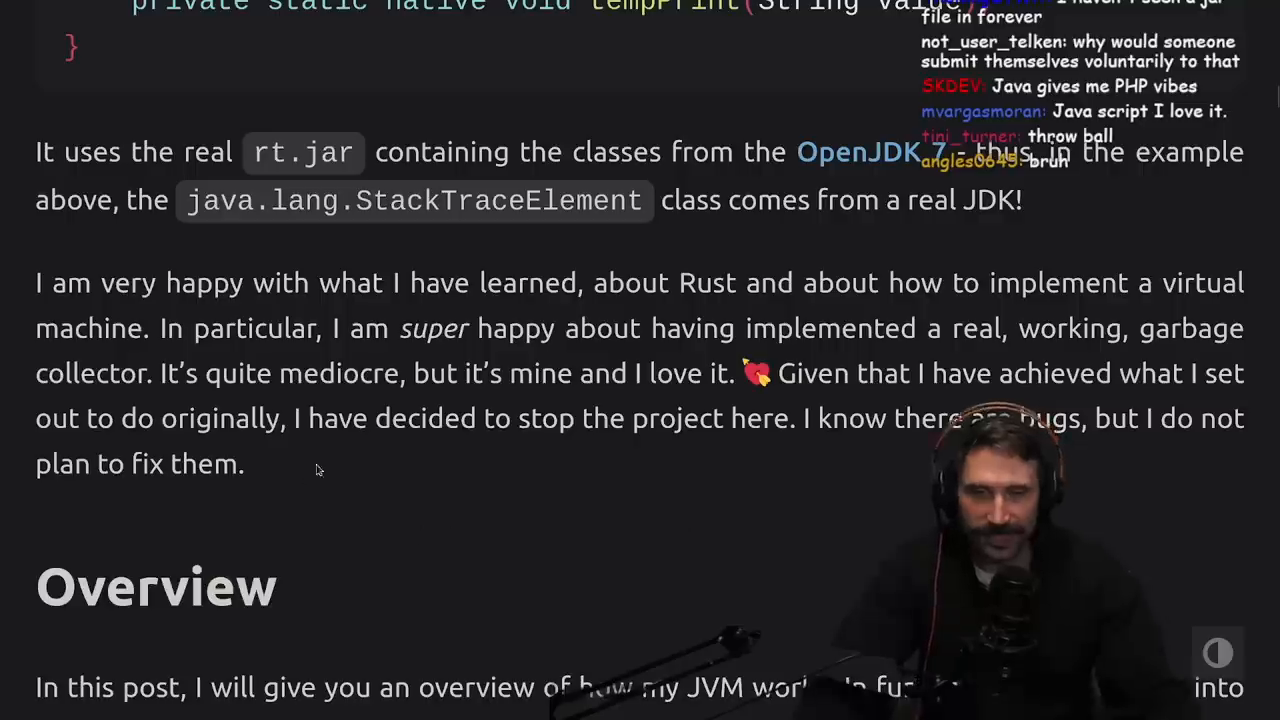
pyautogui.moveTo(36, 282); pyautogui.dragTo(244, 464)
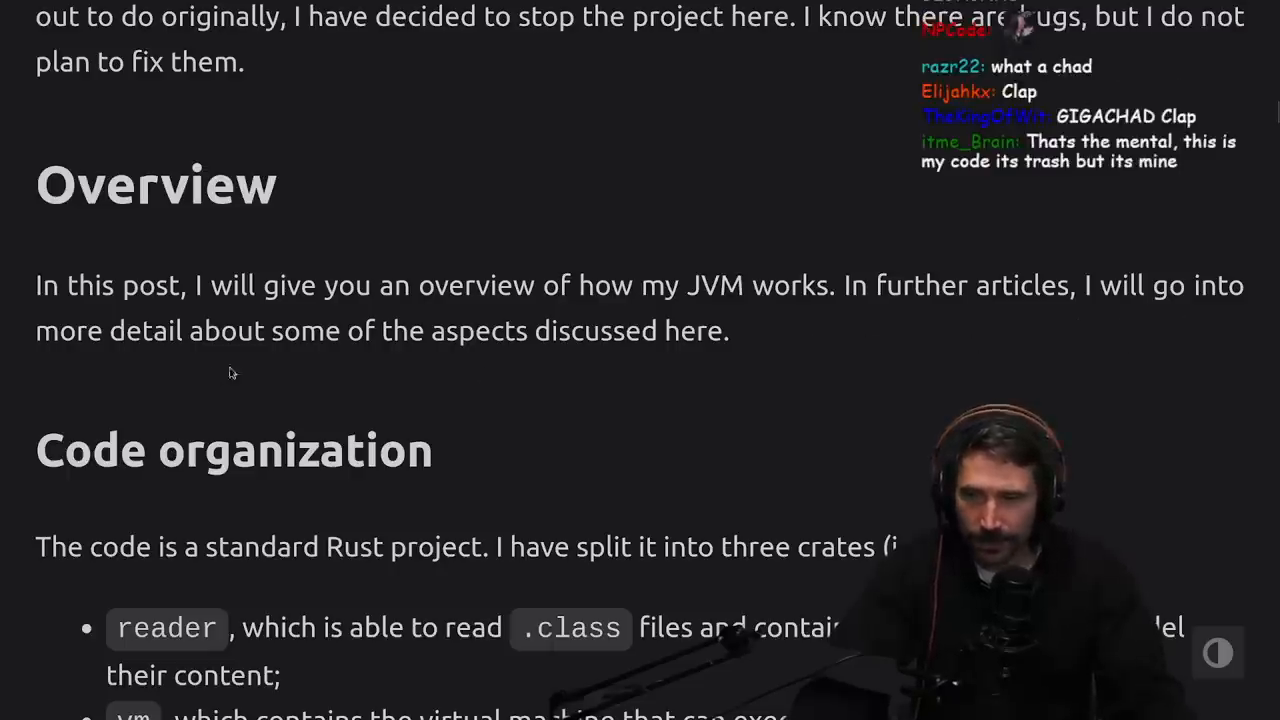
# Step: Read the three-crates description, highlighting '.class', and reach the 'Parsing a .class file' heading
pyautogui.scroll(-3)
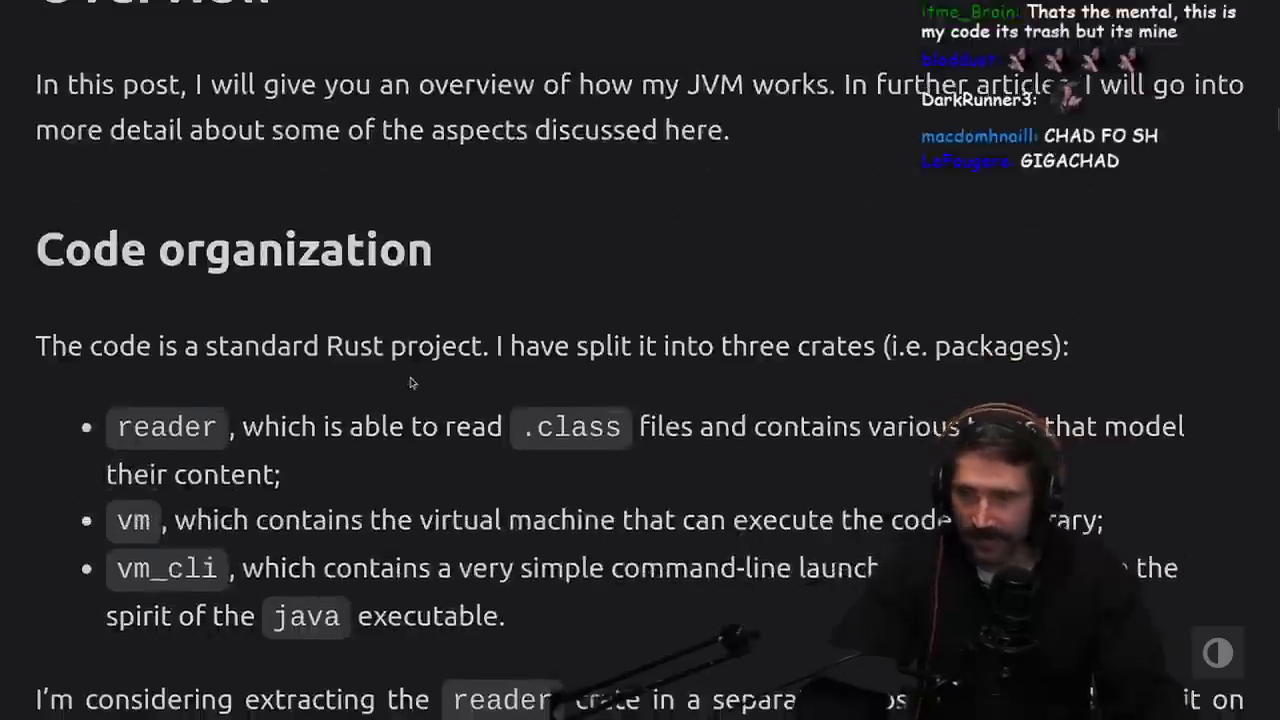
pyautogui.scroll(-3)
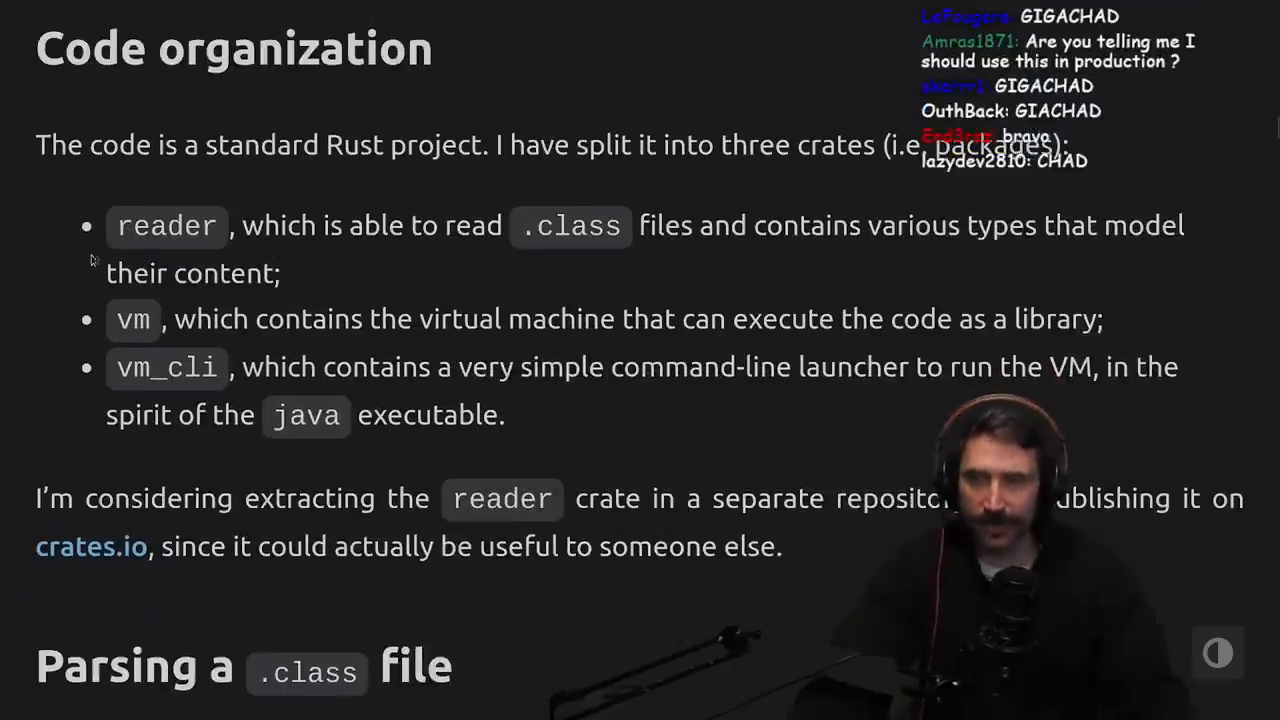
pyautogui.doubleClick(570, 224)
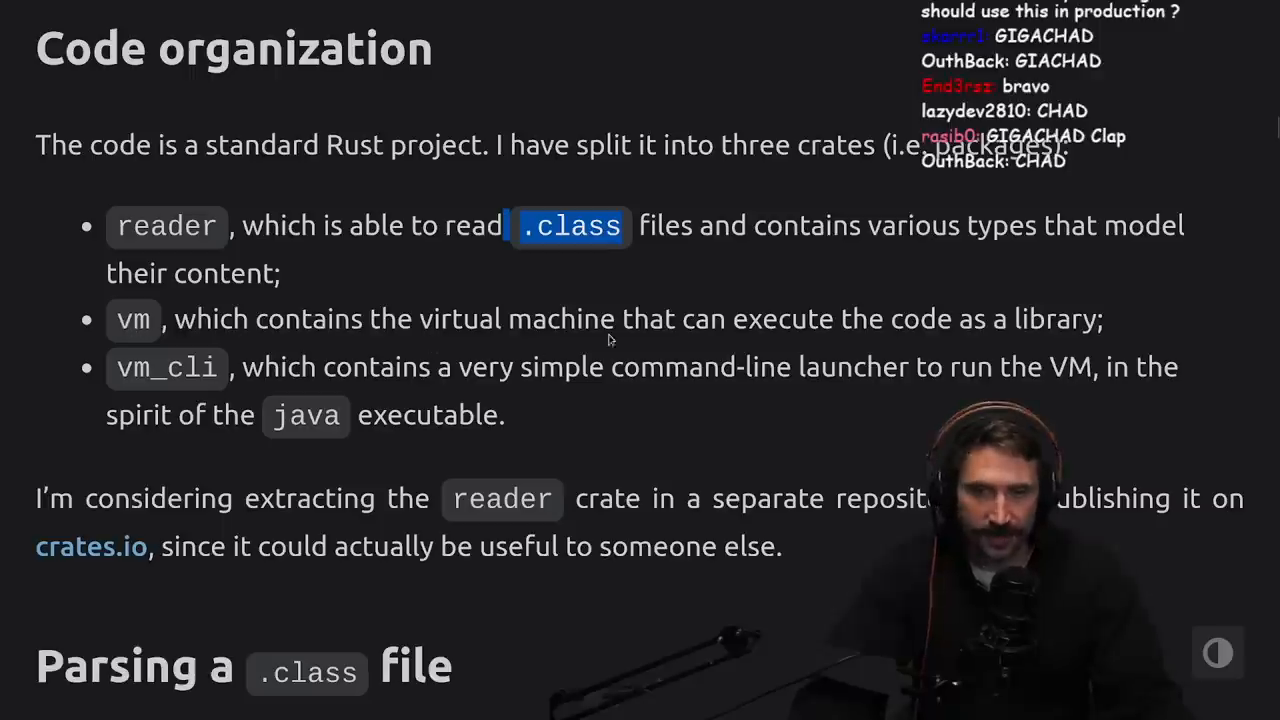
pyautogui.scroll(-3)
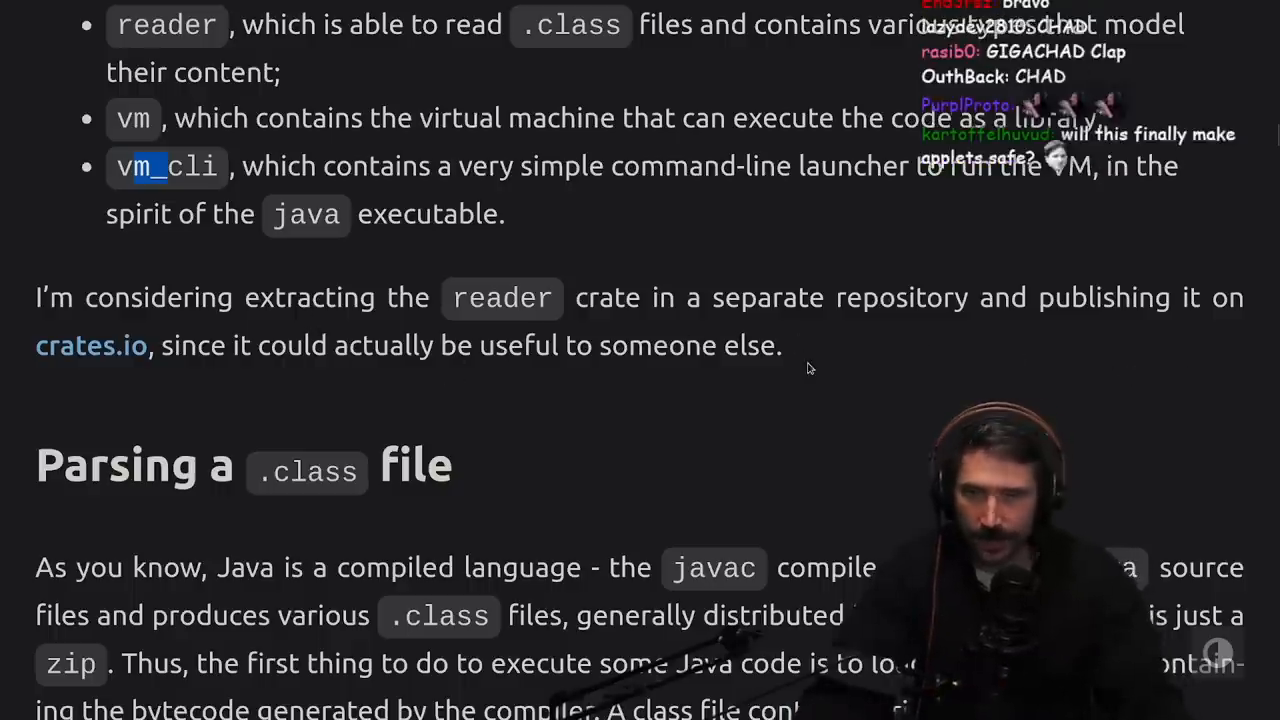
pyautogui.moveTo(686, 424)
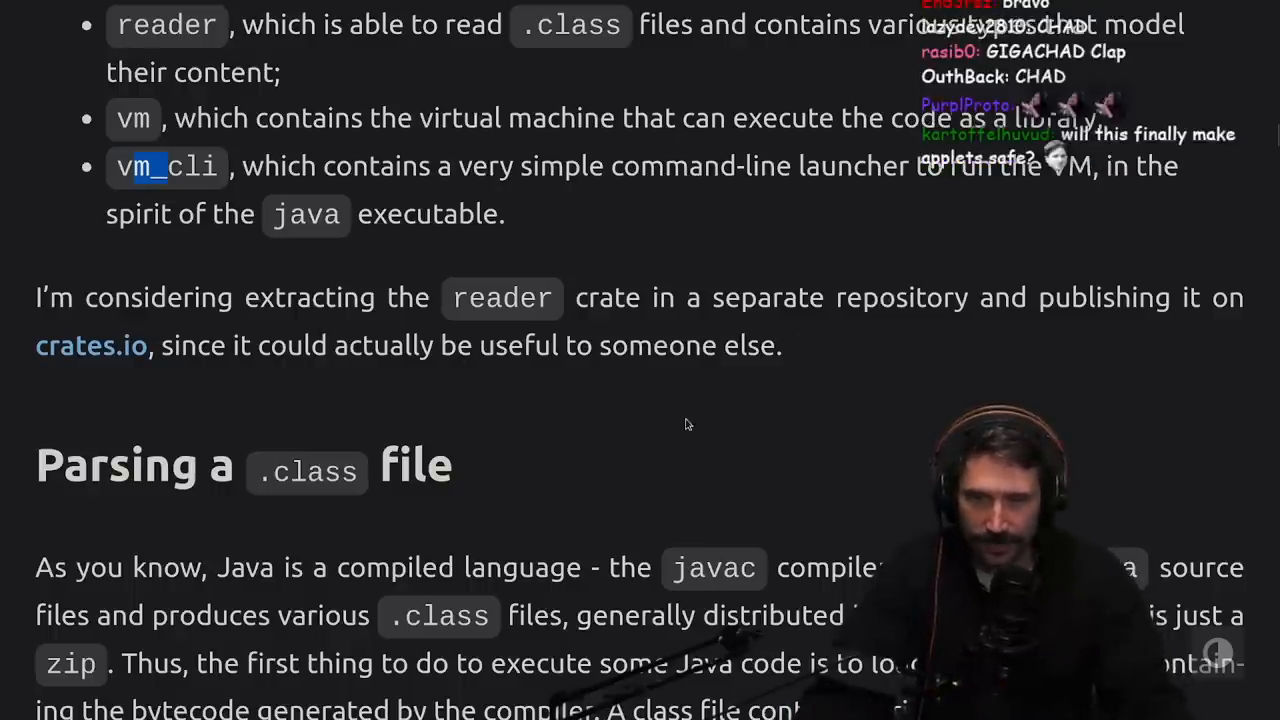
# Step: Read the start of Parsing a .class file, marking phrases in the opening paragraph
pyautogui.scroll(-3)
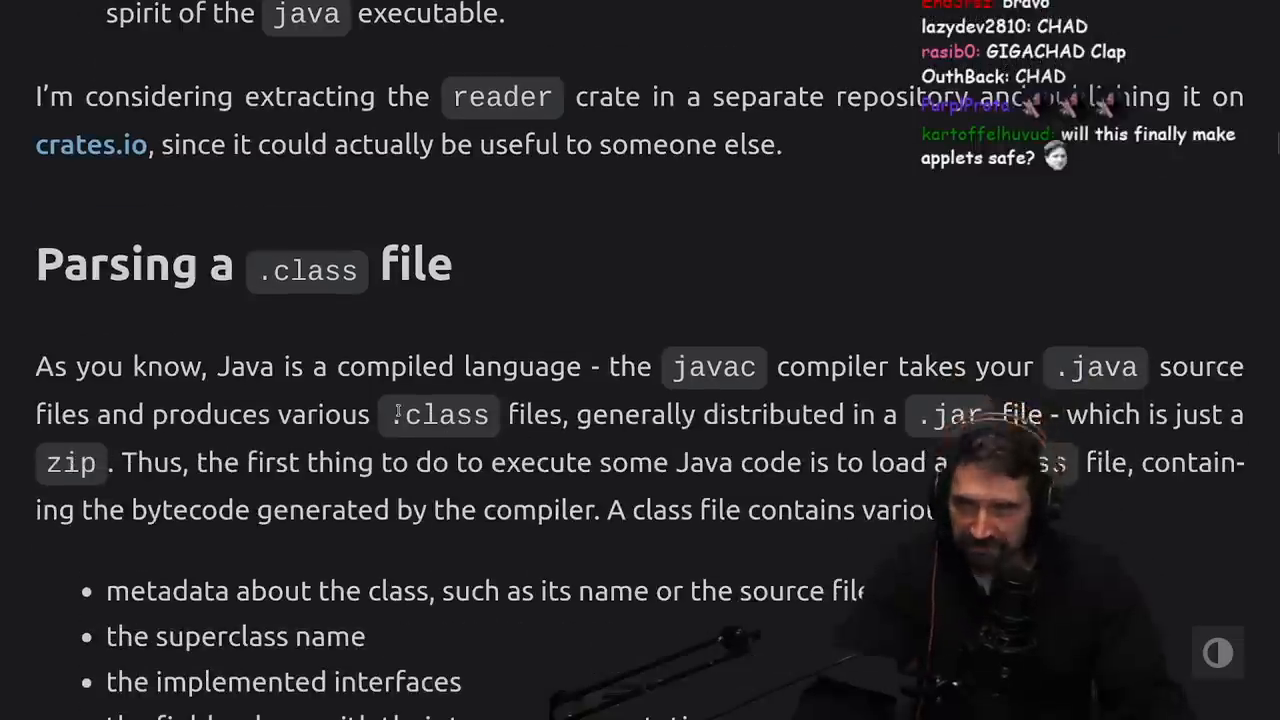
pyautogui.scroll(-3)
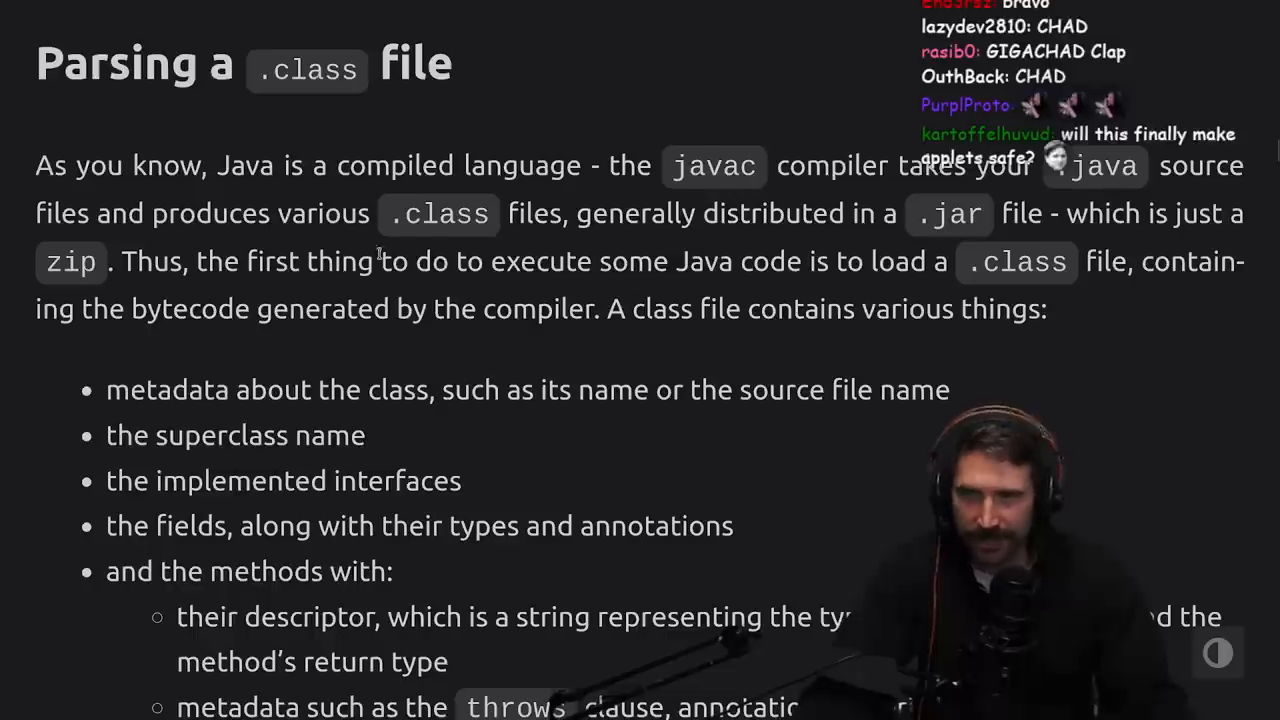
pyautogui.doubleClick(448, 212)
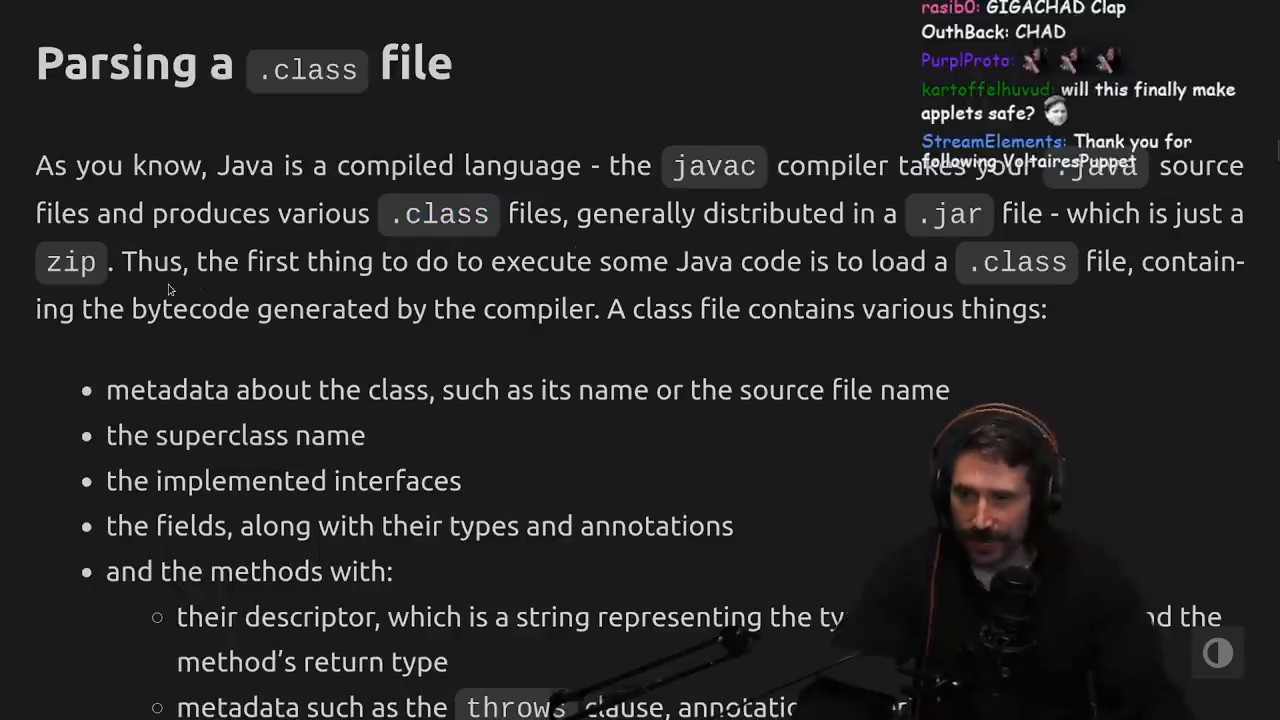
pyautogui.moveTo(916, 212); pyautogui.dragTo(102, 260)
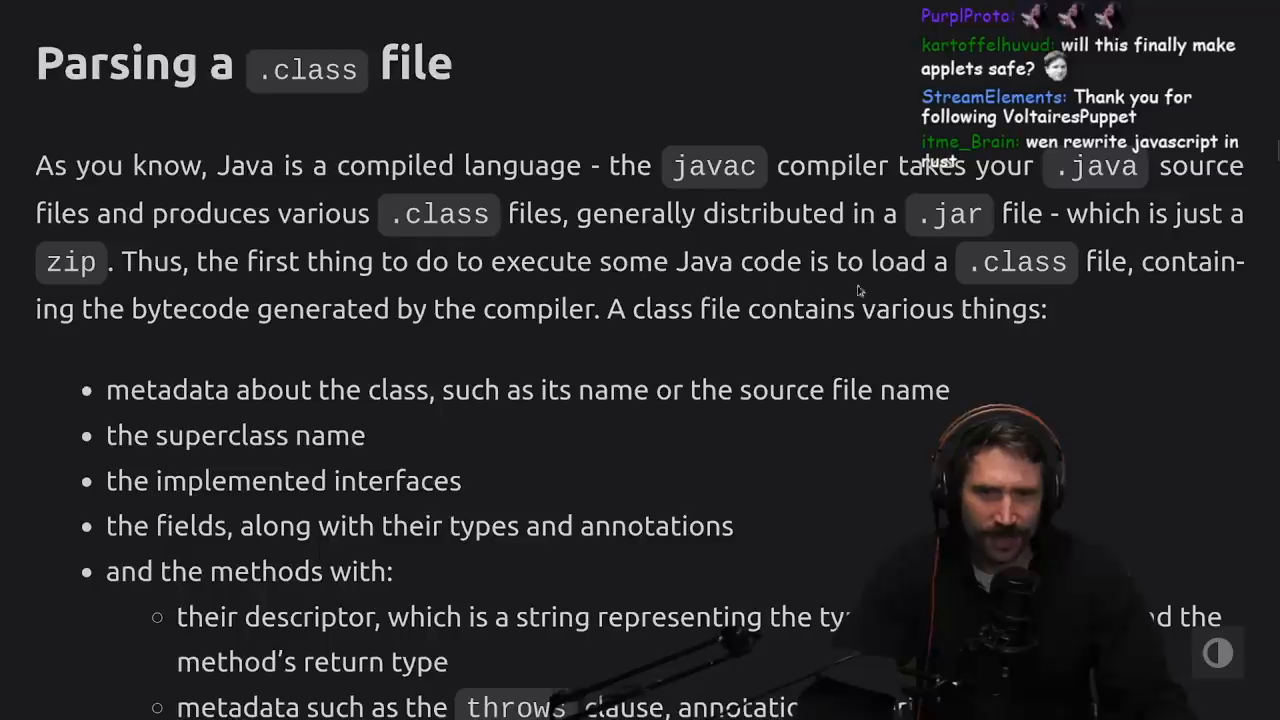
pyautogui.moveTo(150, 356)
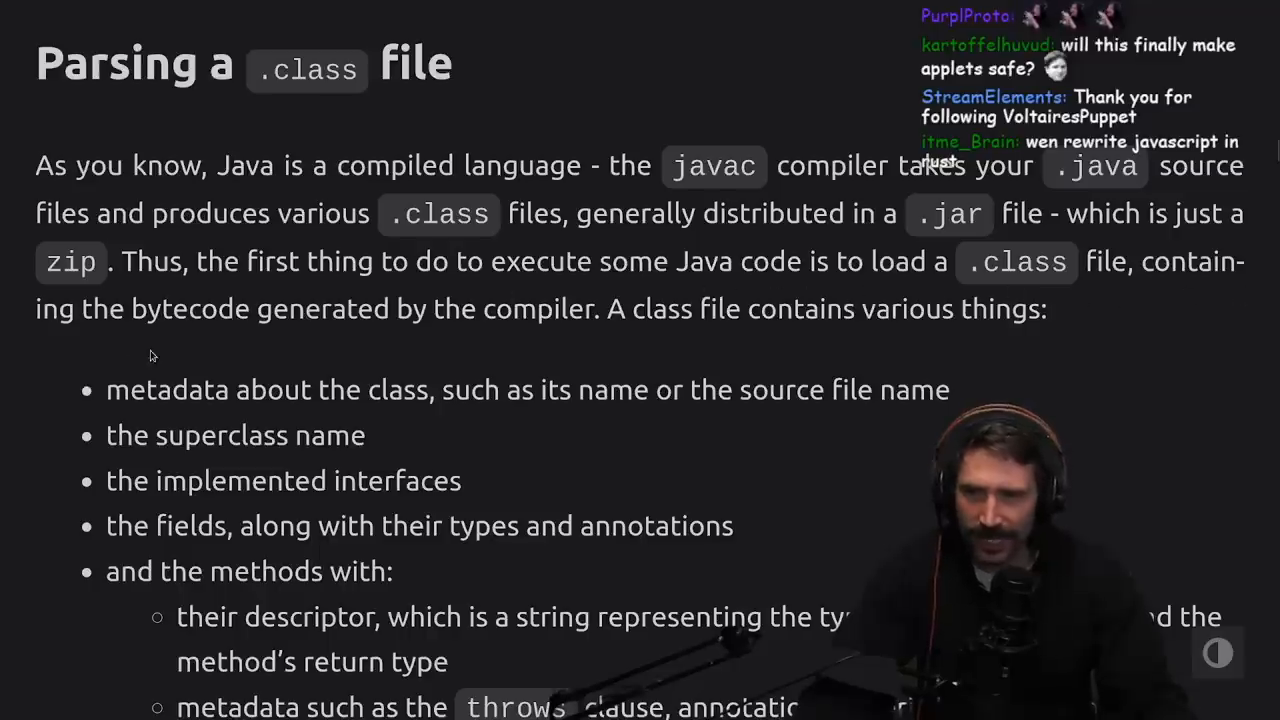
pyautogui.moveTo(828, 340)
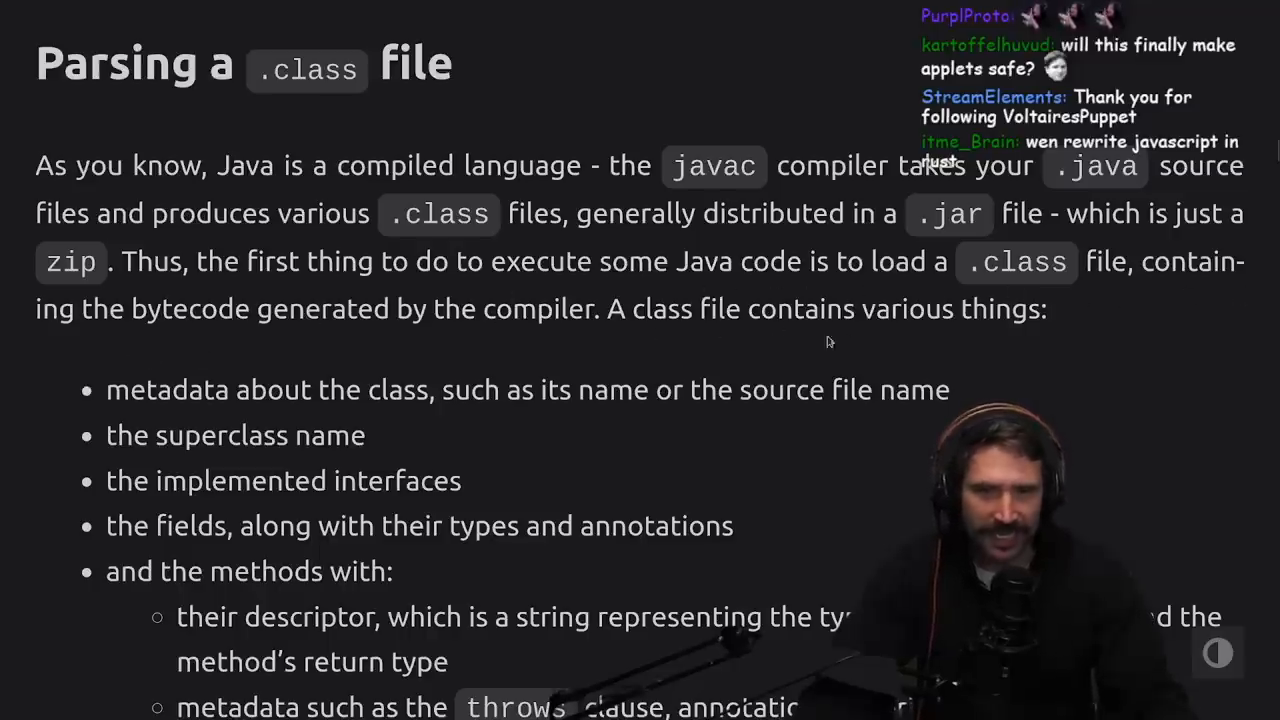
# Step: Read the class-file contents bullets, highlighting the superclass name, down to 'Executing methods'
pyautogui.scroll(-3)
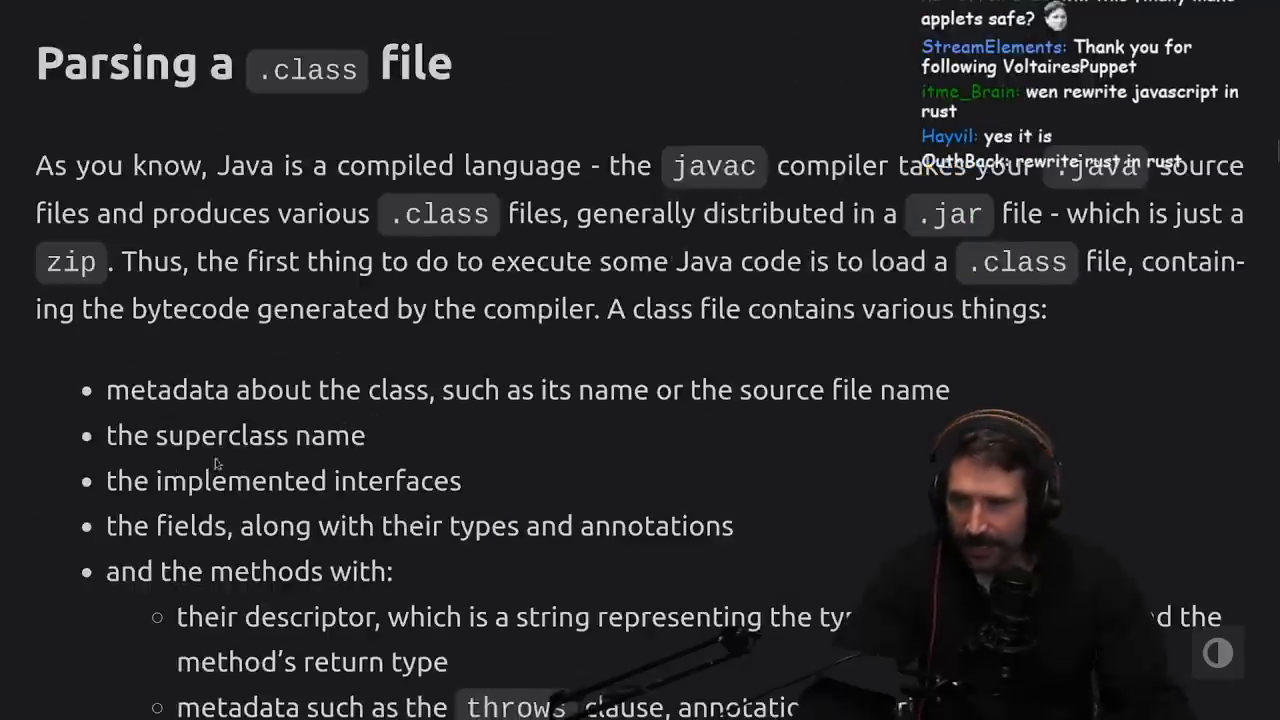
pyautogui.moveTo(108, 436); pyautogui.dragTo(364, 436)
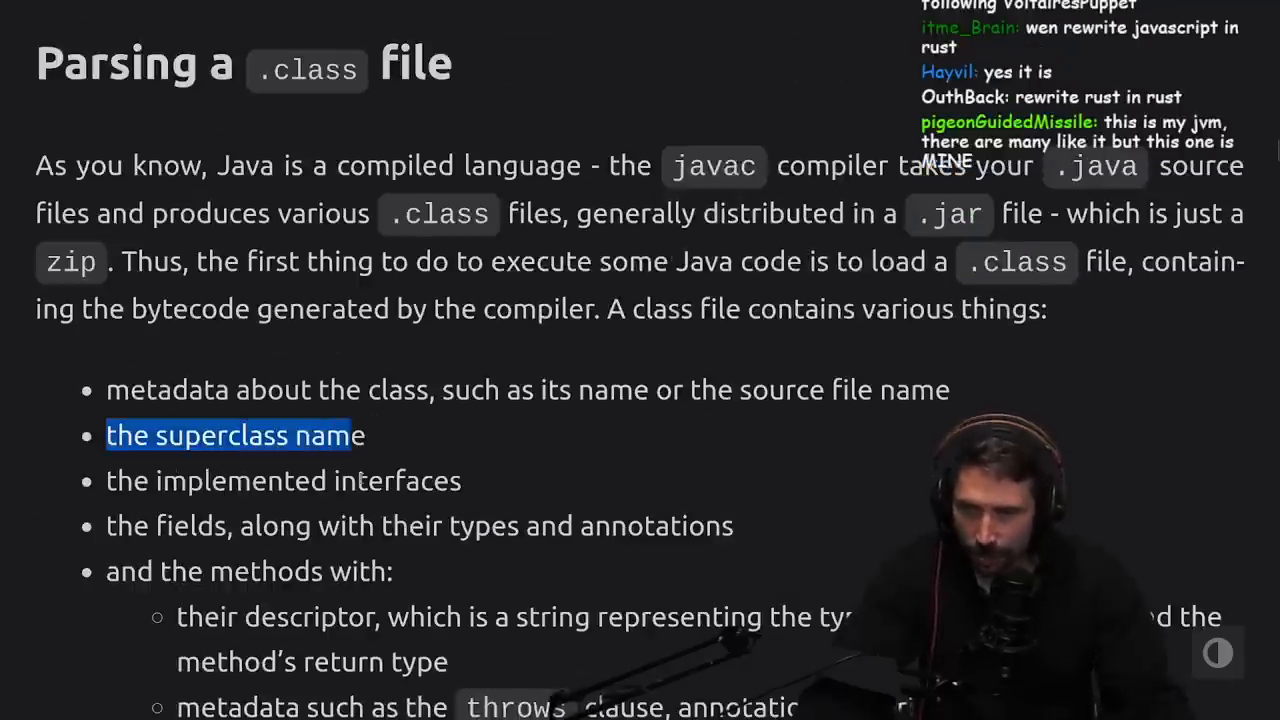
pyautogui.scroll(-3)
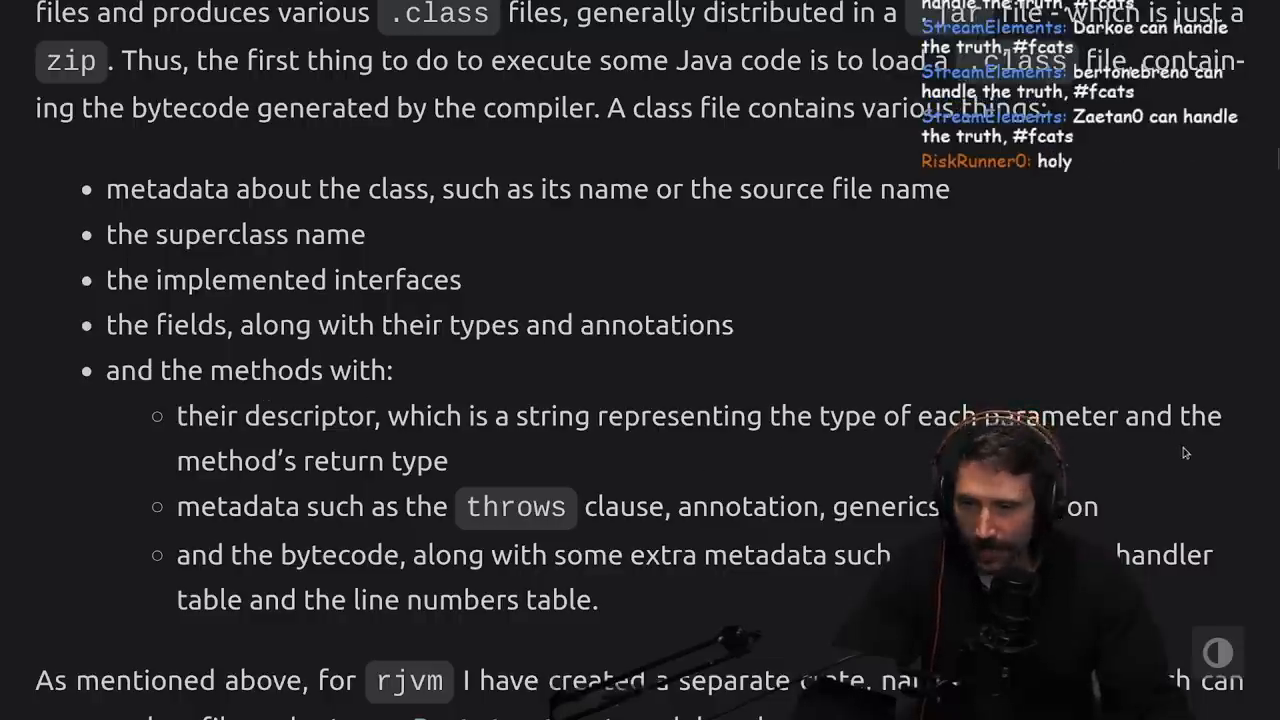
pyautogui.scroll(-3)
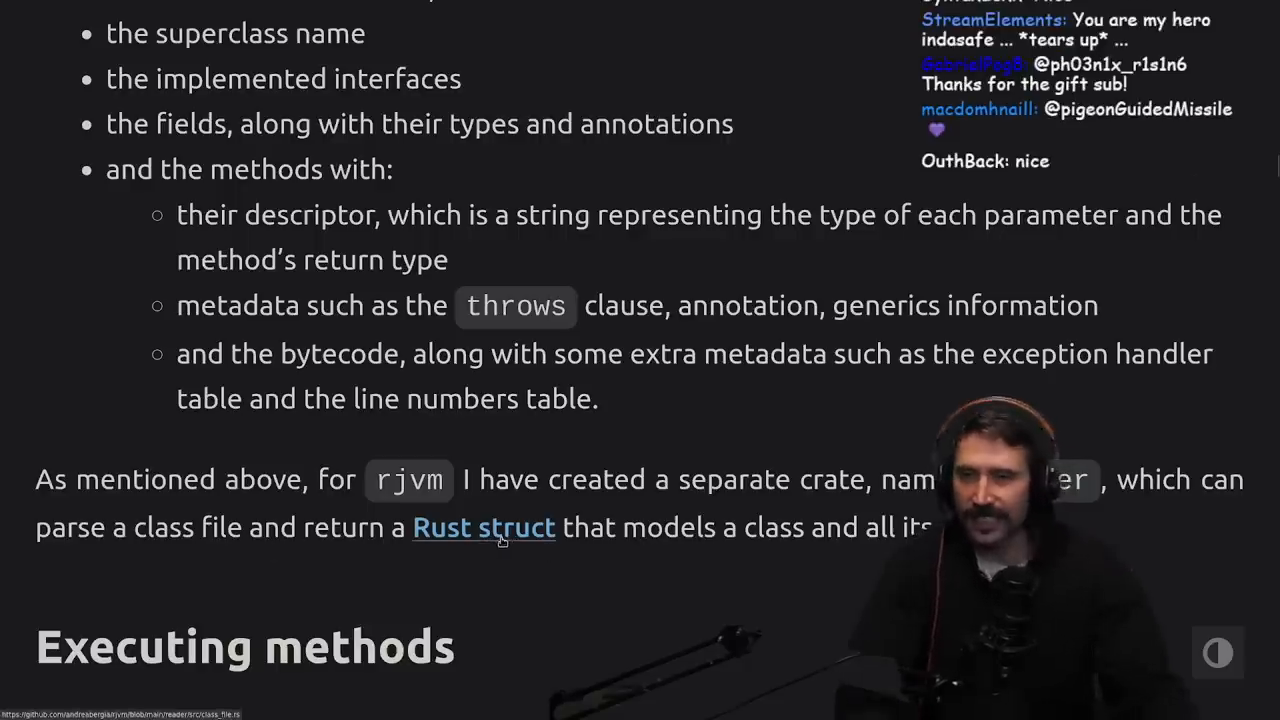
# Step: Follow the 'Rust struct' link to class_file.rs on GitHub and look over the ClassFile struct
pyautogui.click(484, 528)
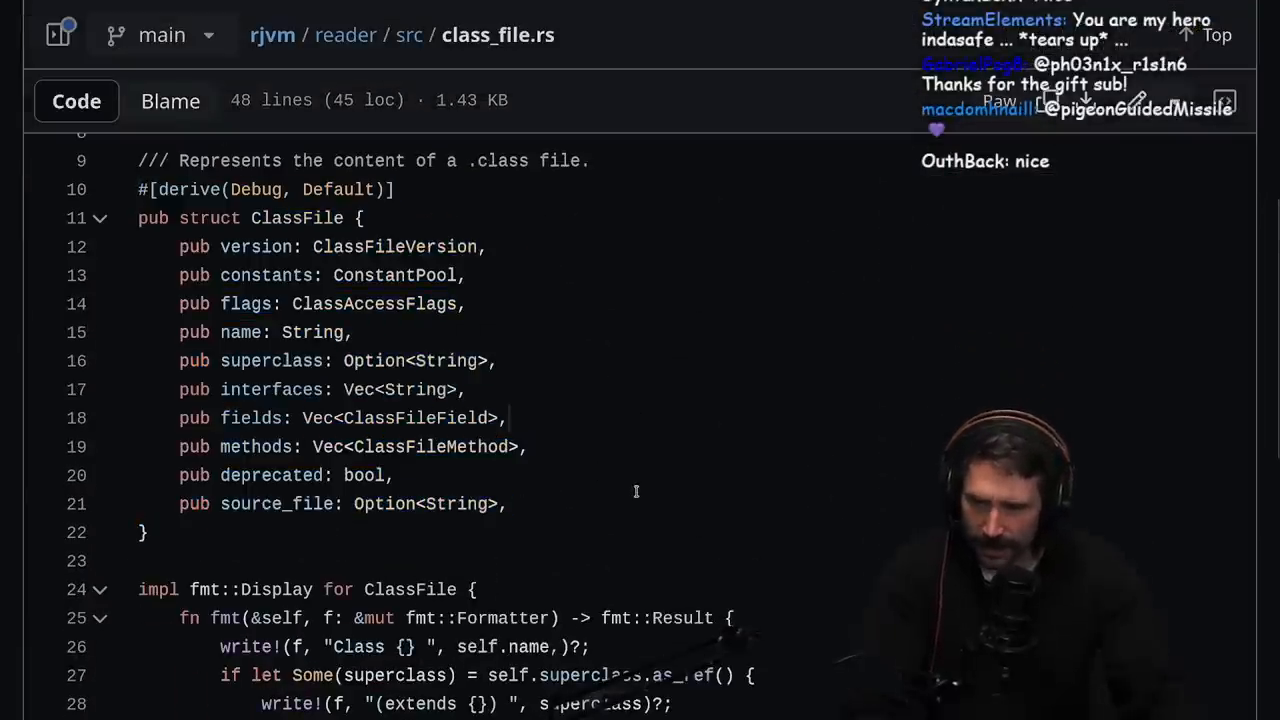
pyautogui.scroll(-3)
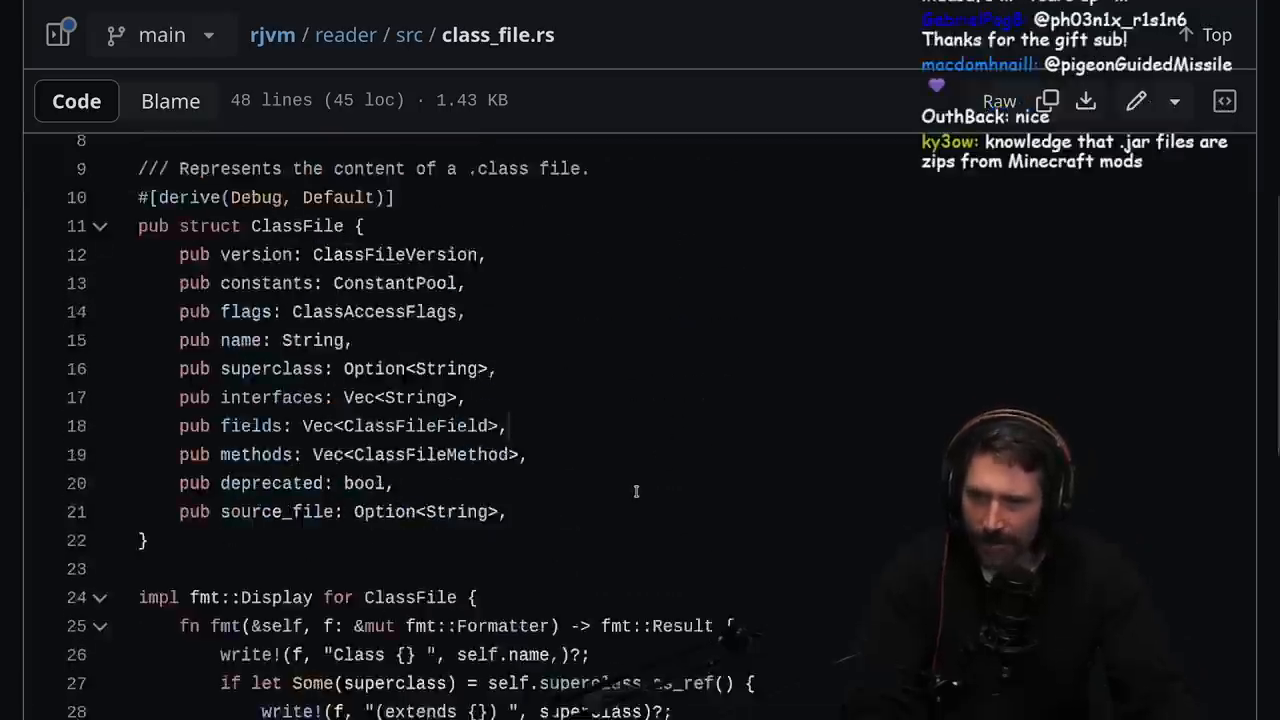
pyautogui.scroll(3)
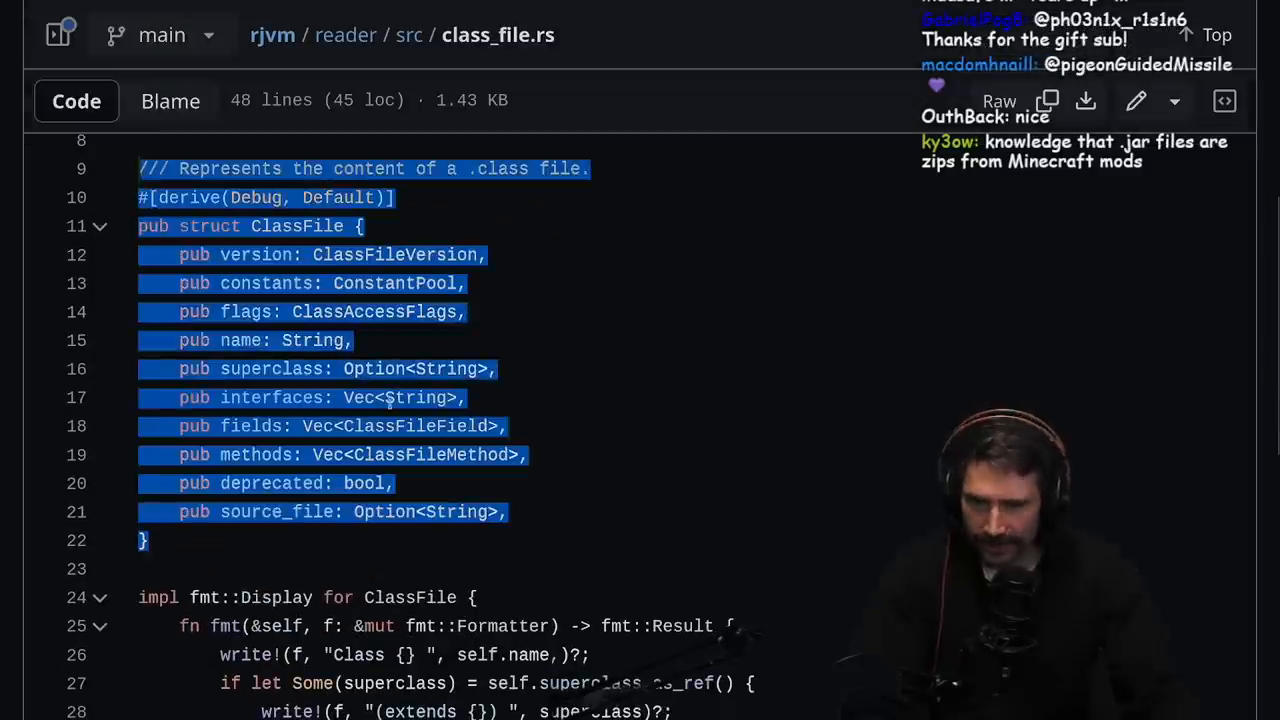
pyautogui.scroll(-3)
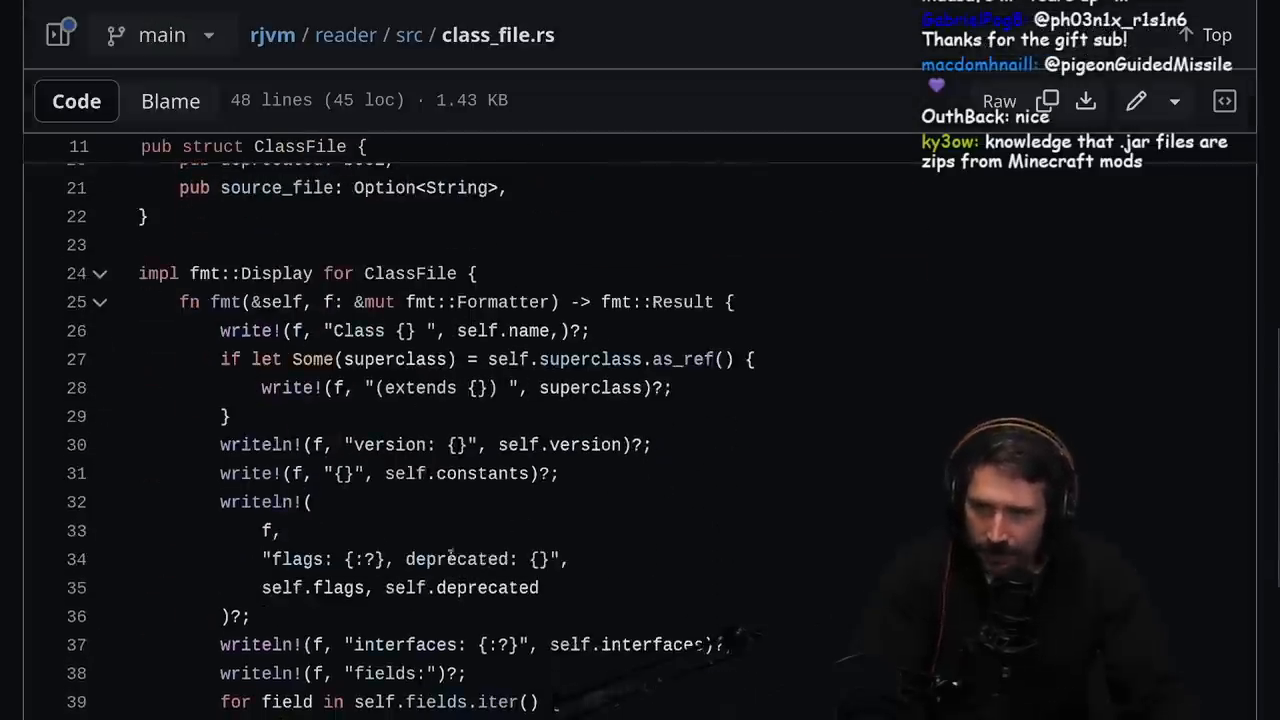
pyautogui.scroll(3)
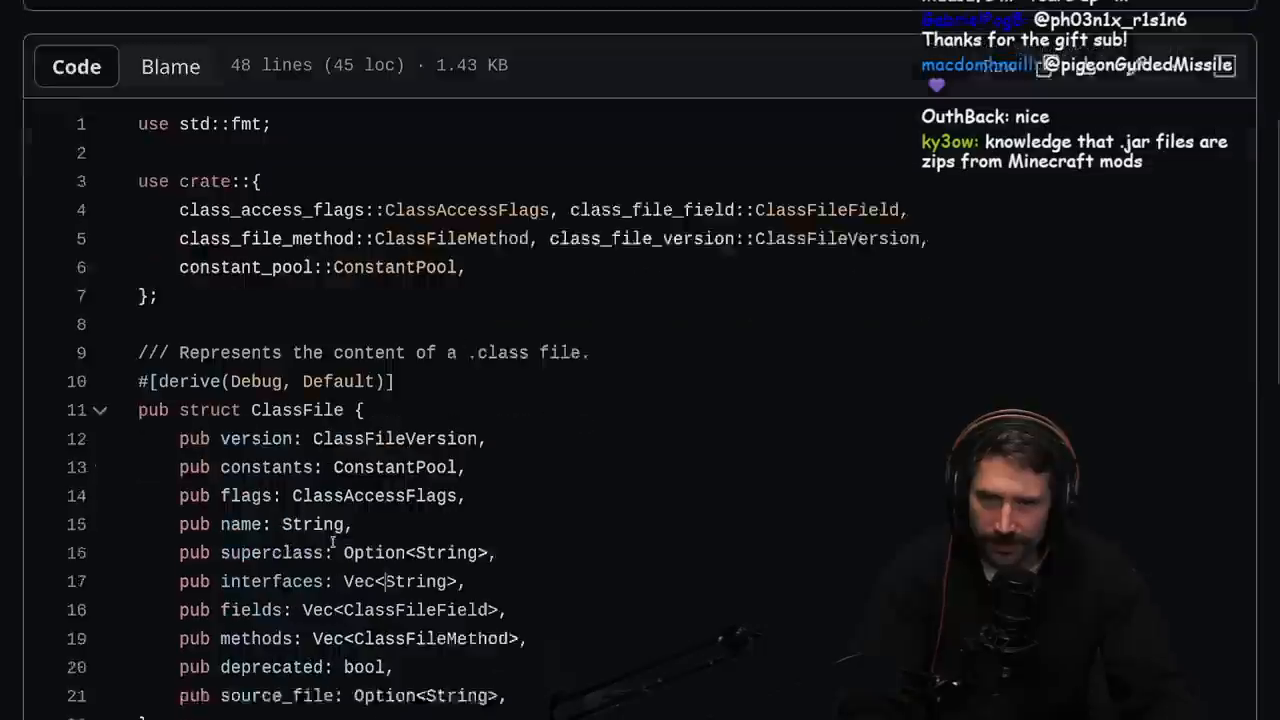
# Step: Continue down class_file.rs through the ClassFile Display implementation
pyautogui.scroll(-3)
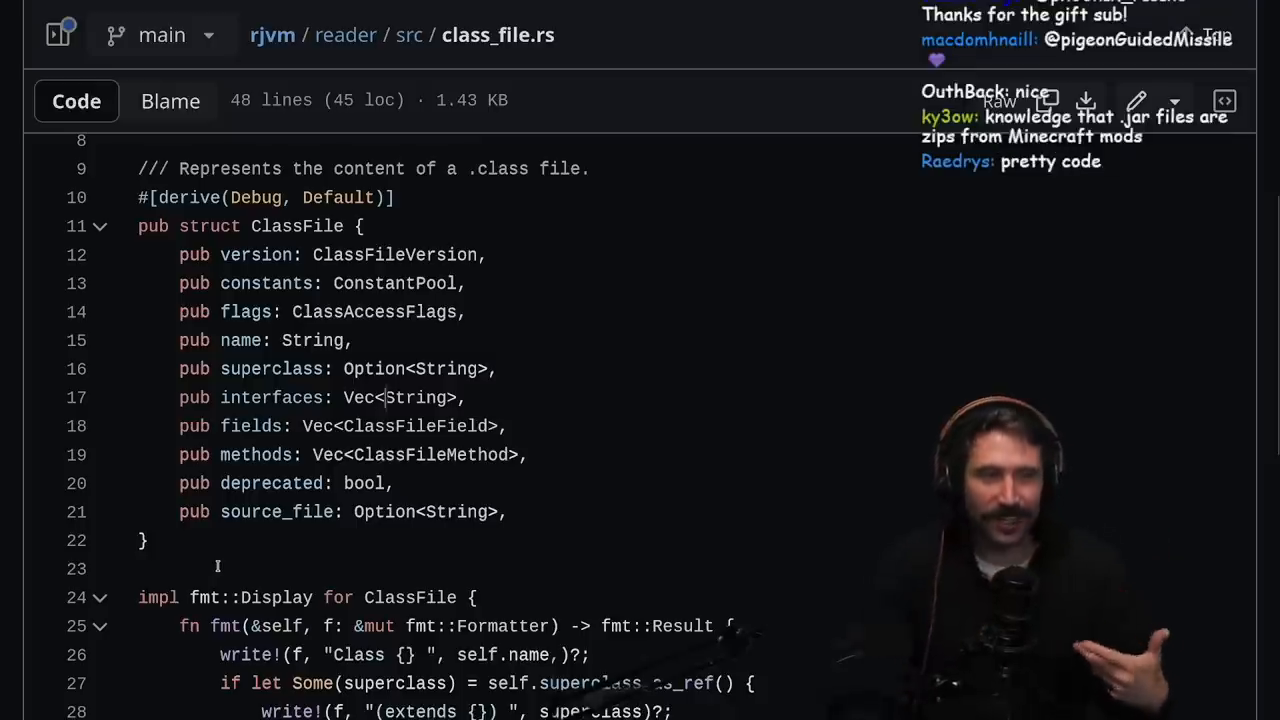
pyautogui.scroll(-3)
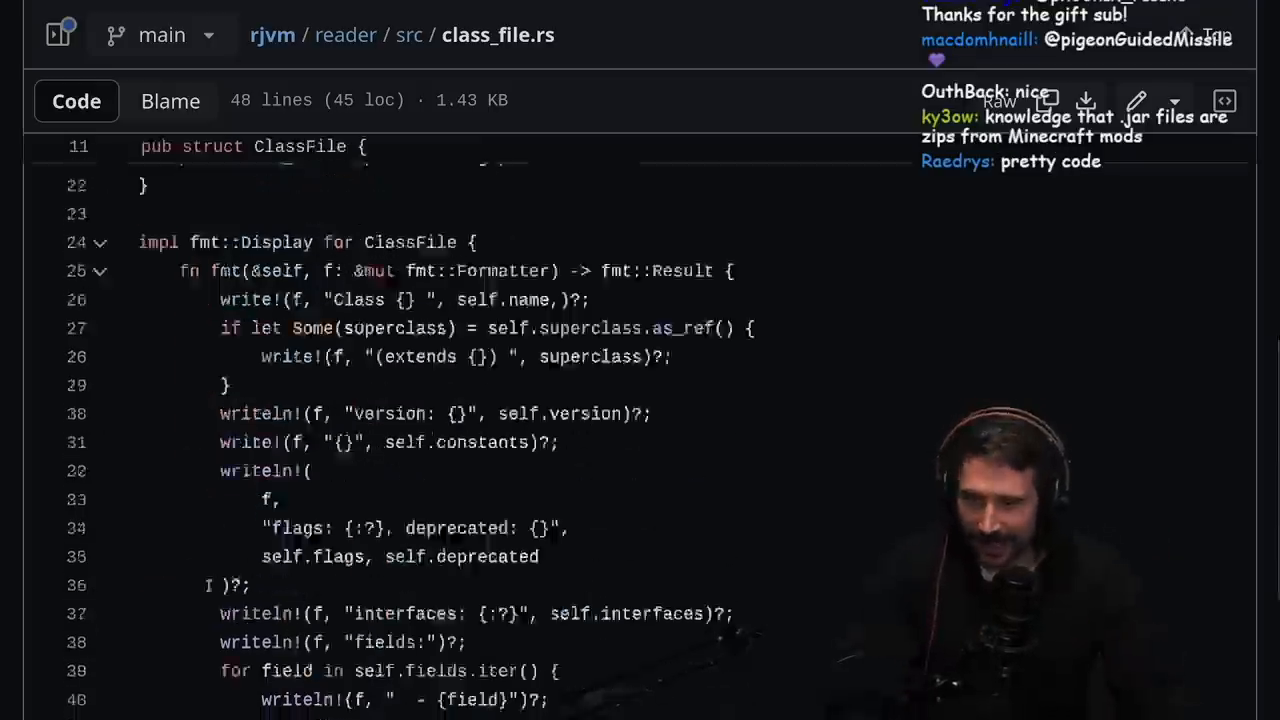
pyautogui.scroll(-3)
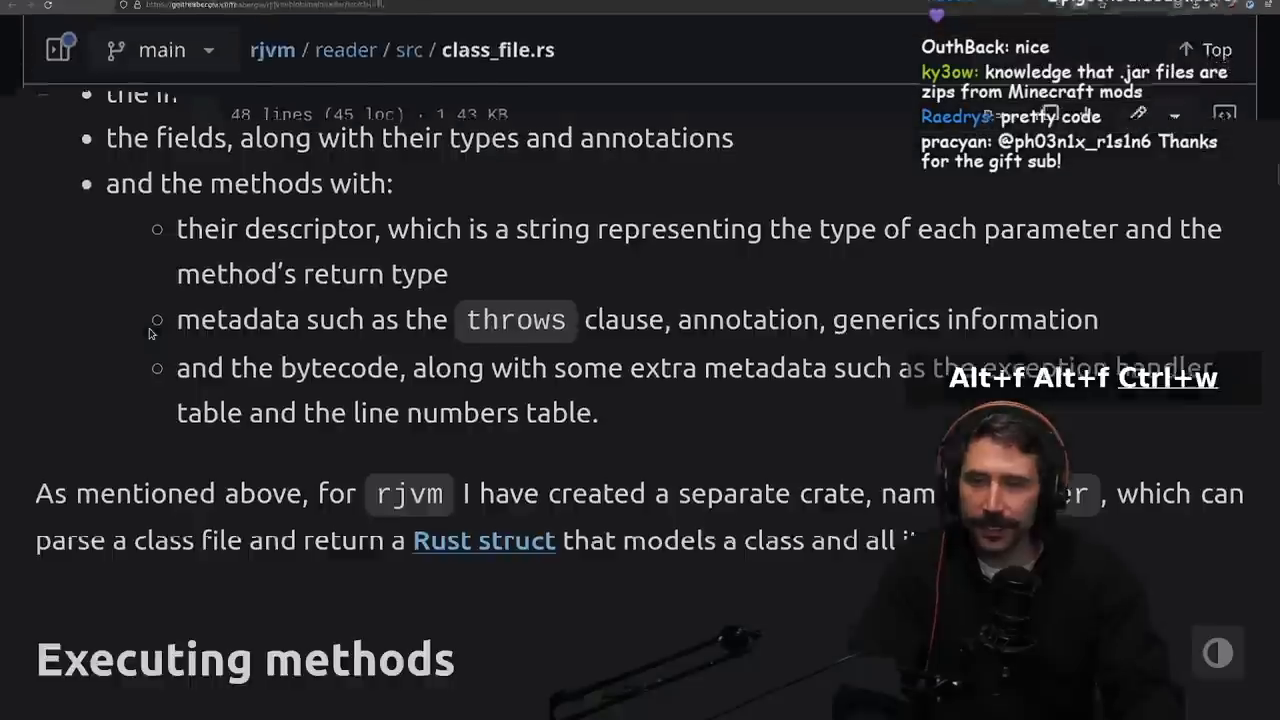
# Step: Read the Executing methods section on call stacks and native methods
pyautogui.scroll(-3)
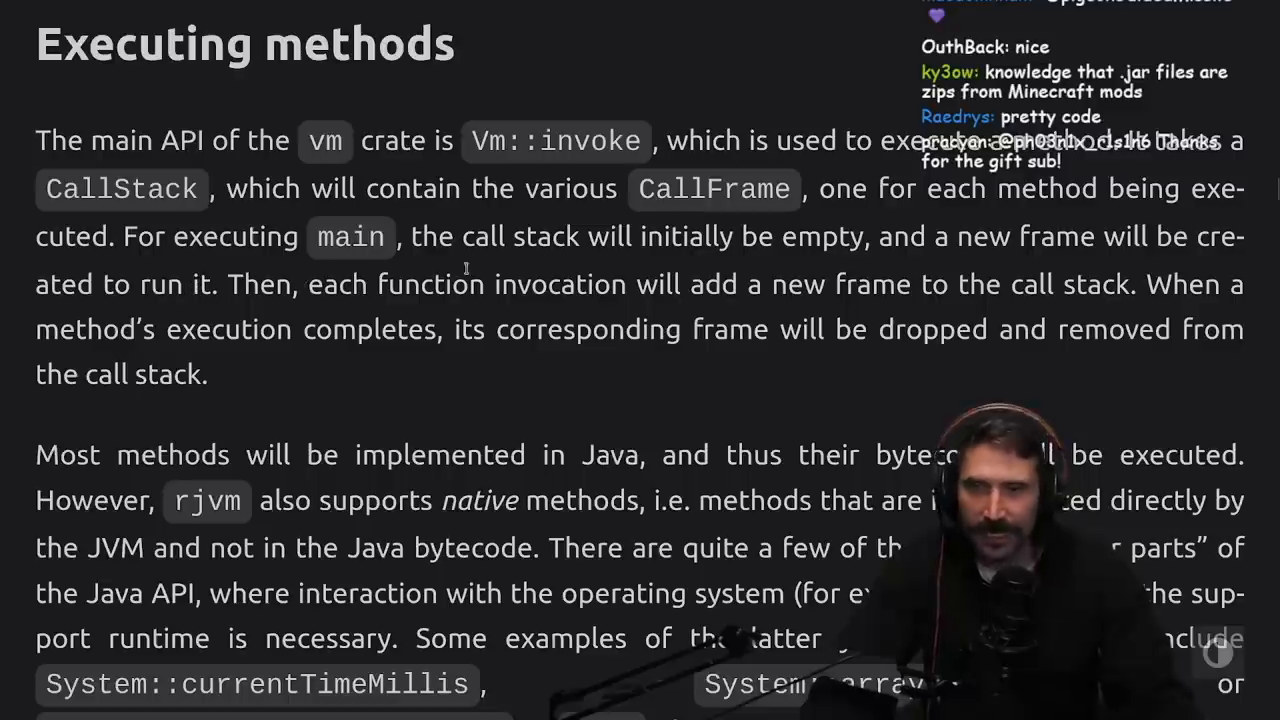
pyautogui.moveTo(1084, 272)
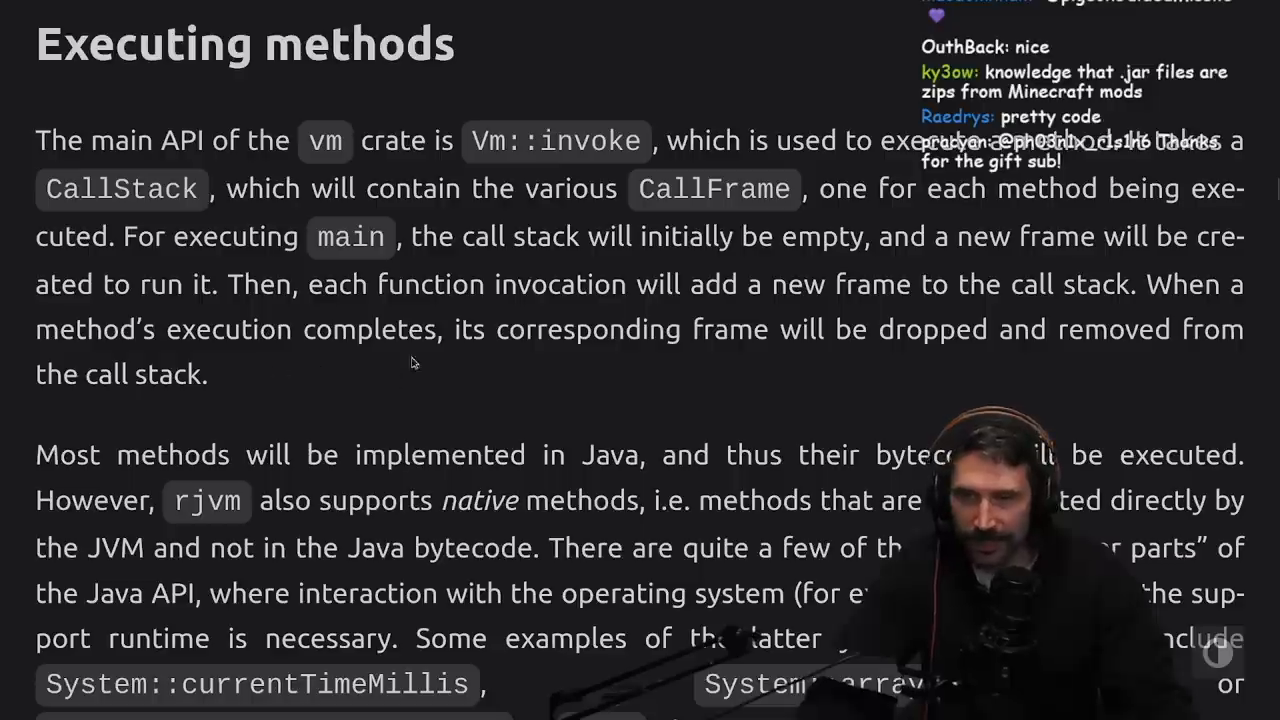
pyautogui.moveTo(680, 420)
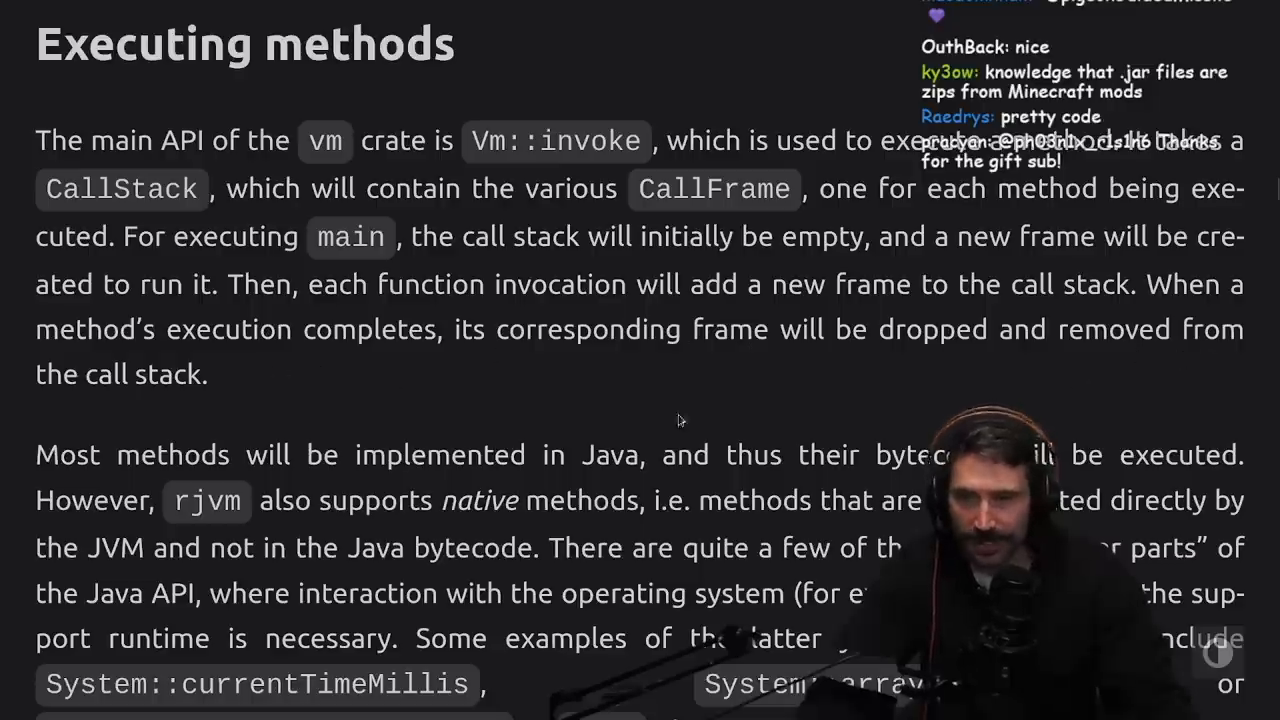
pyautogui.scroll(-3)
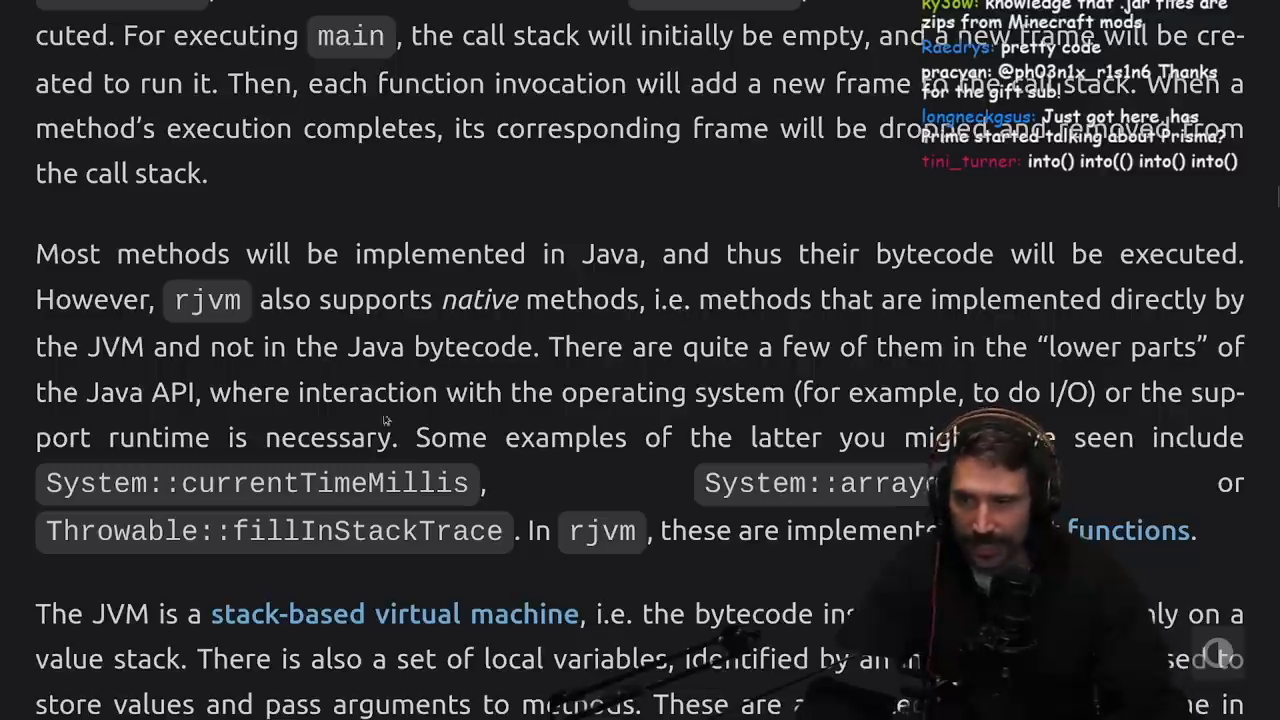
pyautogui.moveTo(536, 384)
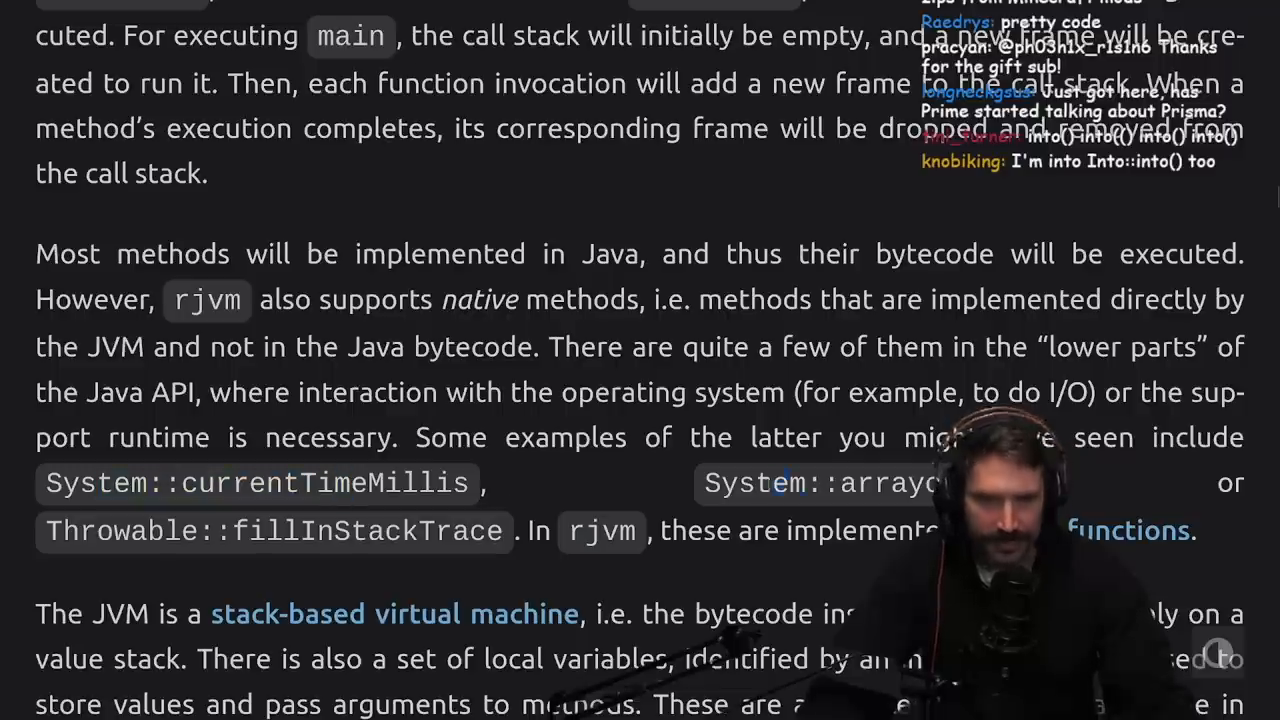
pyautogui.scroll(-3)
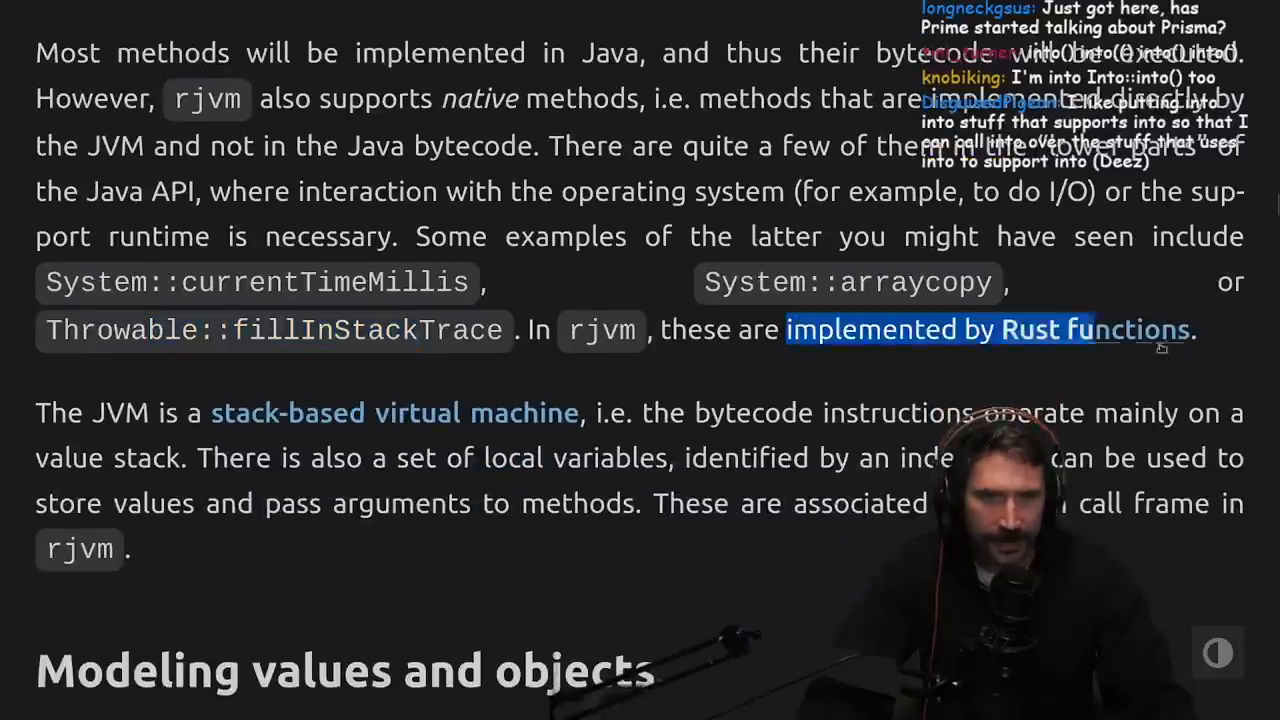
# Step: Read and mark the stack-based virtual machine paragraph, reaching 'Modeling values and objects'
pyautogui.scroll(-3)
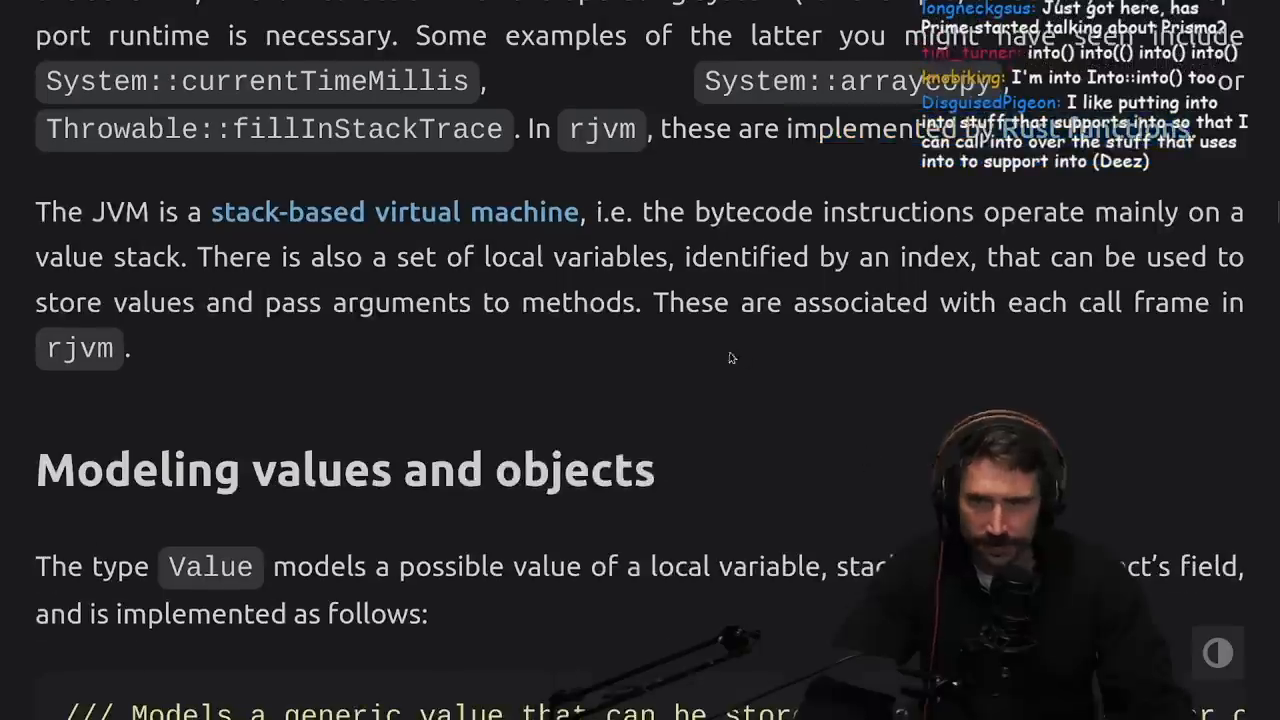
pyautogui.moveTo(964, 242)
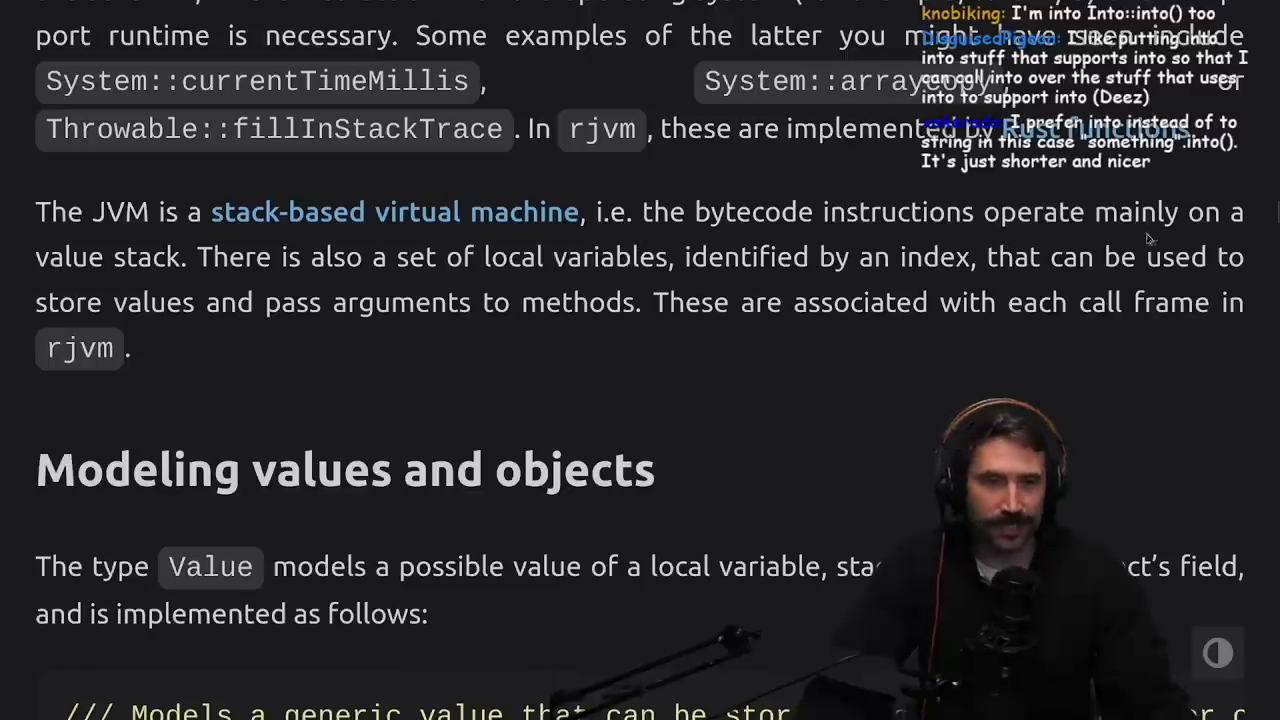
pyautogui.moveTo(284, 284)
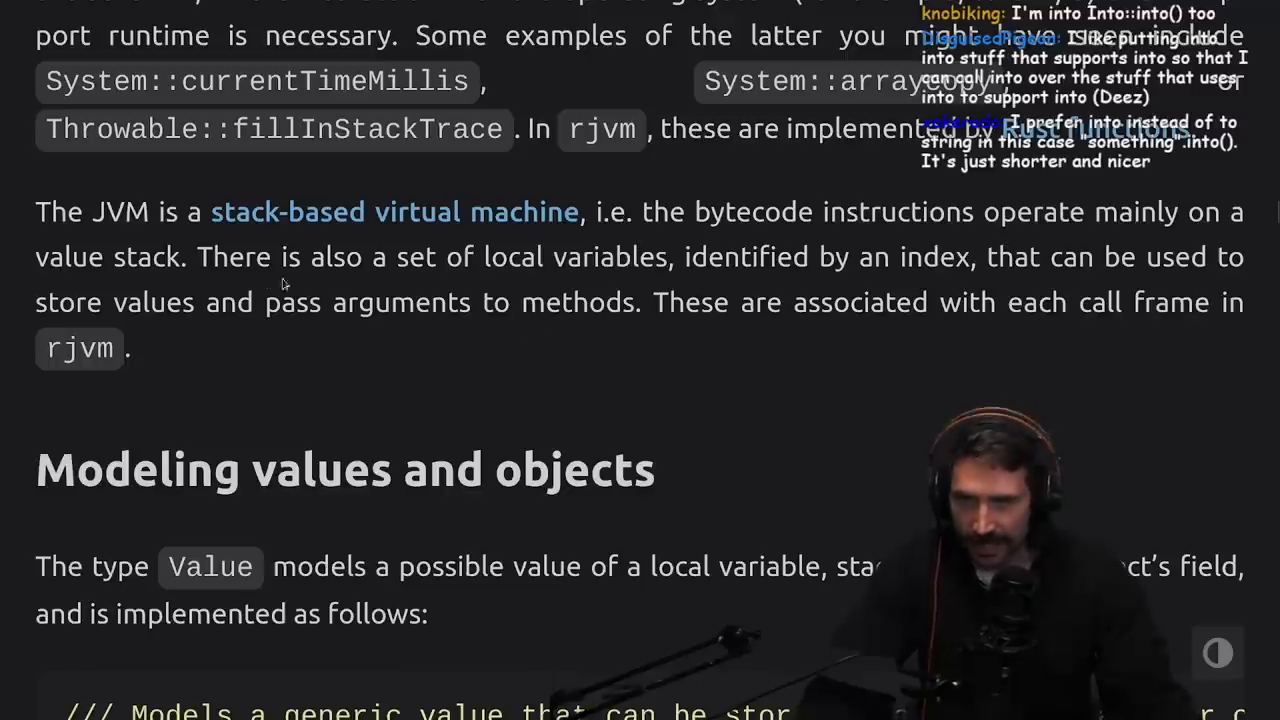
pyautogui.moveTo(924, 288)
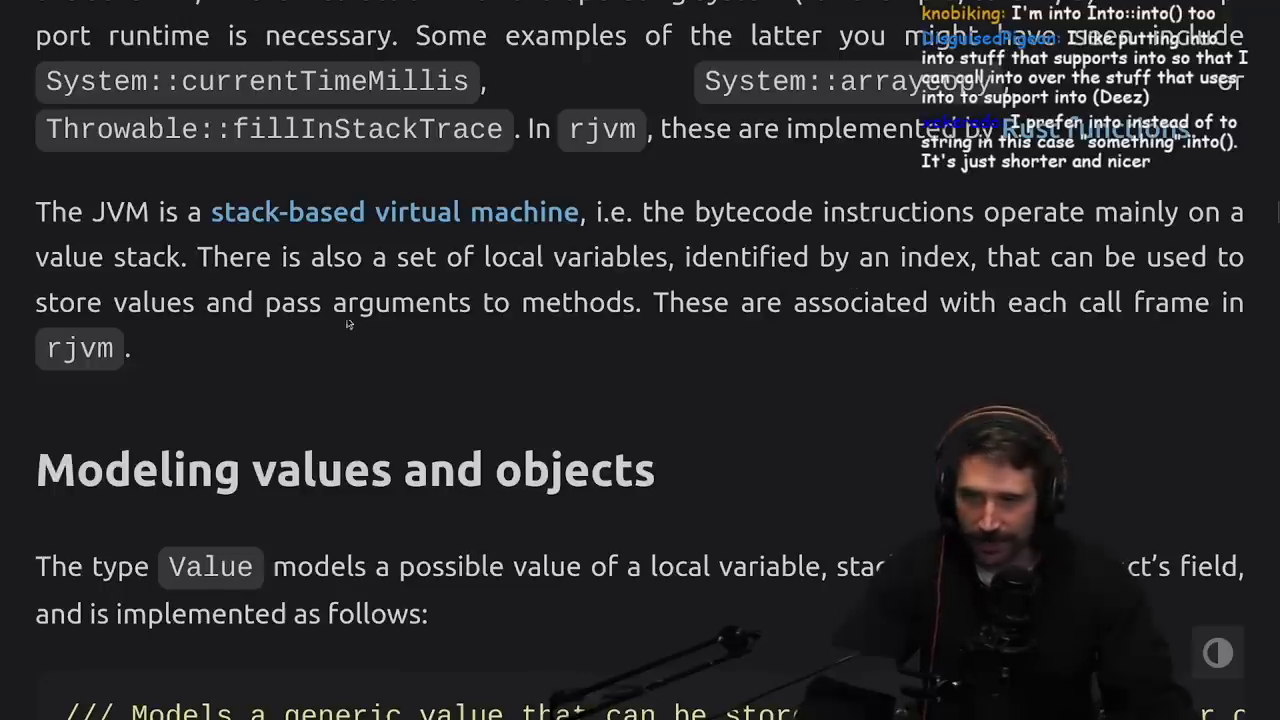
pyautogui.moveTo(1072, 338)
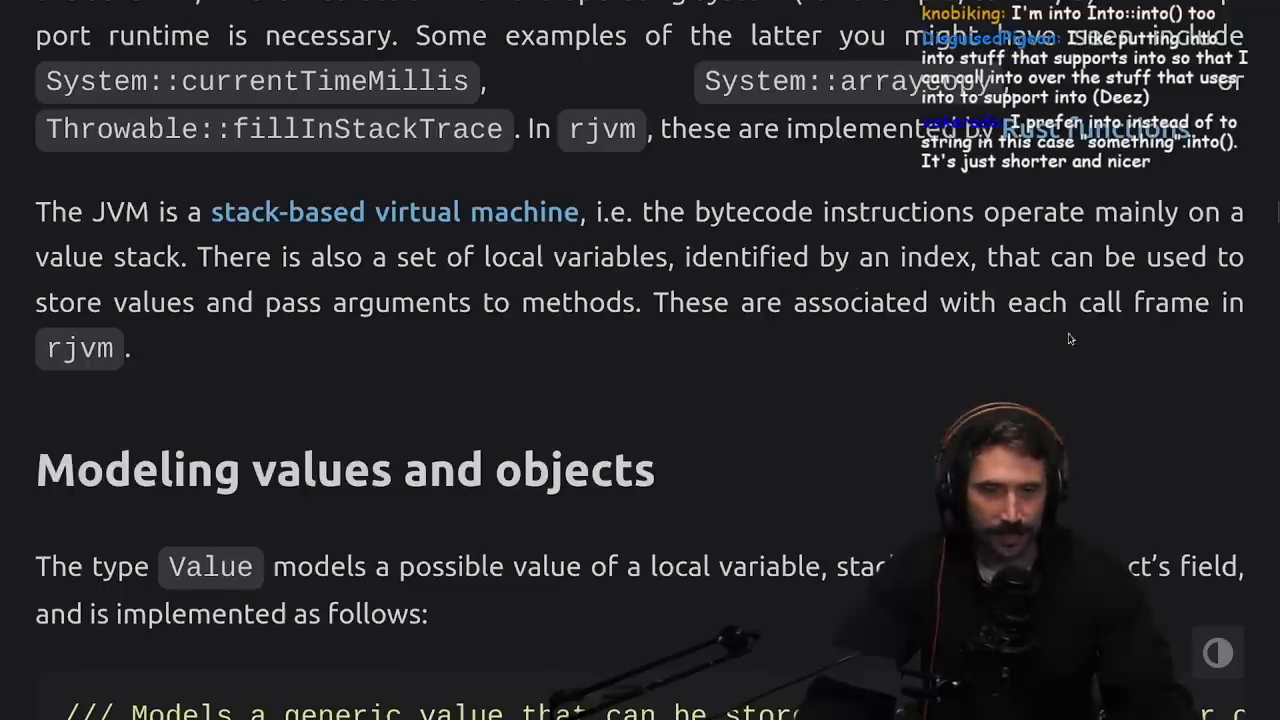
pyautogui.moveTo(198, 302); pyautogui.dragTo(118, 348)
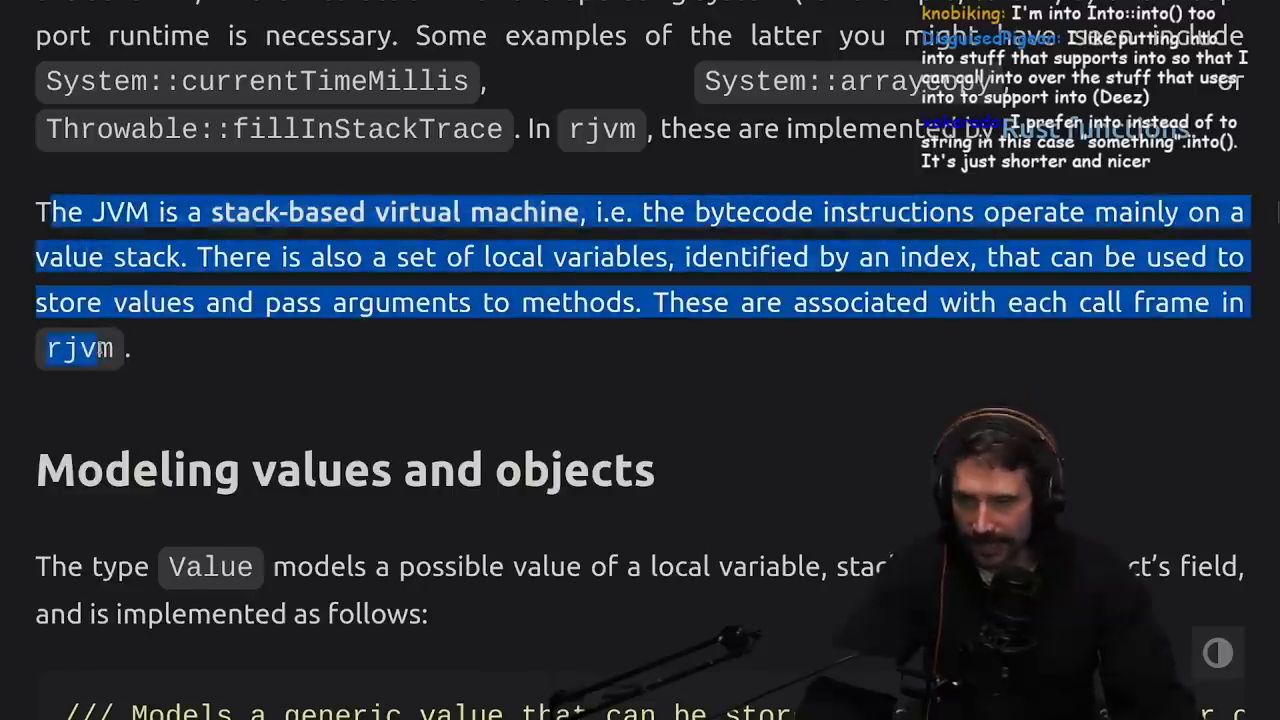
pyautogui.scroll(-3)
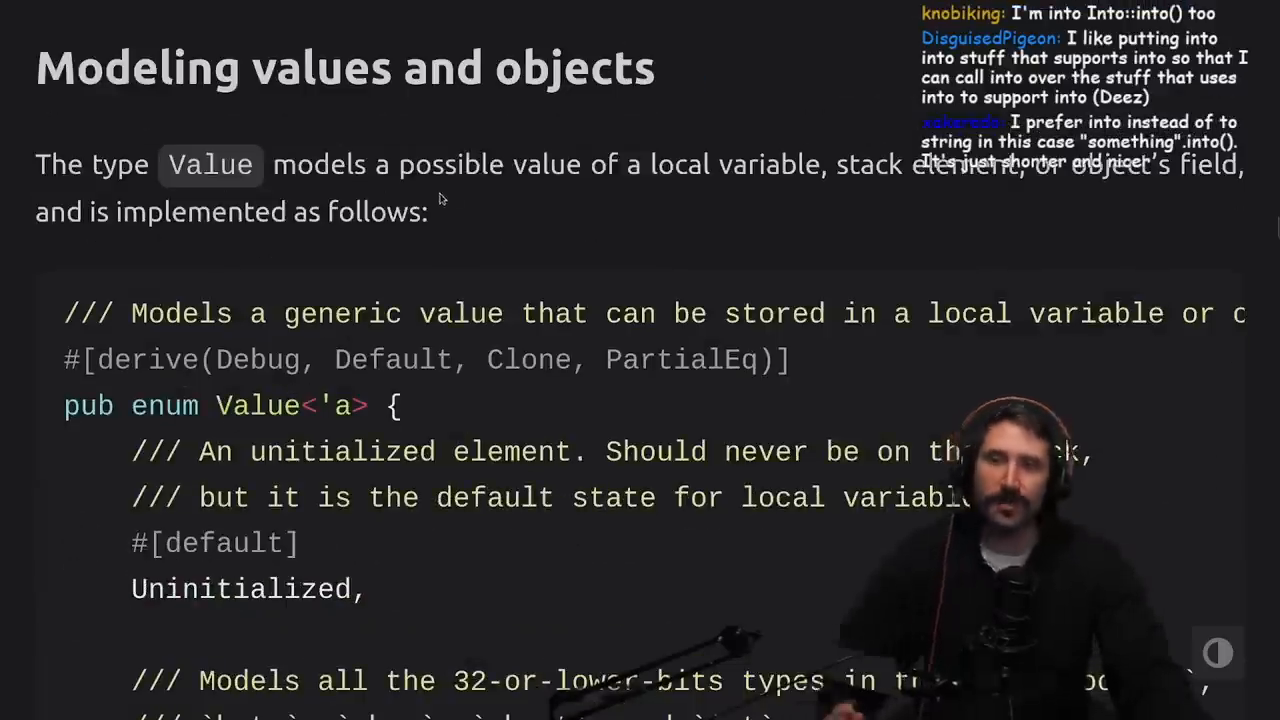
pyautogui.moveTo(810, 204)
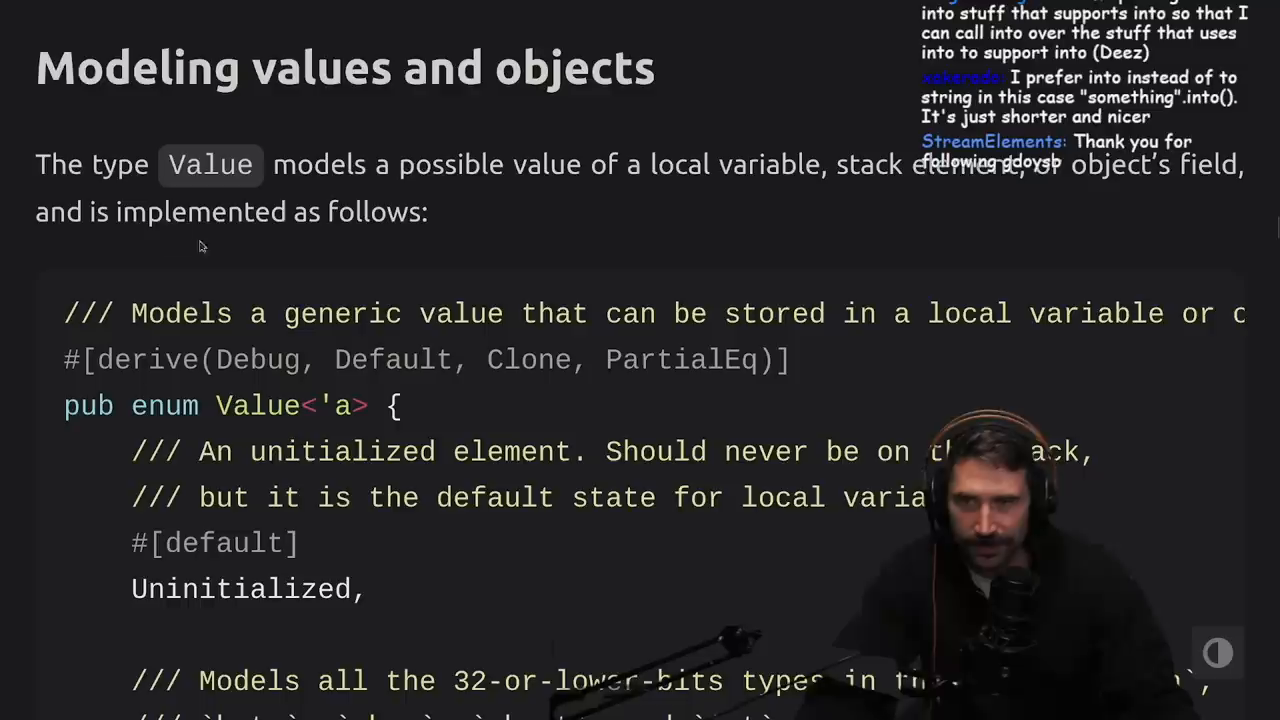
# Step: Read into the Value enum code, marking the word Uninitialized
pyautogui.scroll(-3)
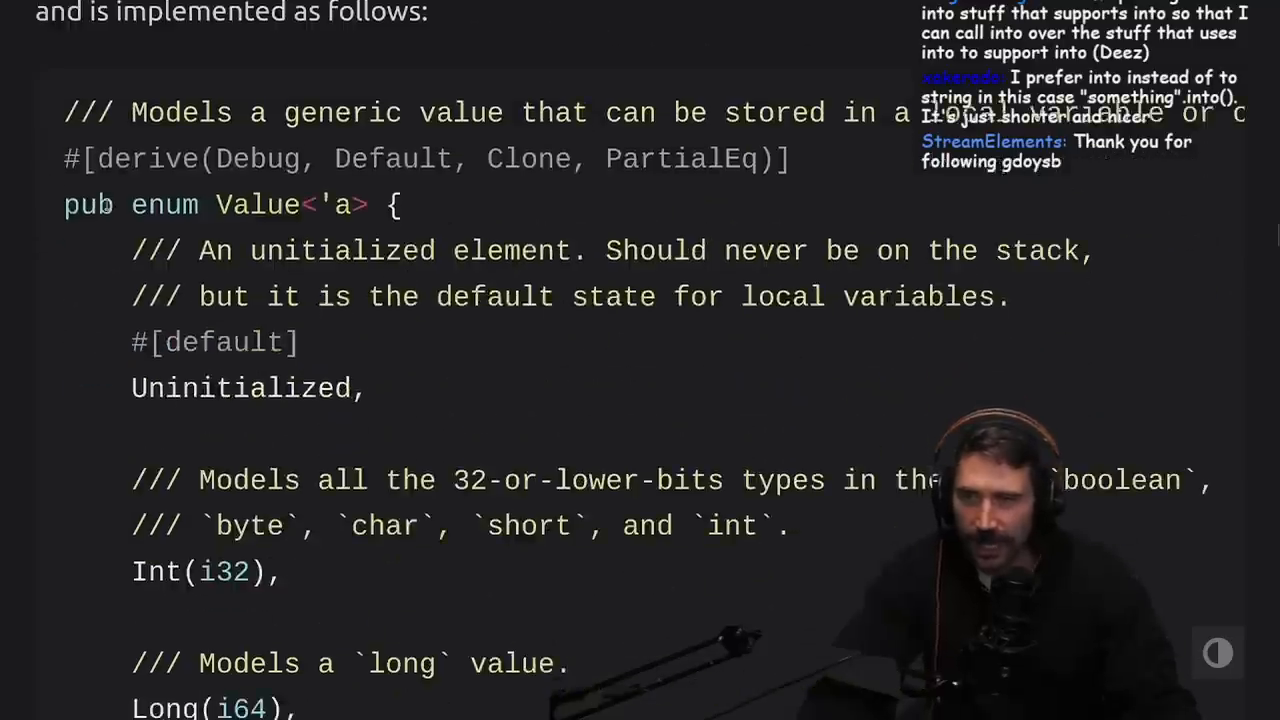
pyautogui.scroll(-3)
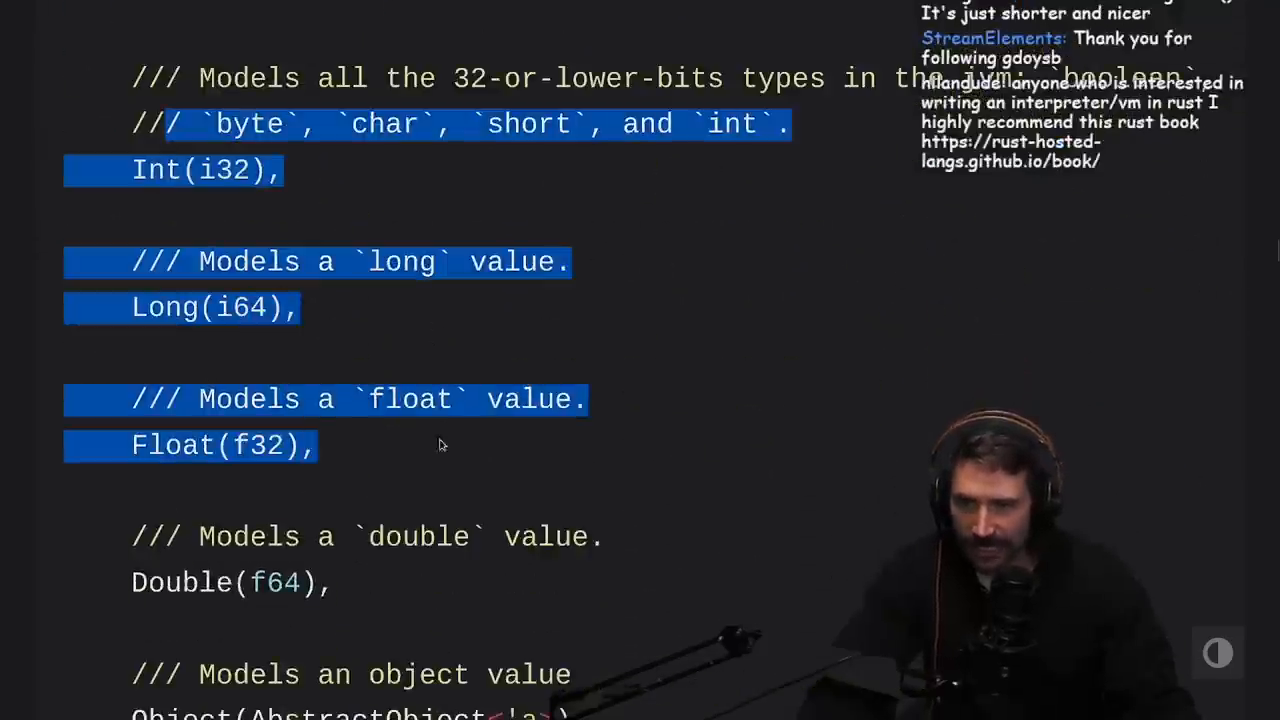
pyautogui.scroll(-3)
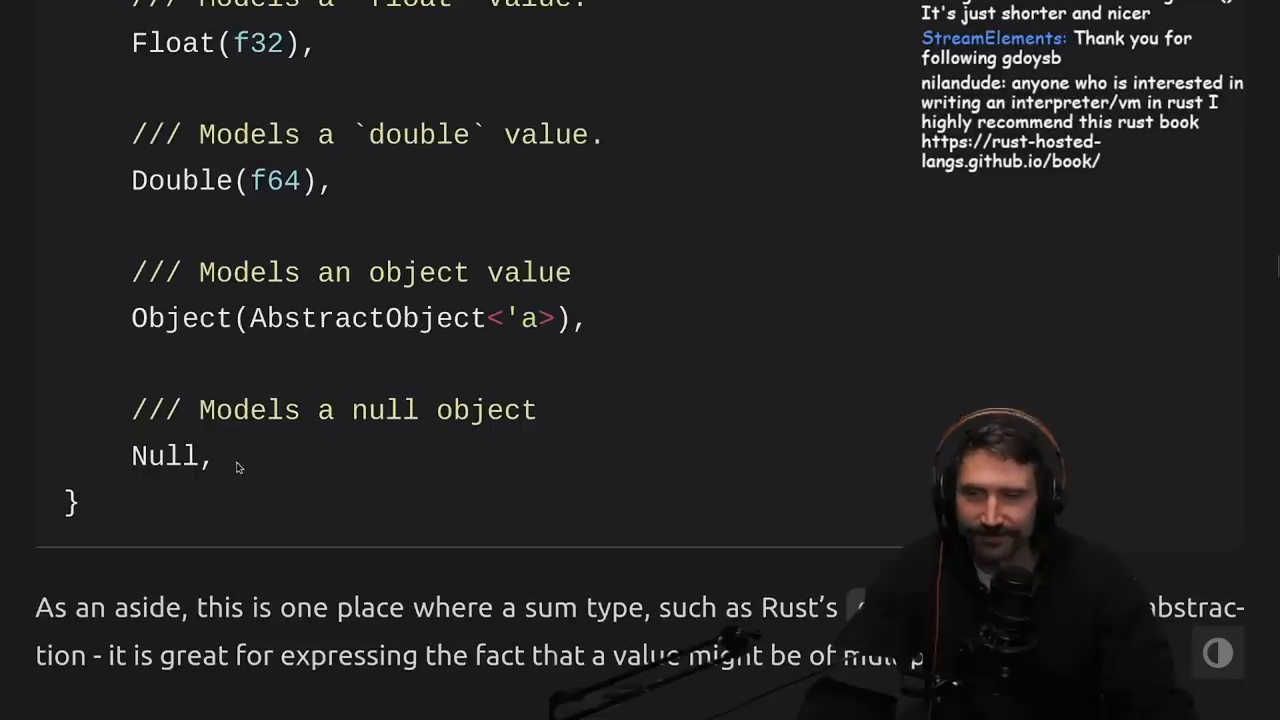
pyautogui.moveTo(132, 410); pyautogui.dragTo(212, 456)
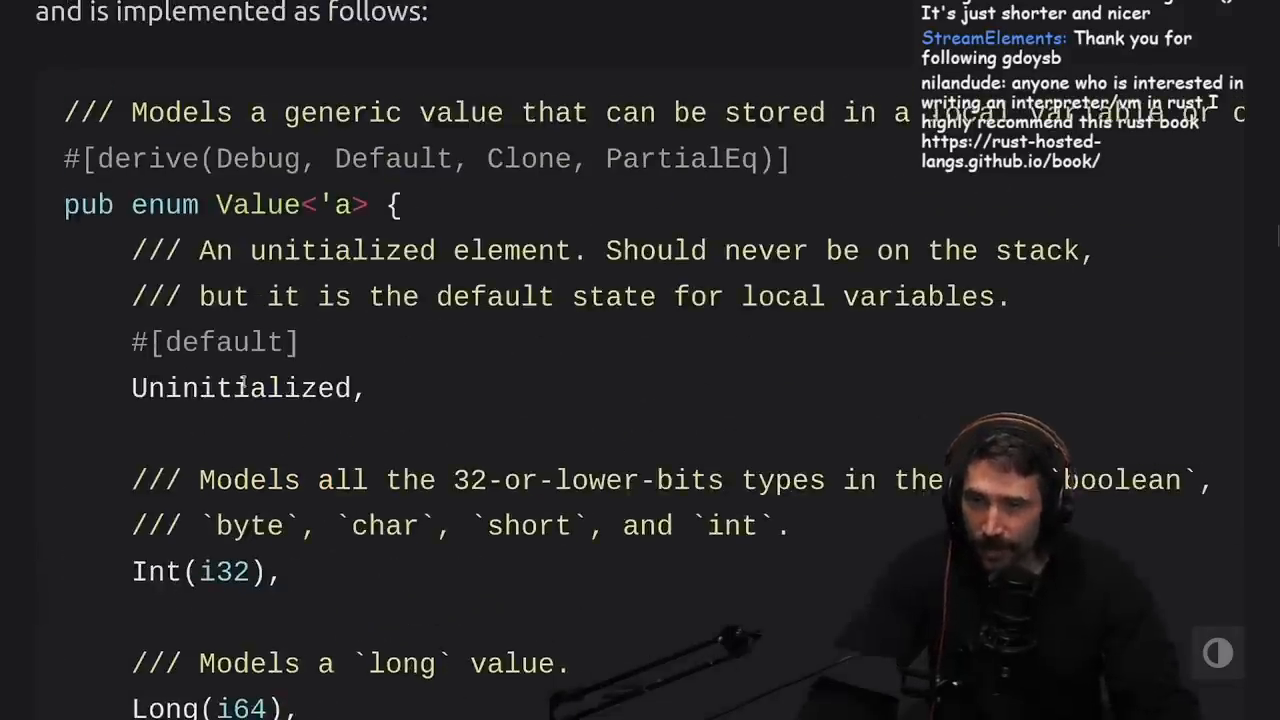
pyautogui.doubleClick(240, 388)
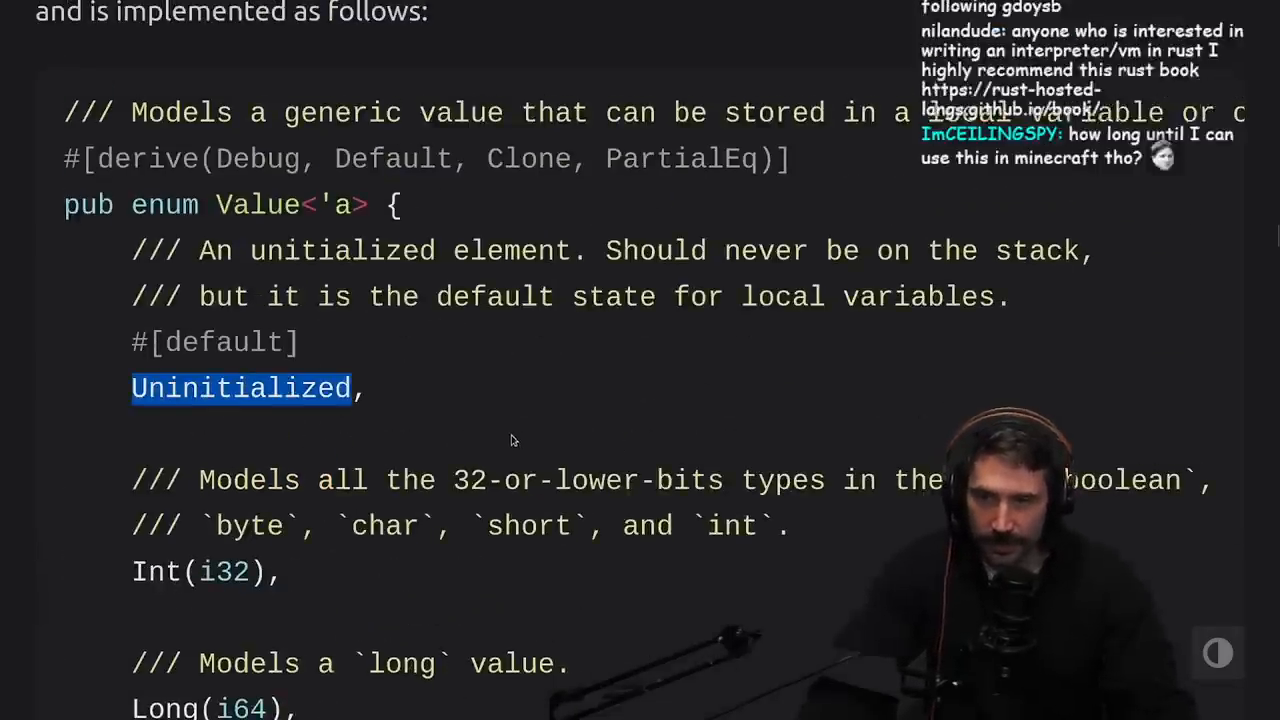
# Step: Highlight the Uninitialized variant with its comments and read the Long, Float, Double, Object and Null variants
pyautogui.scroll(-3)
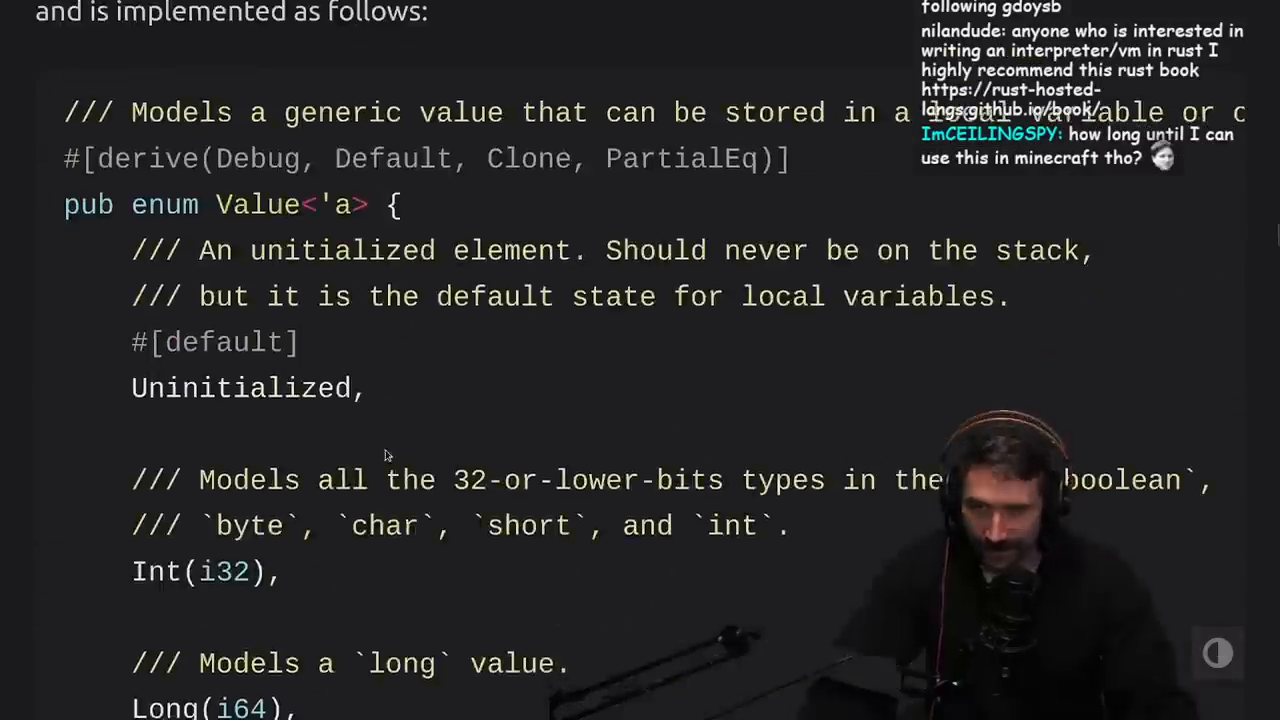
pyautogui.moveTo(132, 250); pyautogui.dragTo(368, 388)
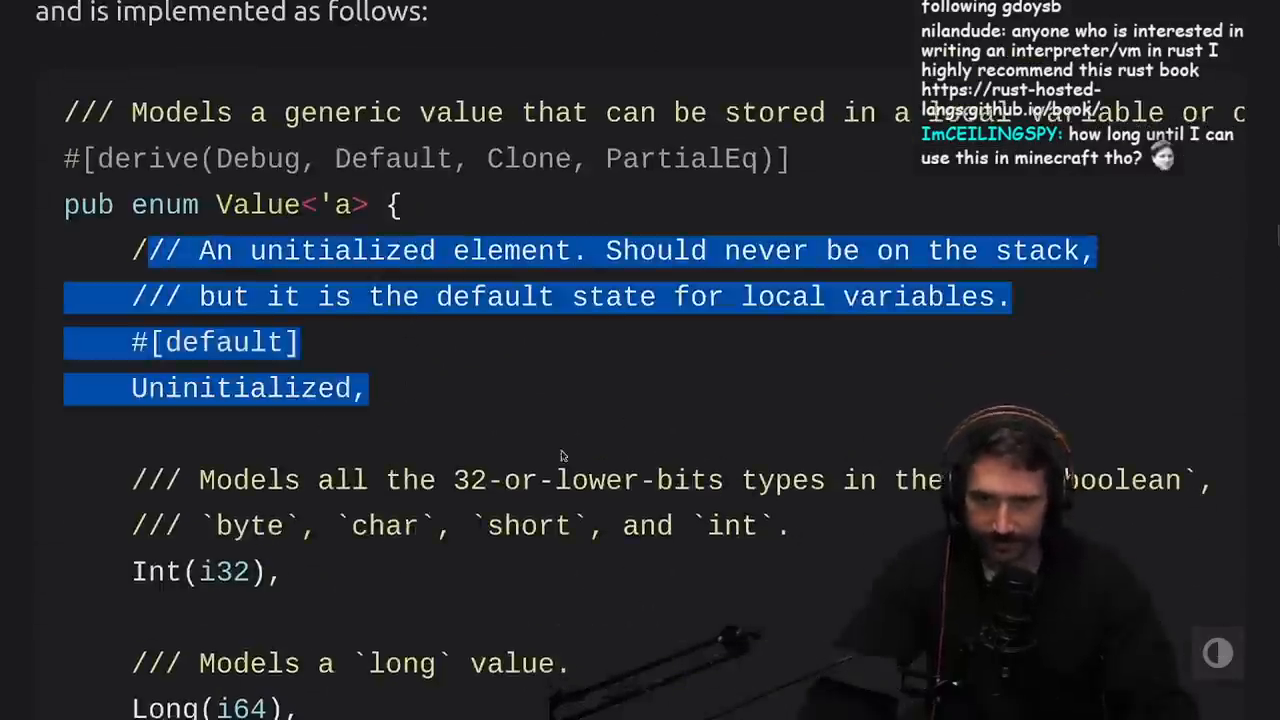
pyautogui.scroll(-3)
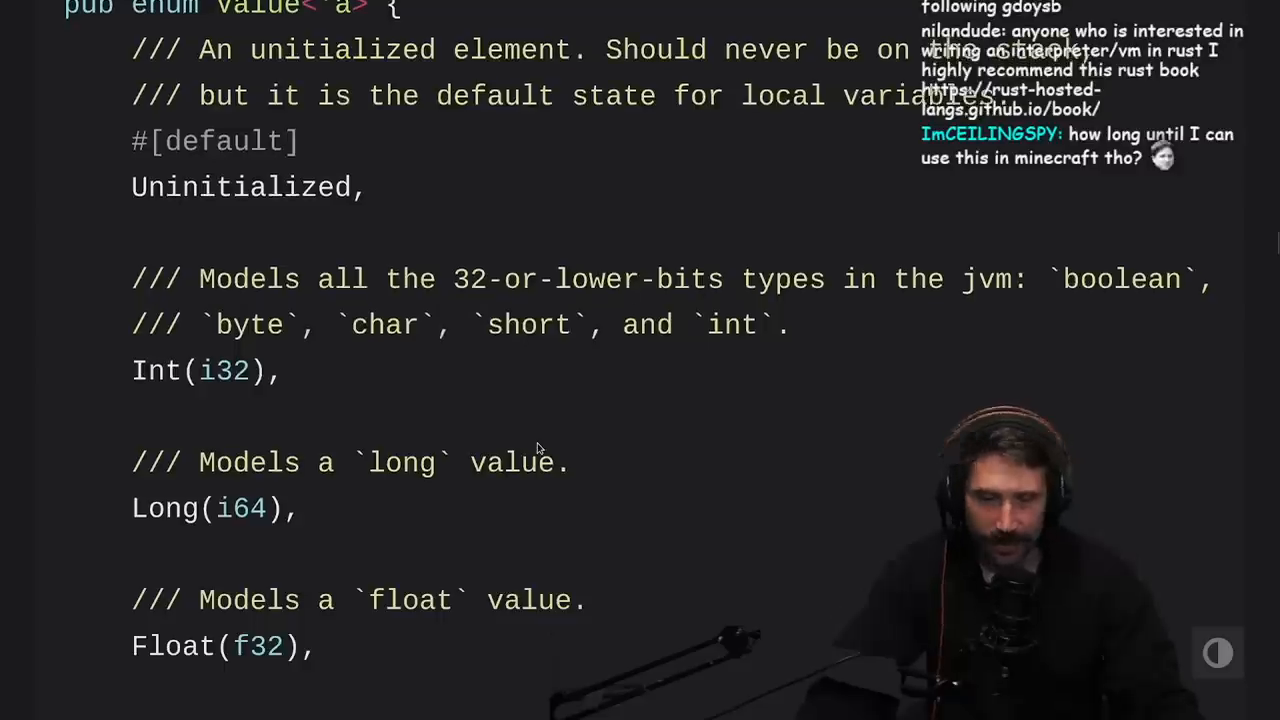
pyautogui.scroll(-3)
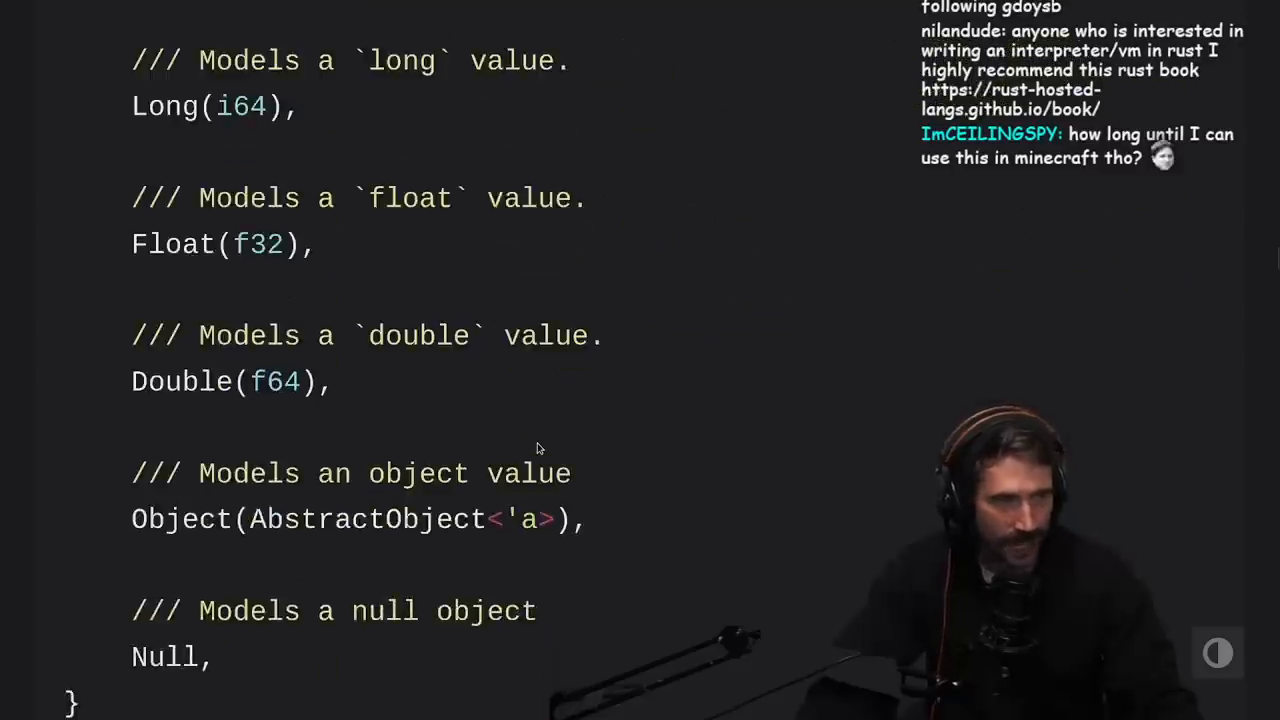
pyautogui.scroll(-3)
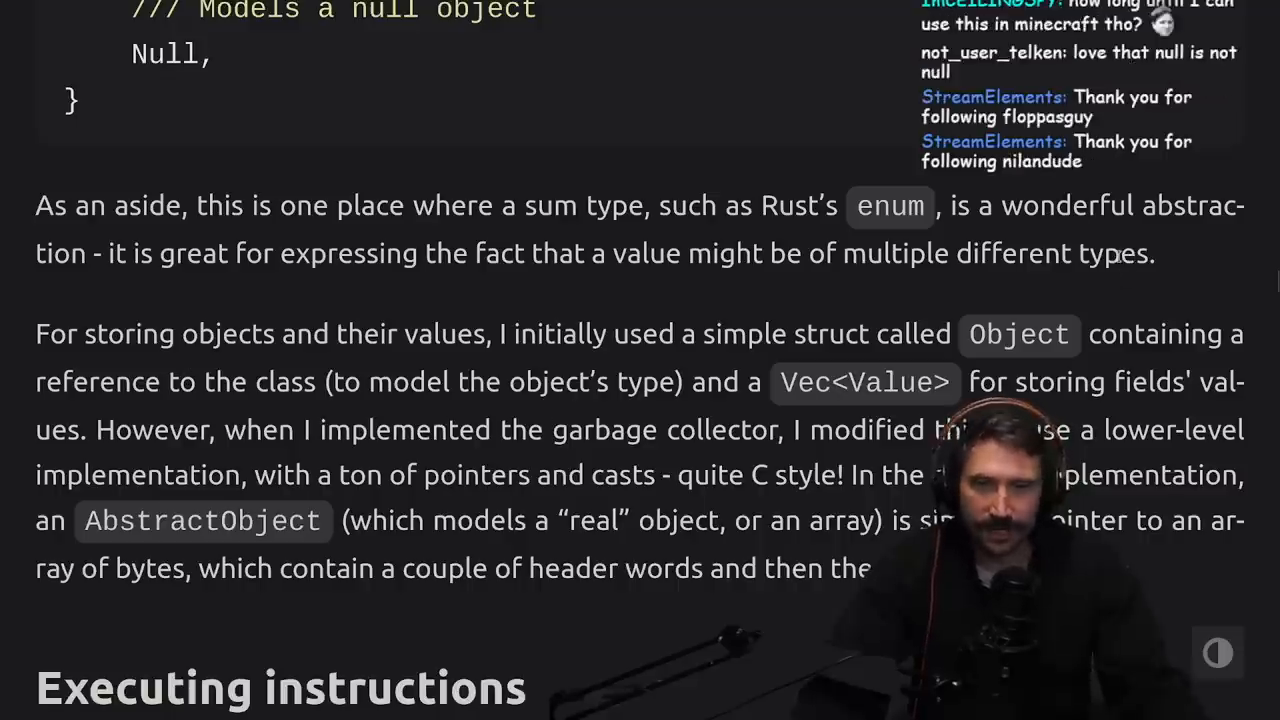
pyautogui.moveTo(164, 370)
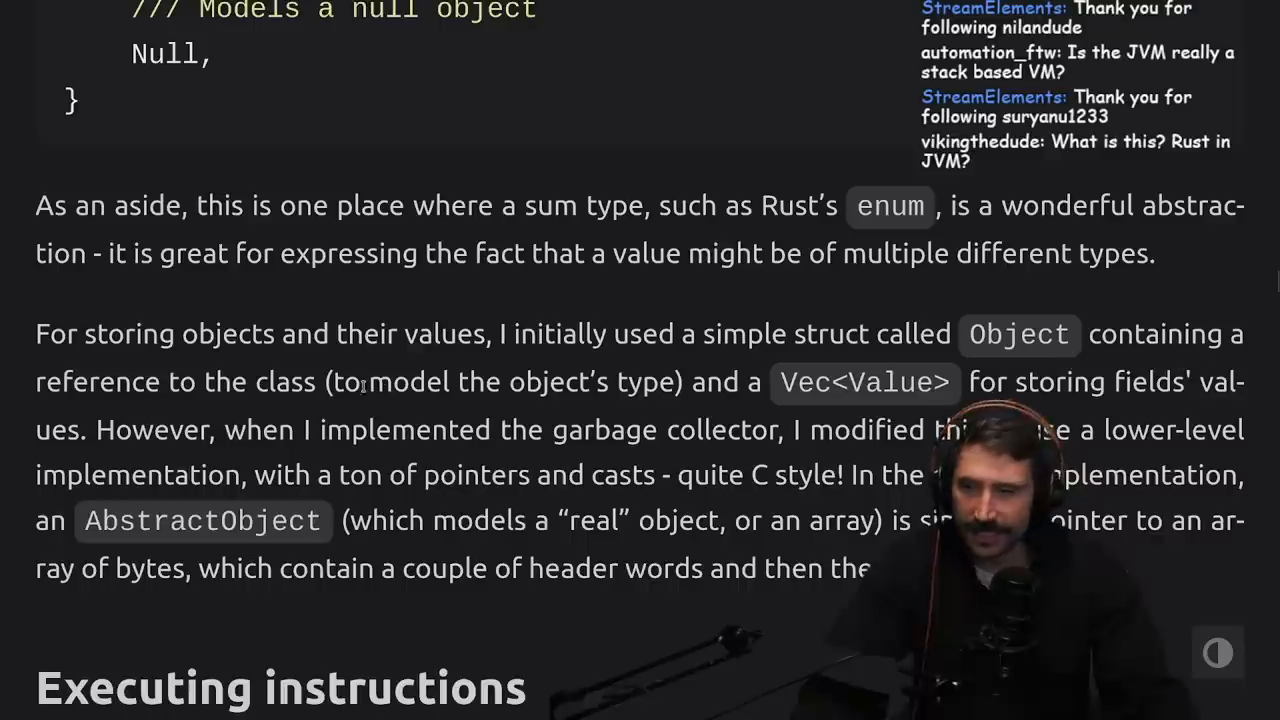
pyautogui.moveTo(490, 420)
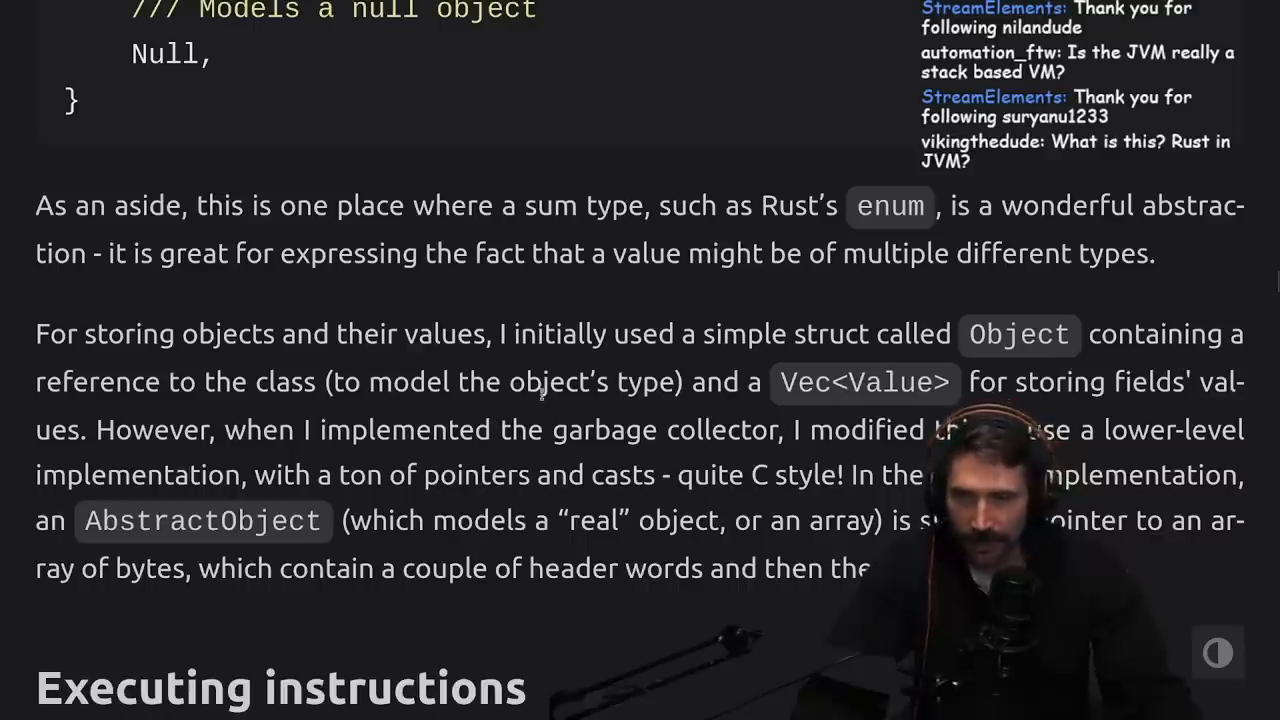
pyautogui.moveTo(1048, 404)
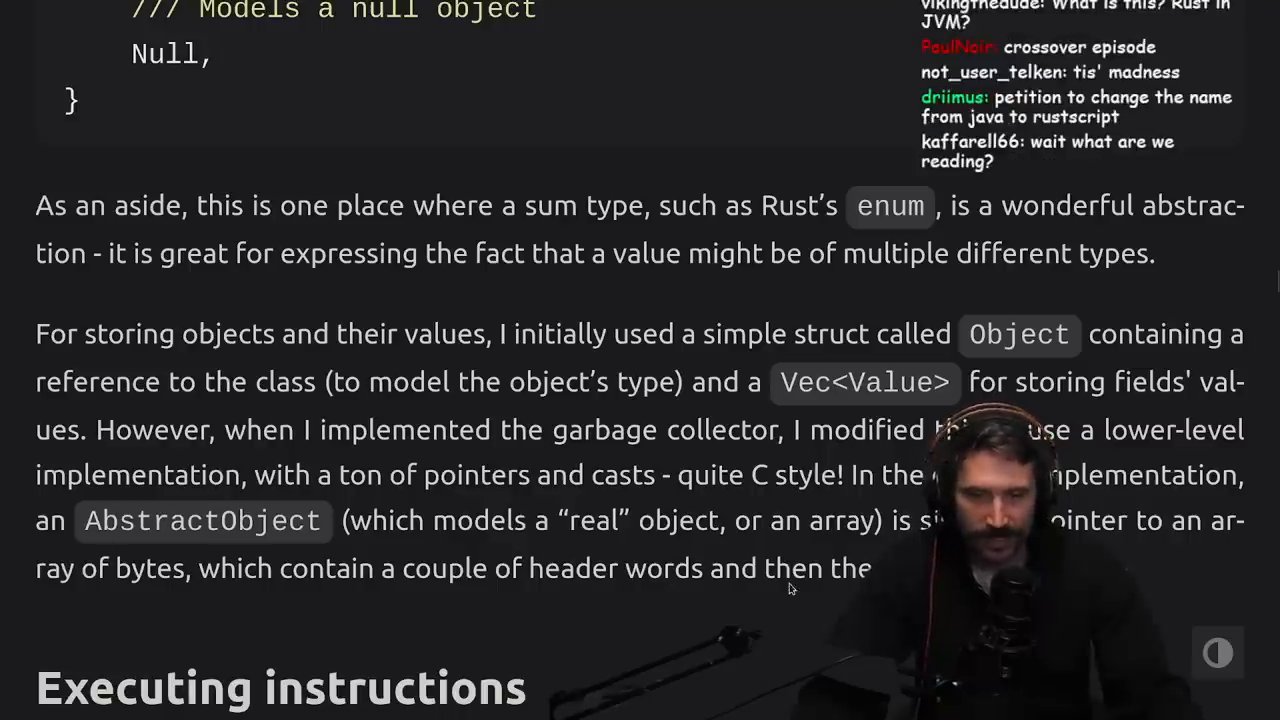
# Step: Highlight the paragraph on storing objects and field values, reaching 'Executing instructions'
pyautogui.moveTo(36, 334); pyautogui.dragTo(884, 568)
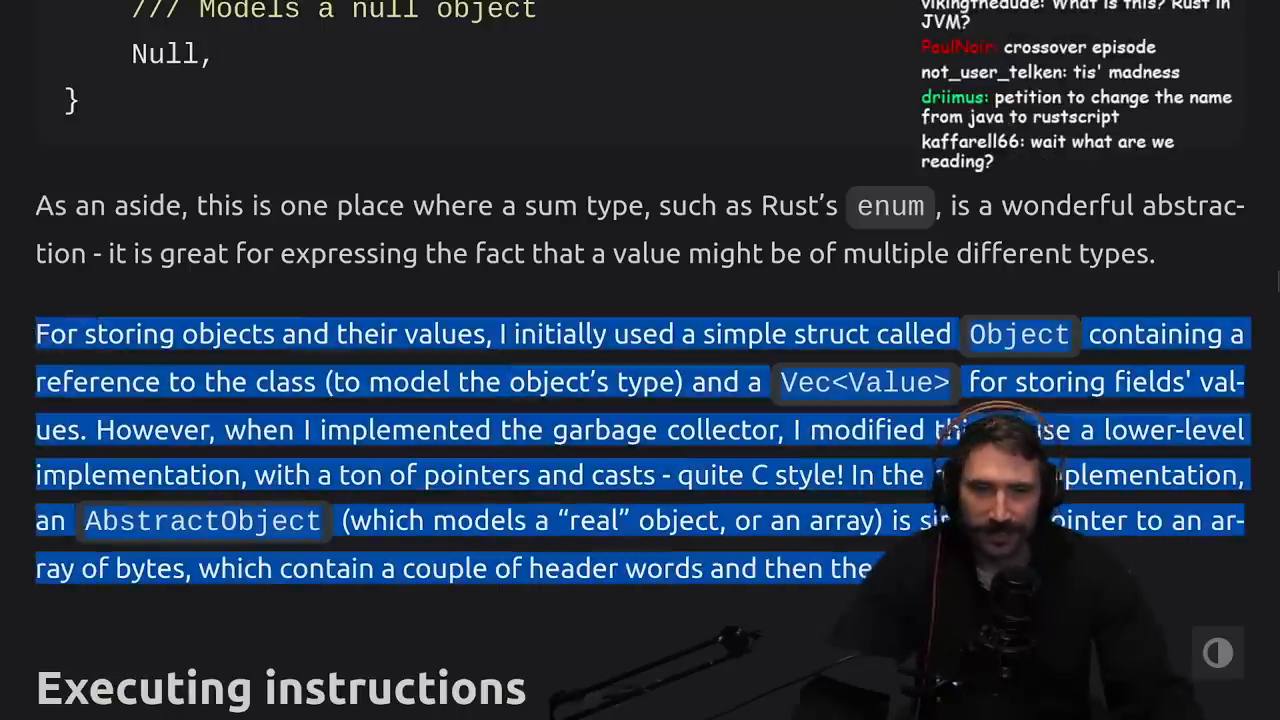
pyautogui.scroll(-3)
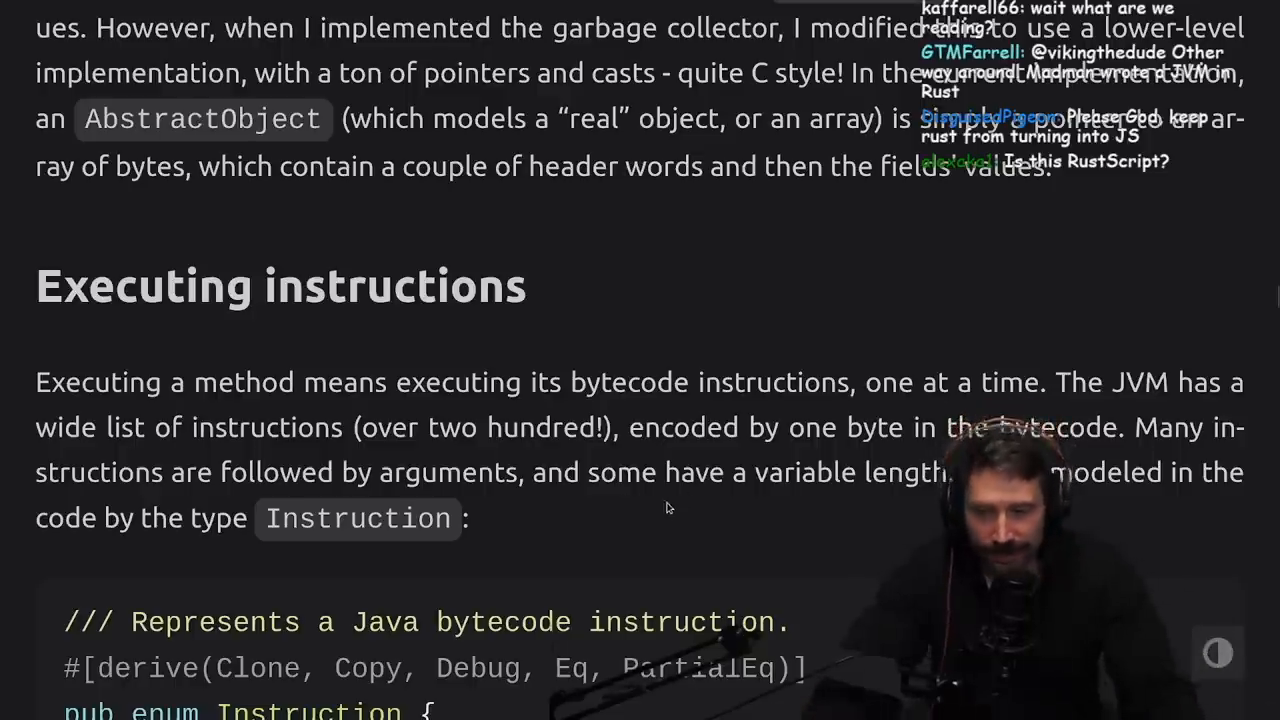
pyautogui.moveTo(418, 532)
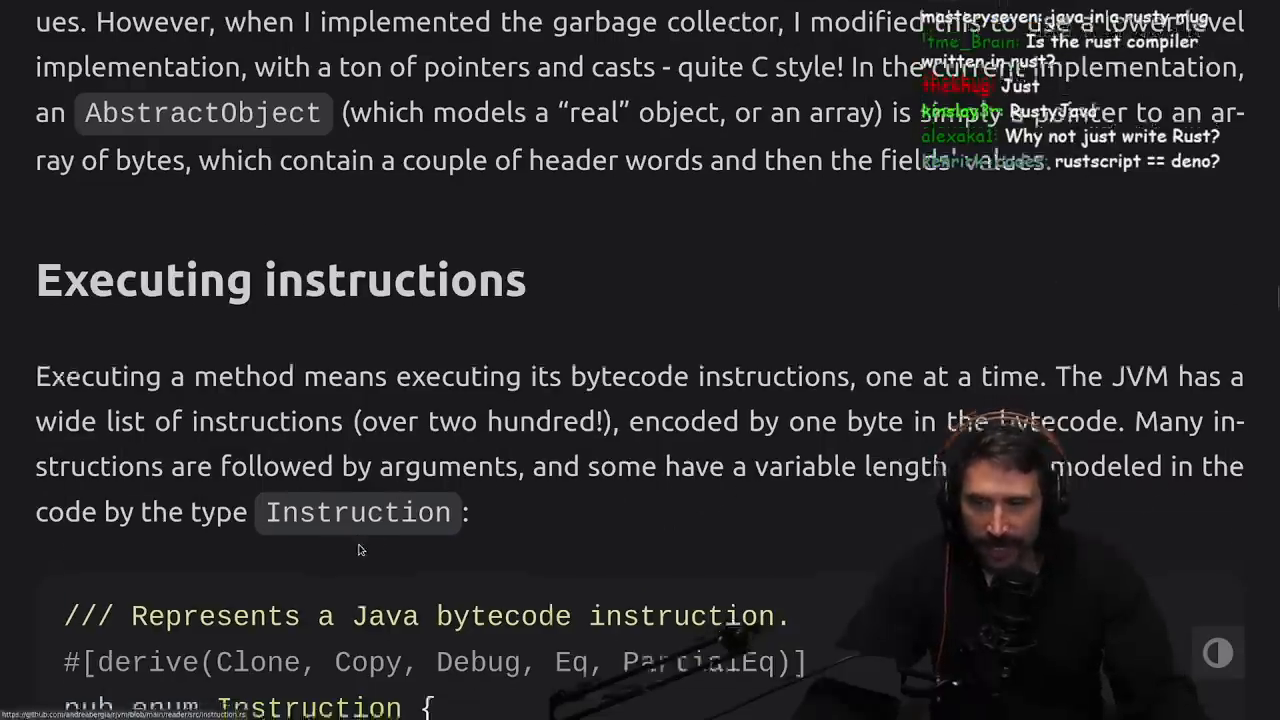
# Step: Read the Instruction enum code and the program-counter and jump-instructions paragraph
pyautogui.scroll(-3)
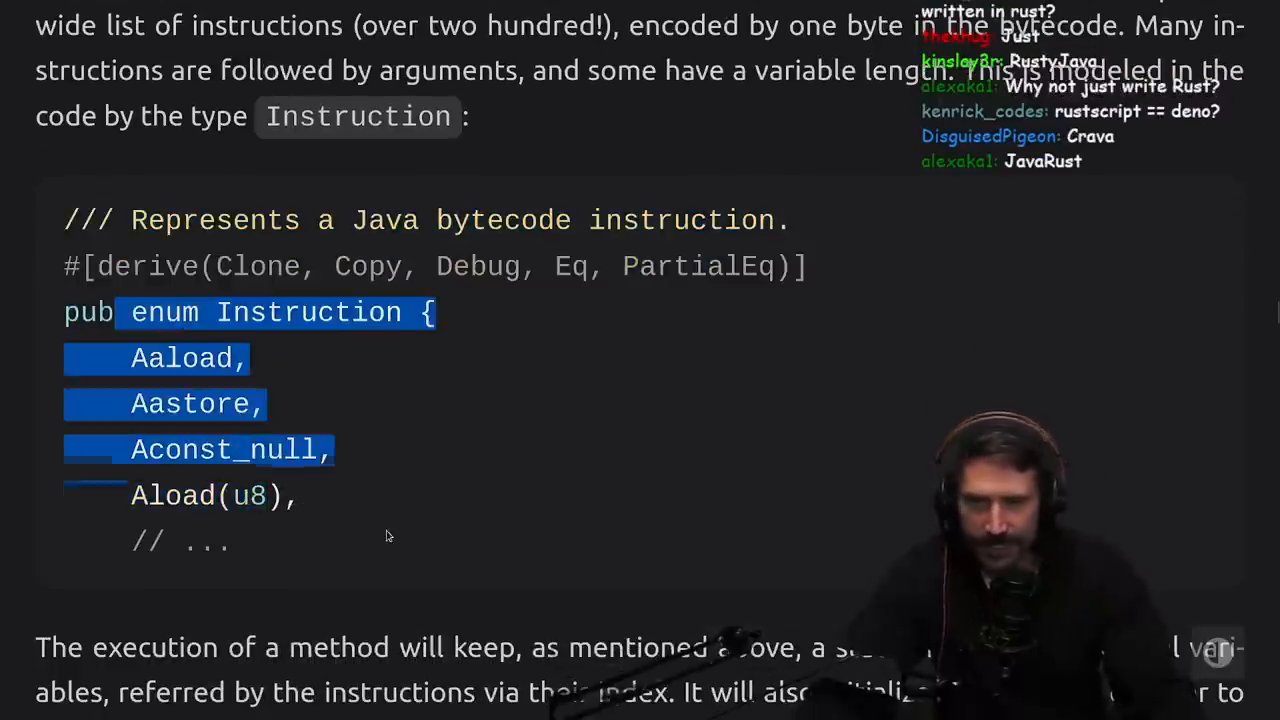
pyautogui.scroll(-3)
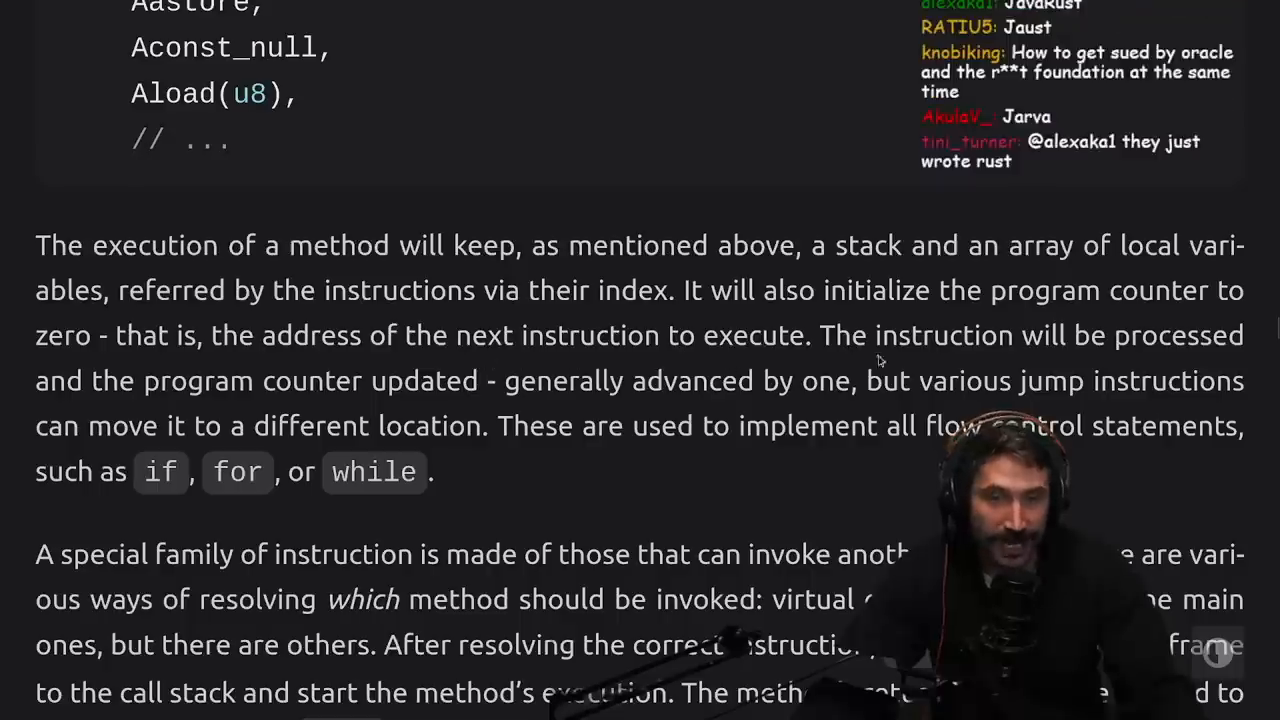
pyautogui.moveTo(122, 418)
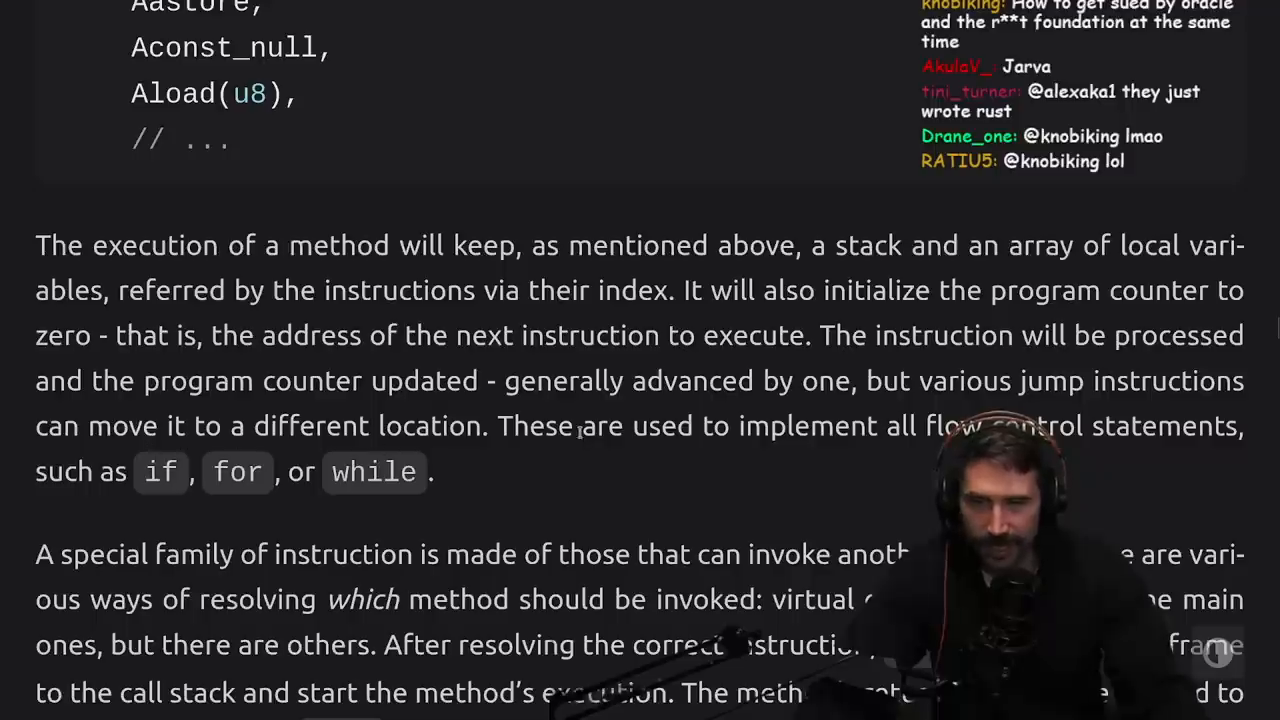
pyautogui.moveTo(422, 380); pyautogui.dragTo(480, 424)
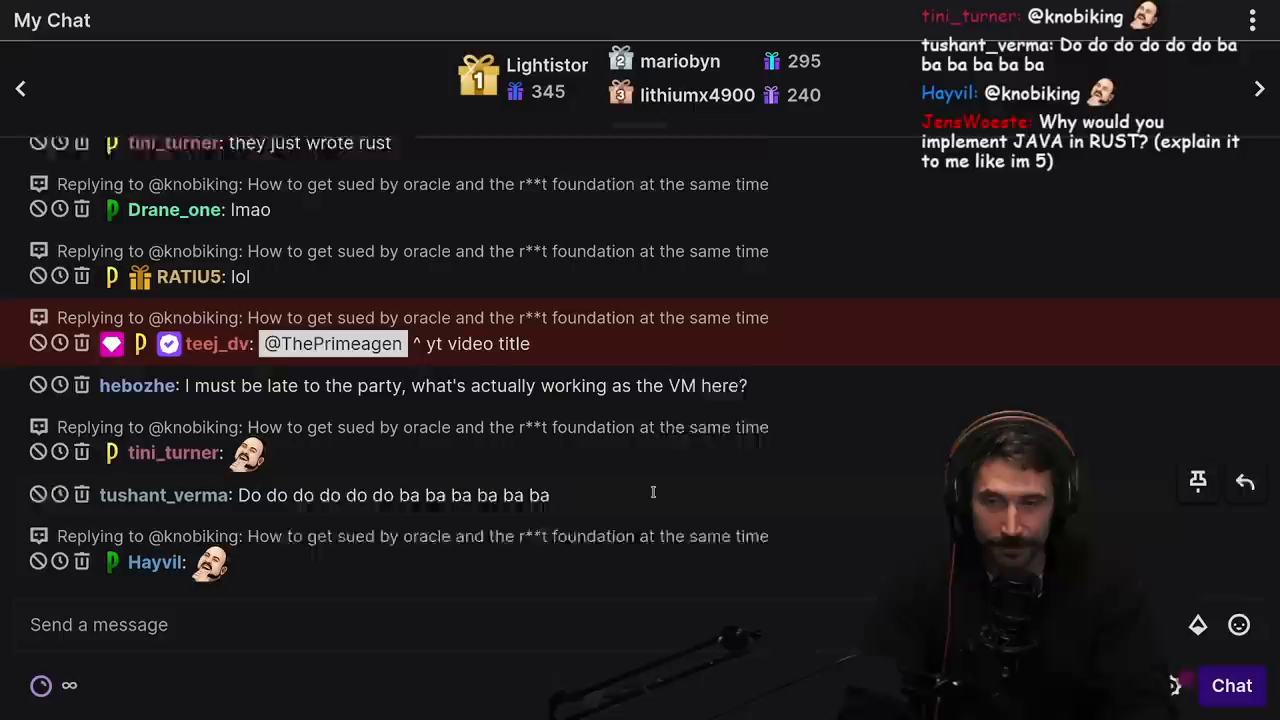
# Step: Check the latest Twitch chat messages, then return to the blog post with Alt+F
pyautogui.scroll(-3)
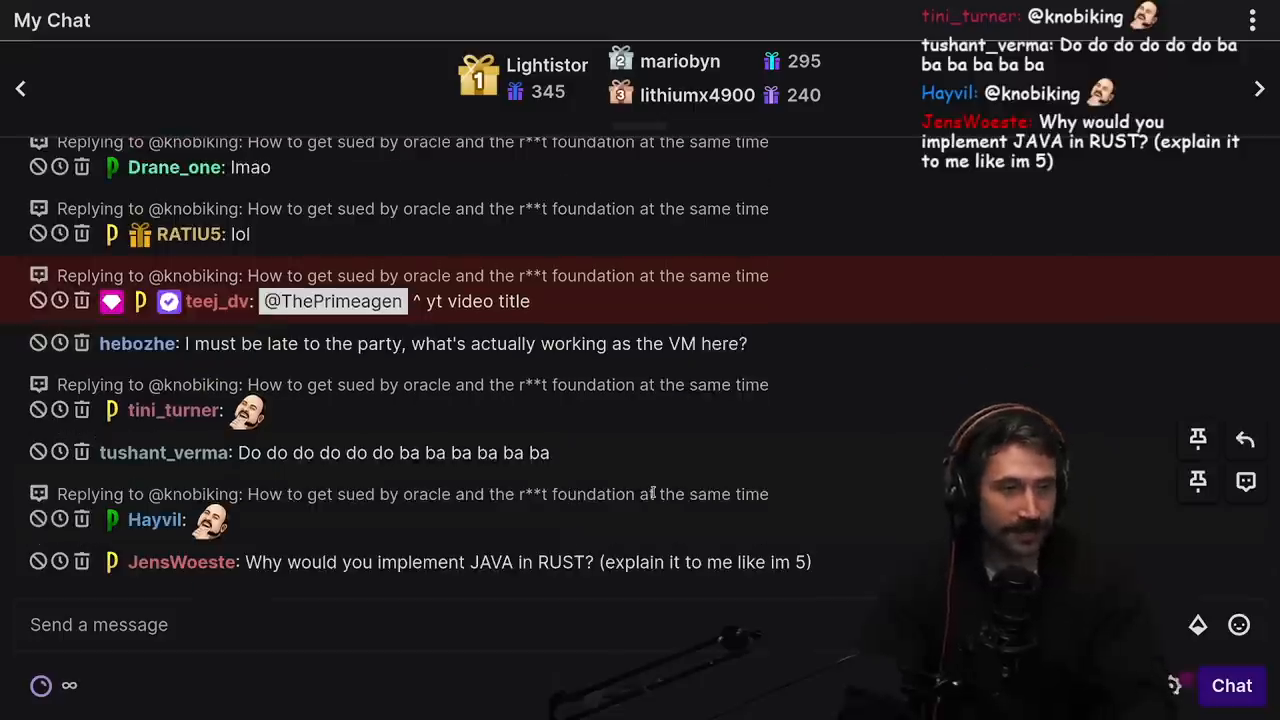
pyautogui.press('alt+f')
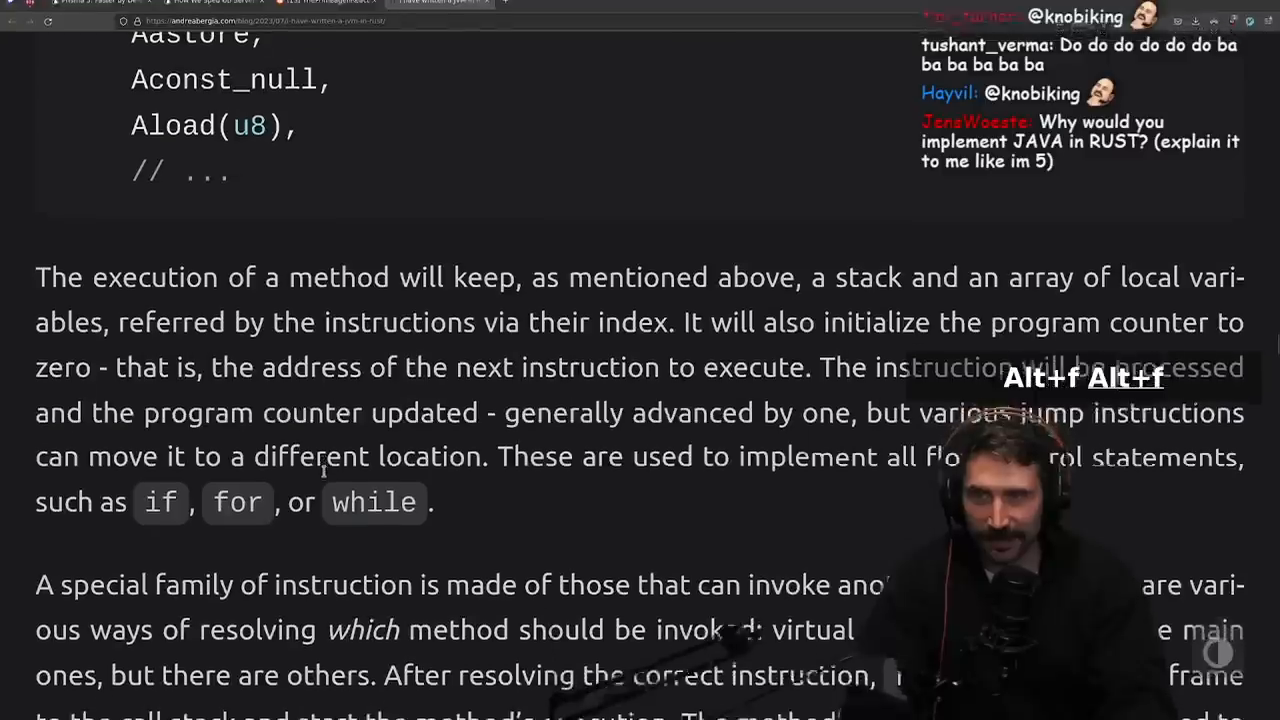
# Step: Read the method-invocation paragraph and bytecode-format note down to the Exceptions heading
pyautogui.scroll(-3)
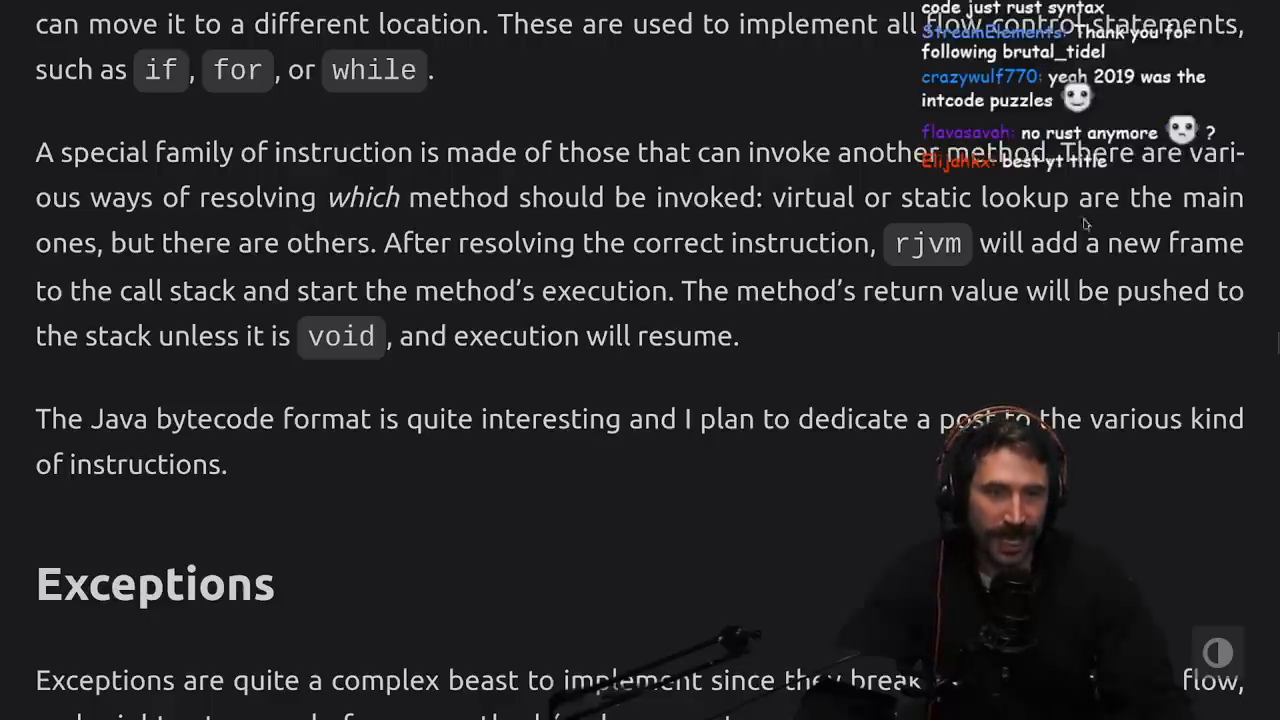
pyautogui.moveTo(186, 268)
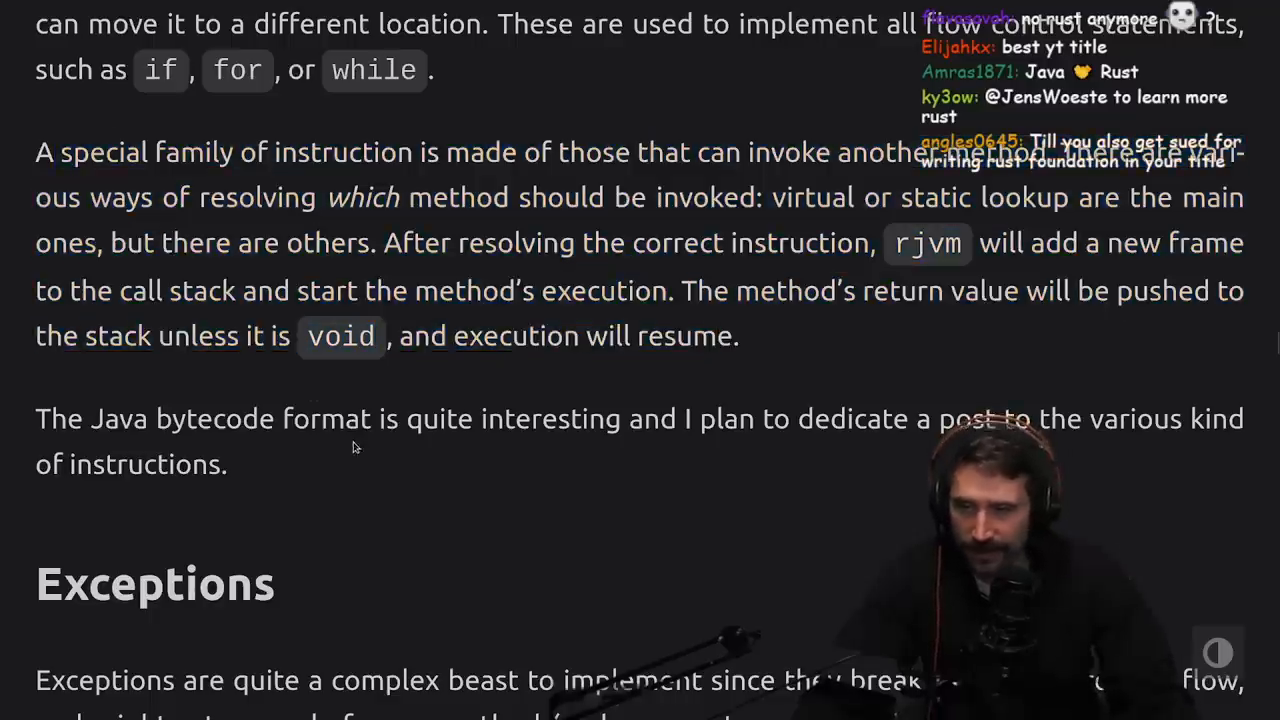
pyautogui.moveTo(316, 486)
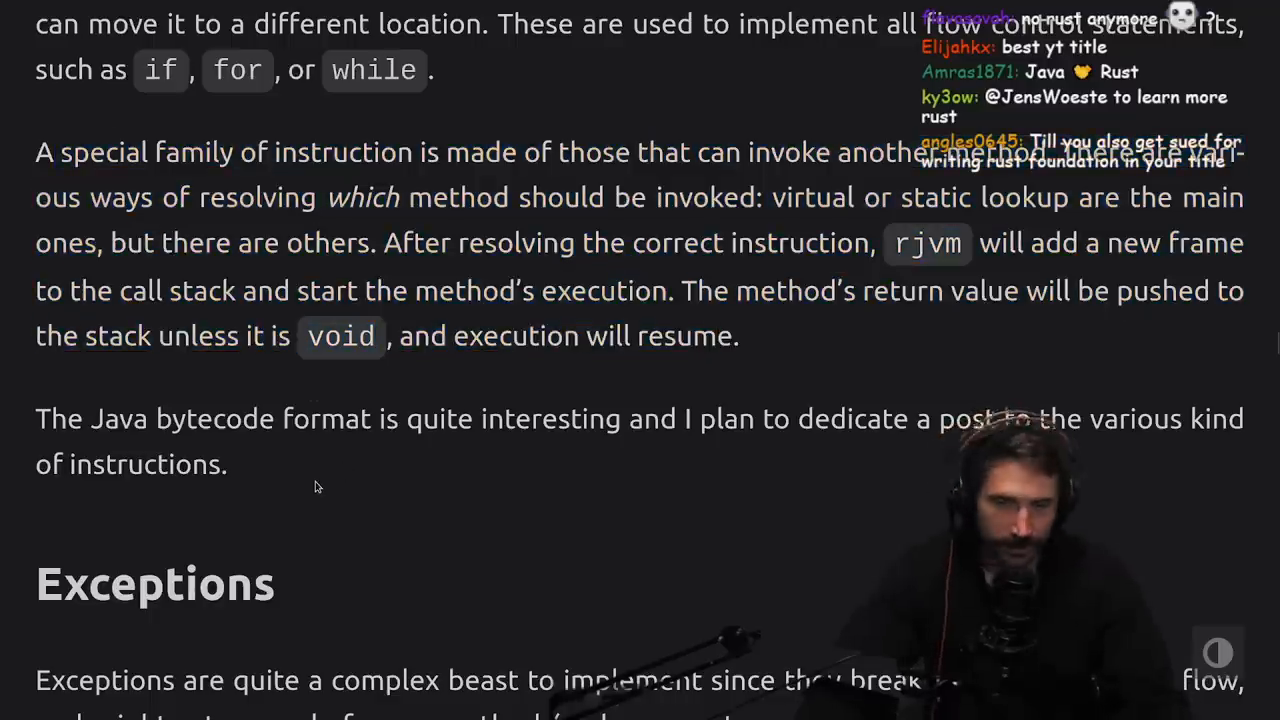
pyautogui.scroll(-3)
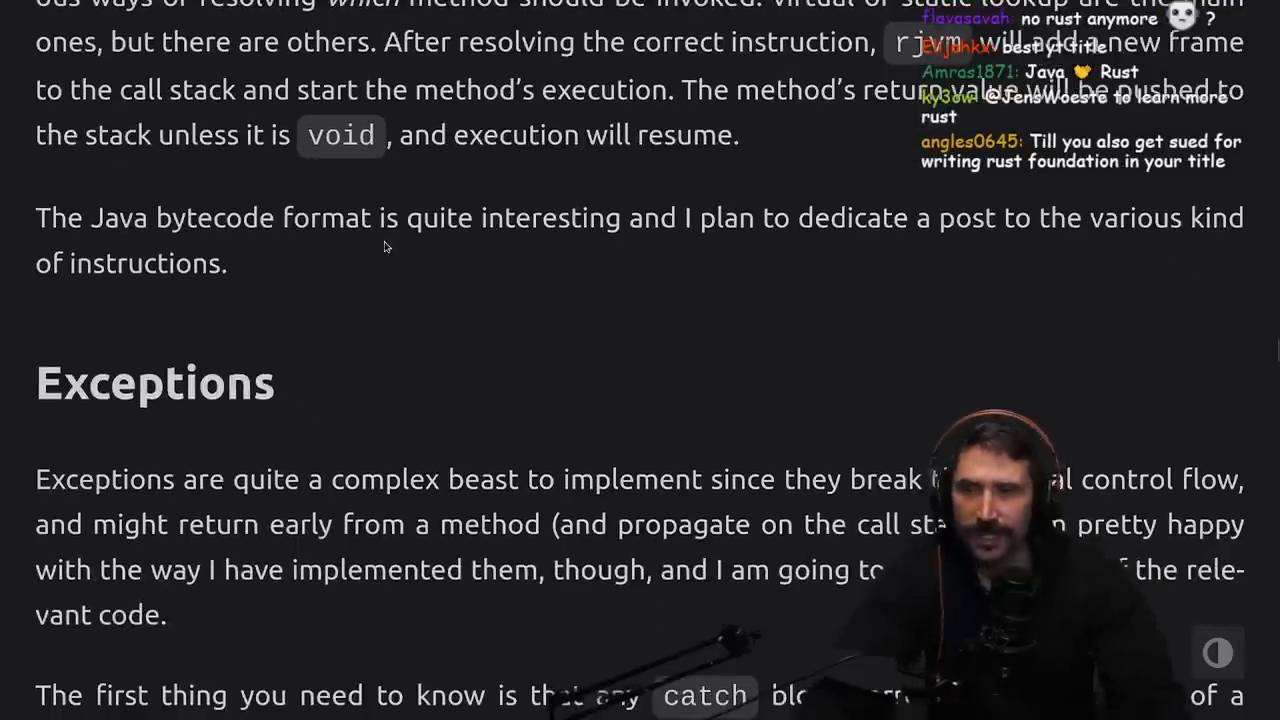
pyautogui.moveTo(1056, 306)
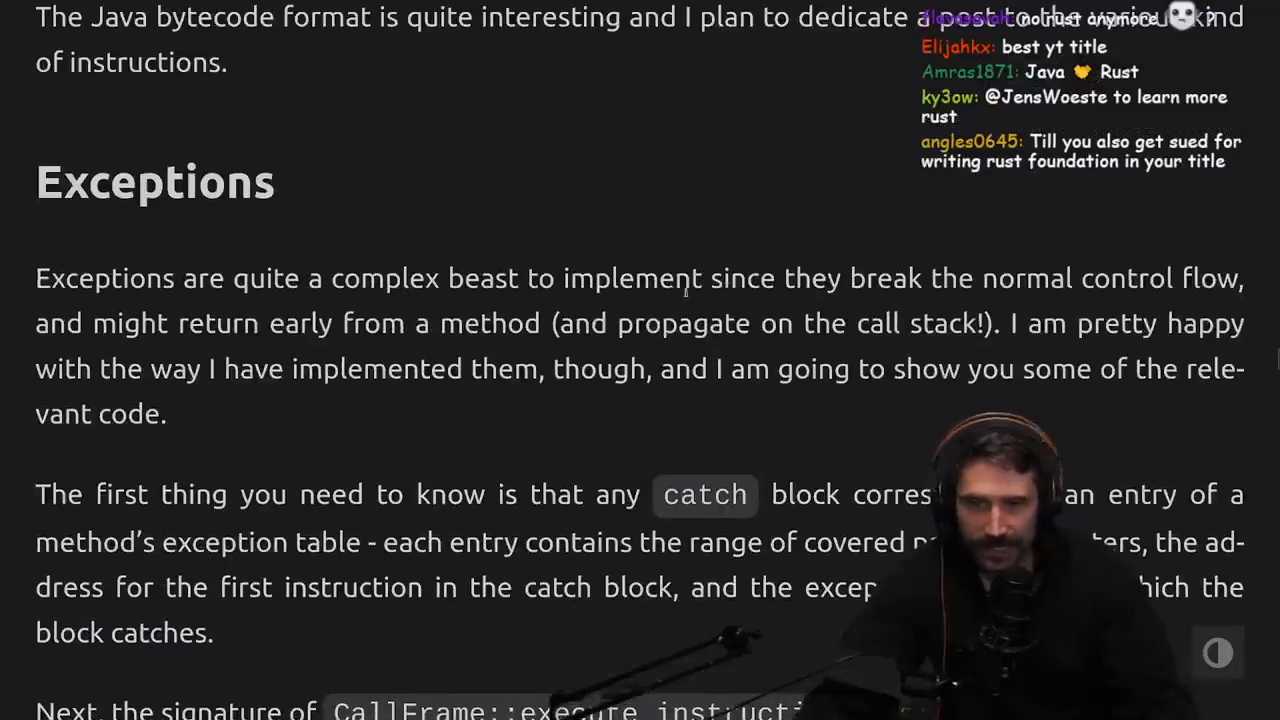
# Step: Highlight the sentence on exceptions breaking control flow and the execute_instruction signature line
pyautogui.moveTo(402, 278); pyautogui.dragTo(1244, 278)
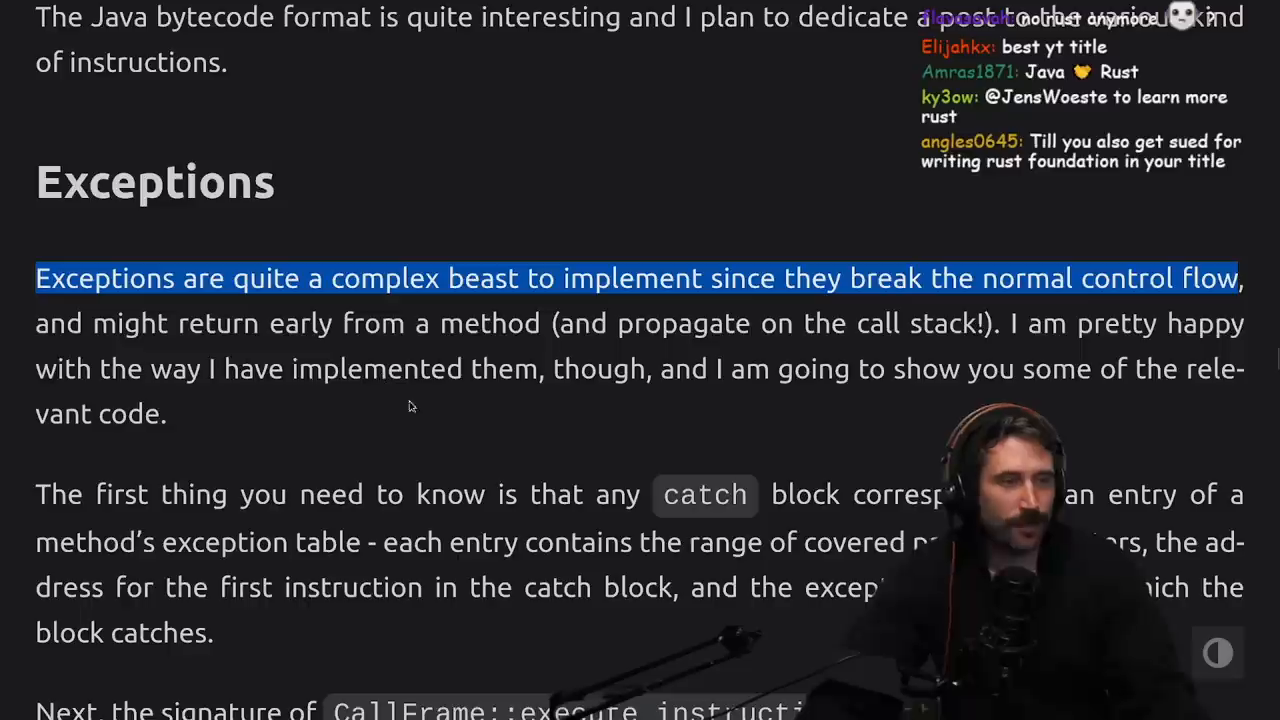
pyautogui.moveTo(438, 520)
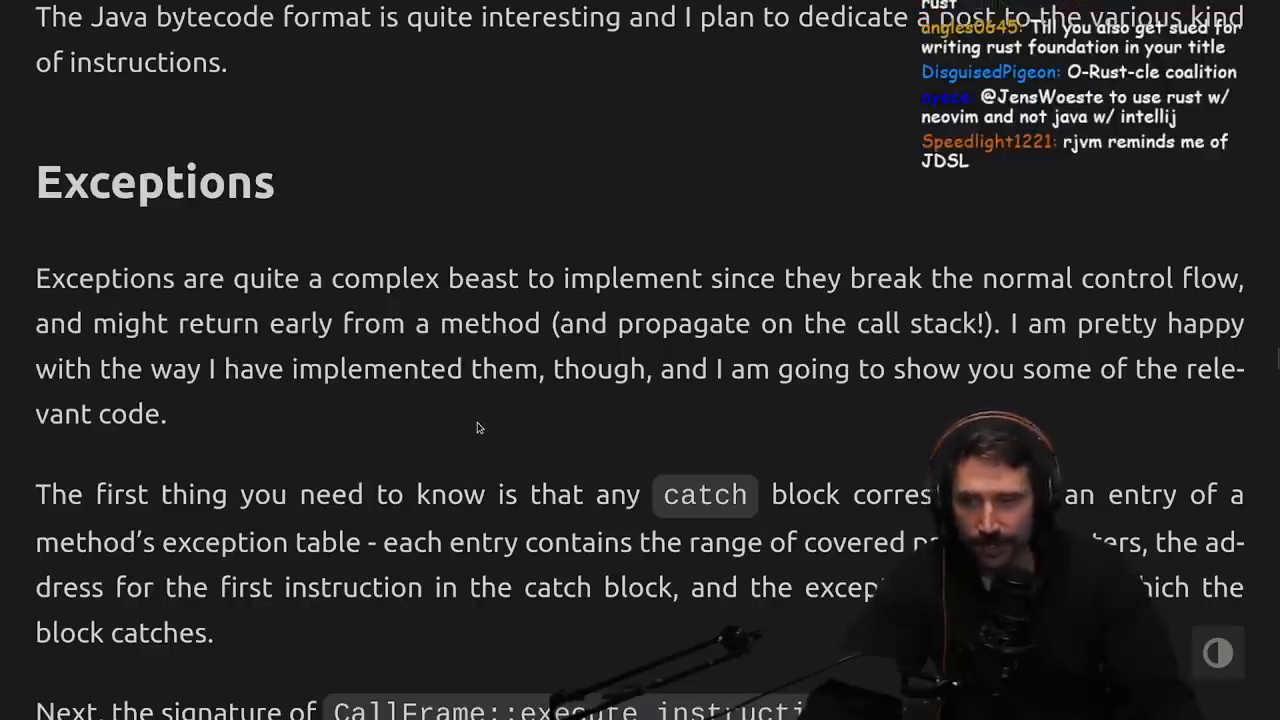
pyautogui.scroll(-3)
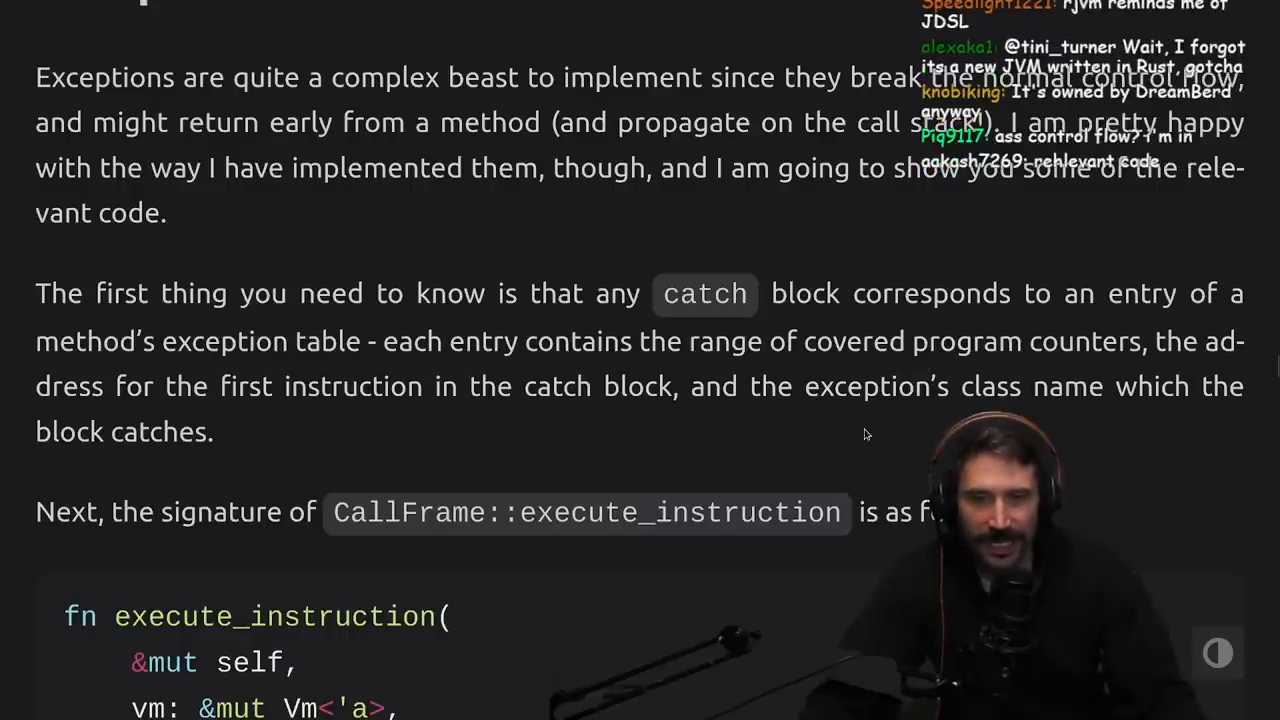
pyautogui.moveTo(256, 470)
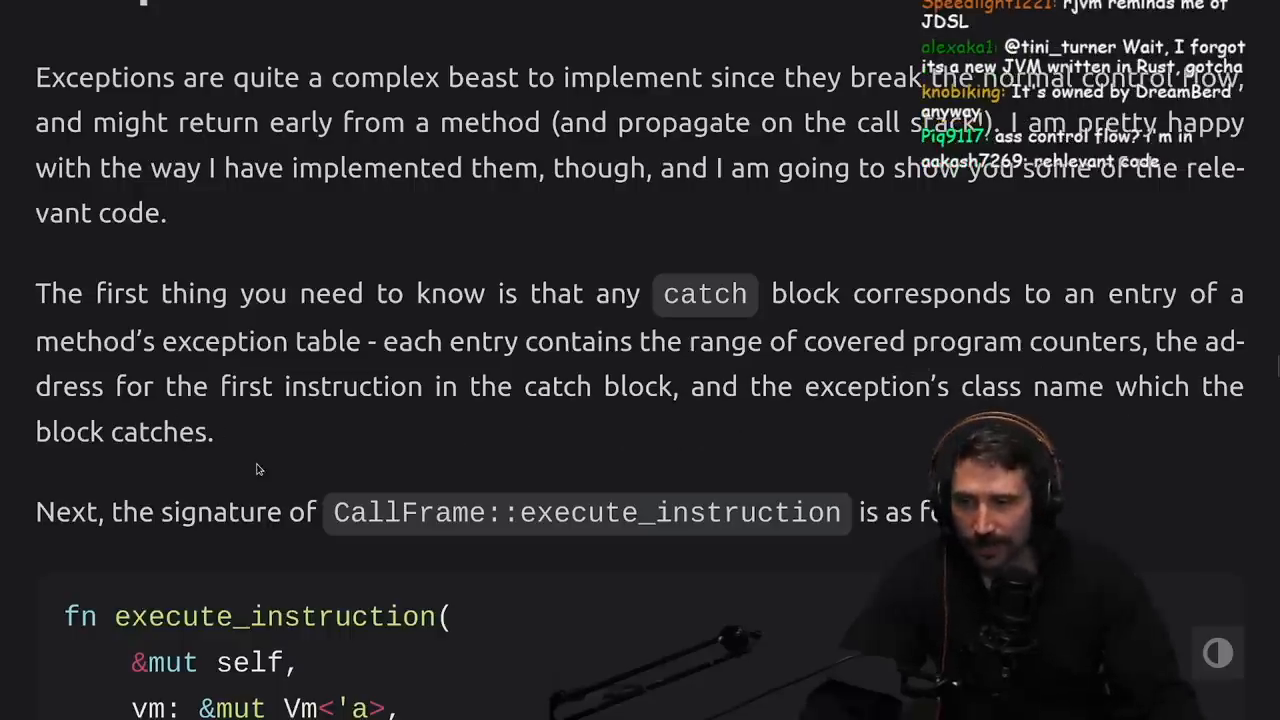
pyautogui.scroll(-3)
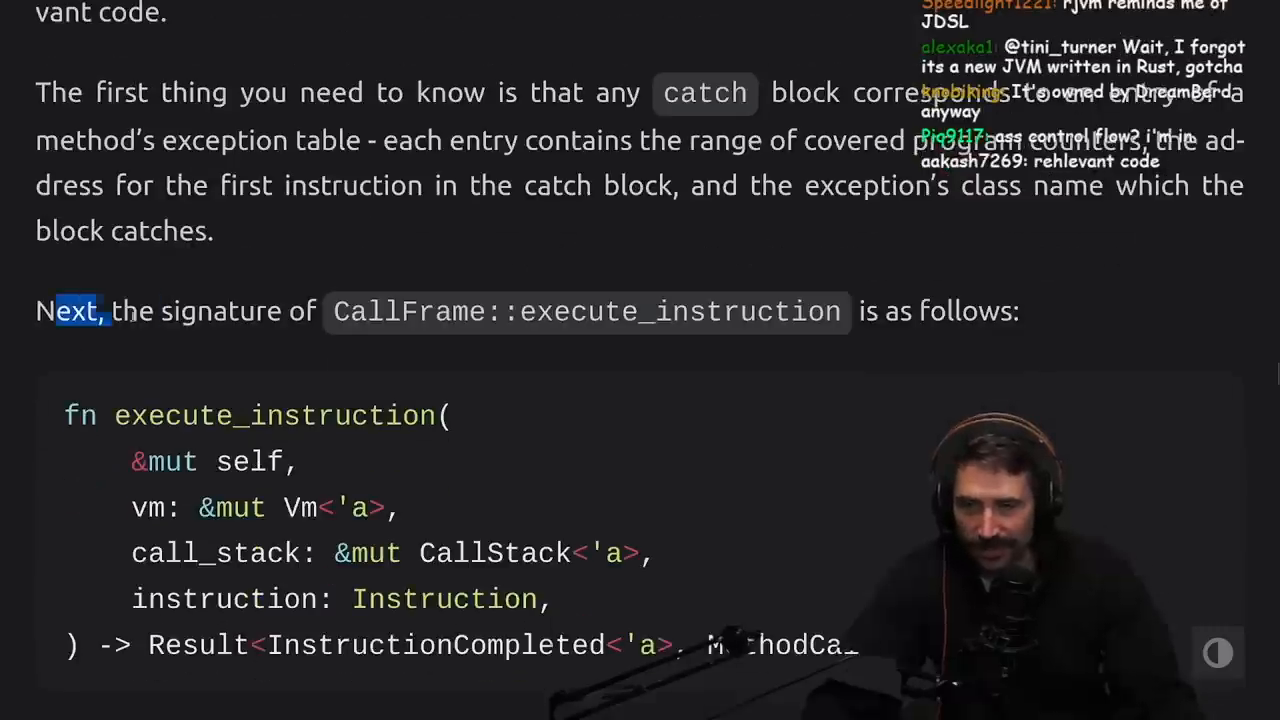
pyautogui.moveTo(110, 312); pyautogui.dragTo(840, 312)
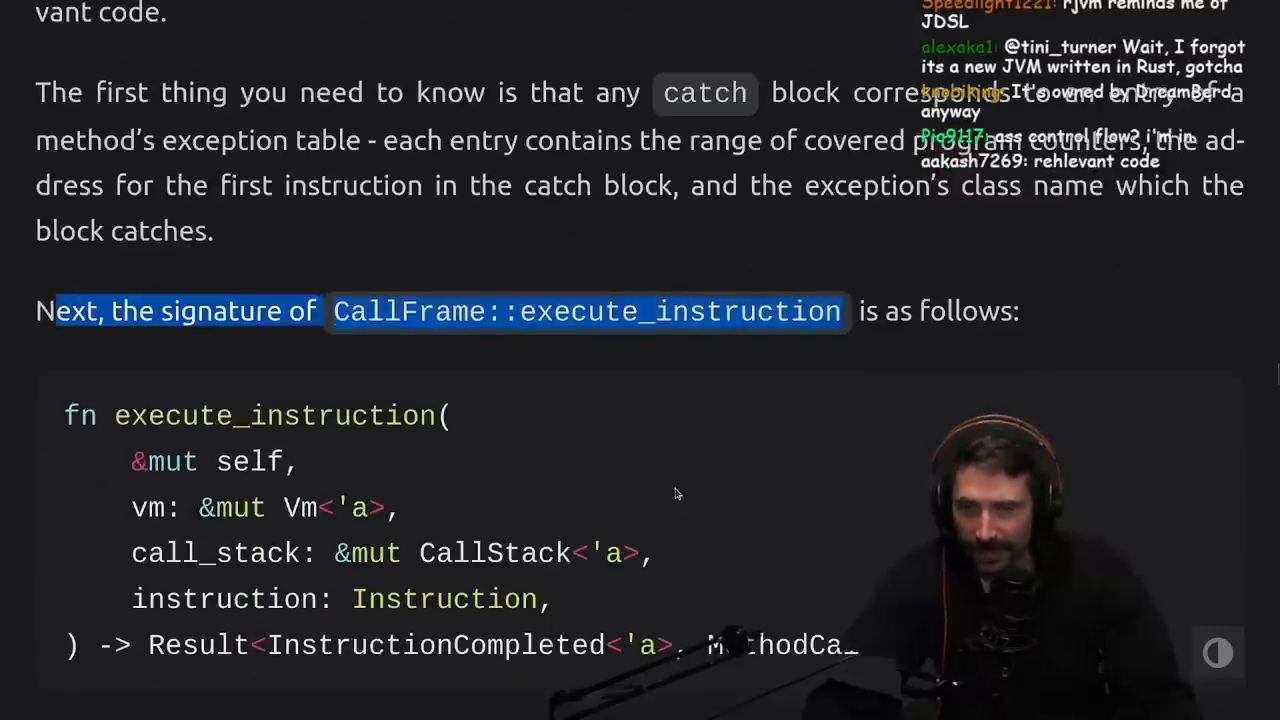
# Step: Read the result types down to the list of four possible execution states
pyautogui.scroll(-3)
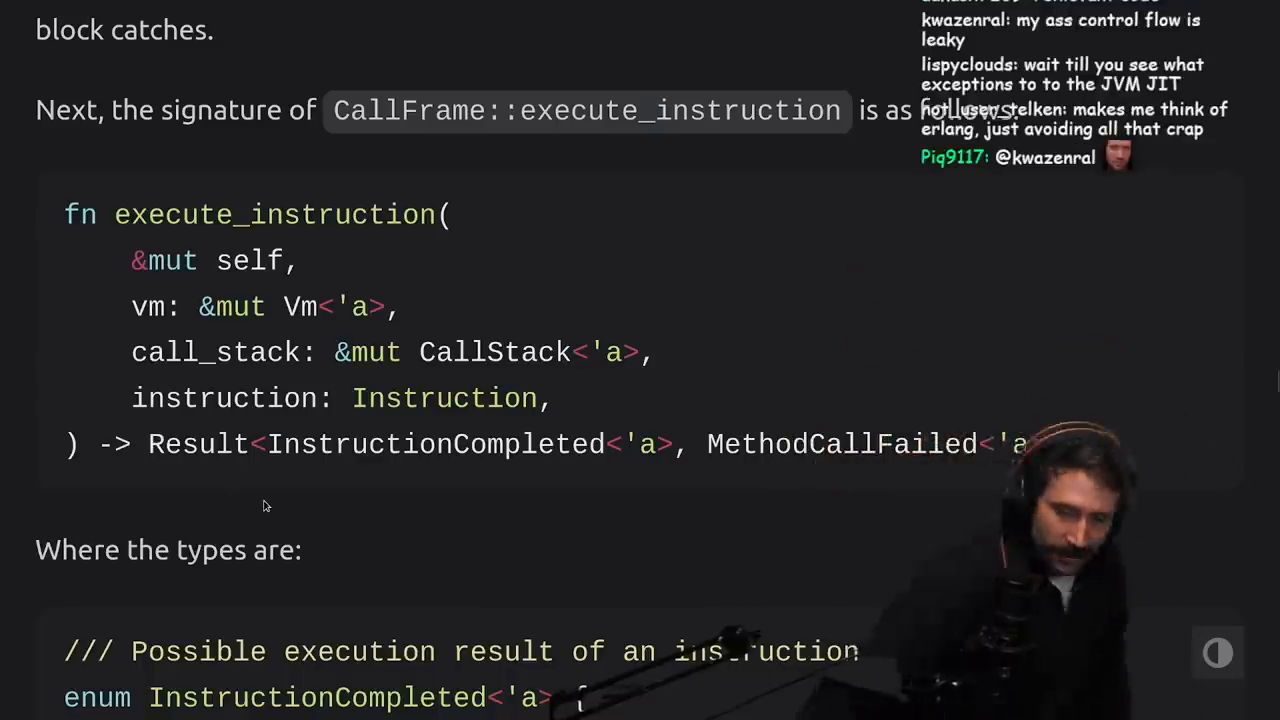
pyautogui.scroll(-3)
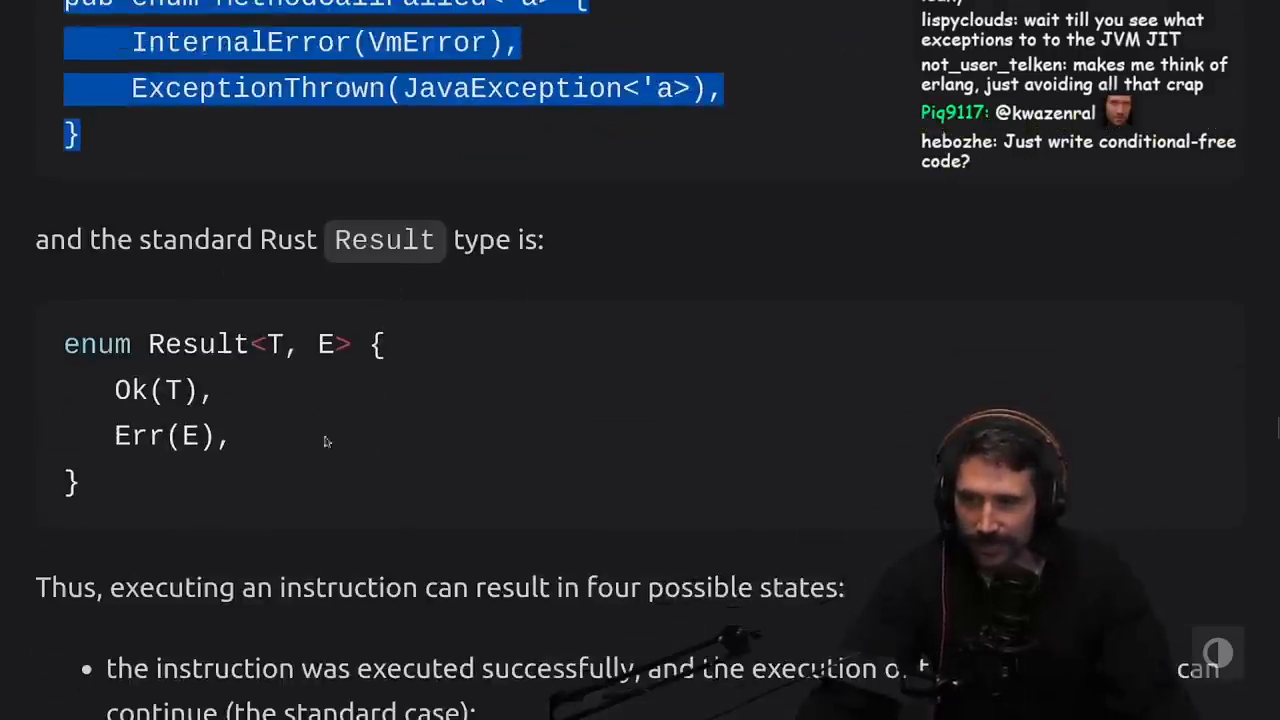
pyautogui.scroll(-3)
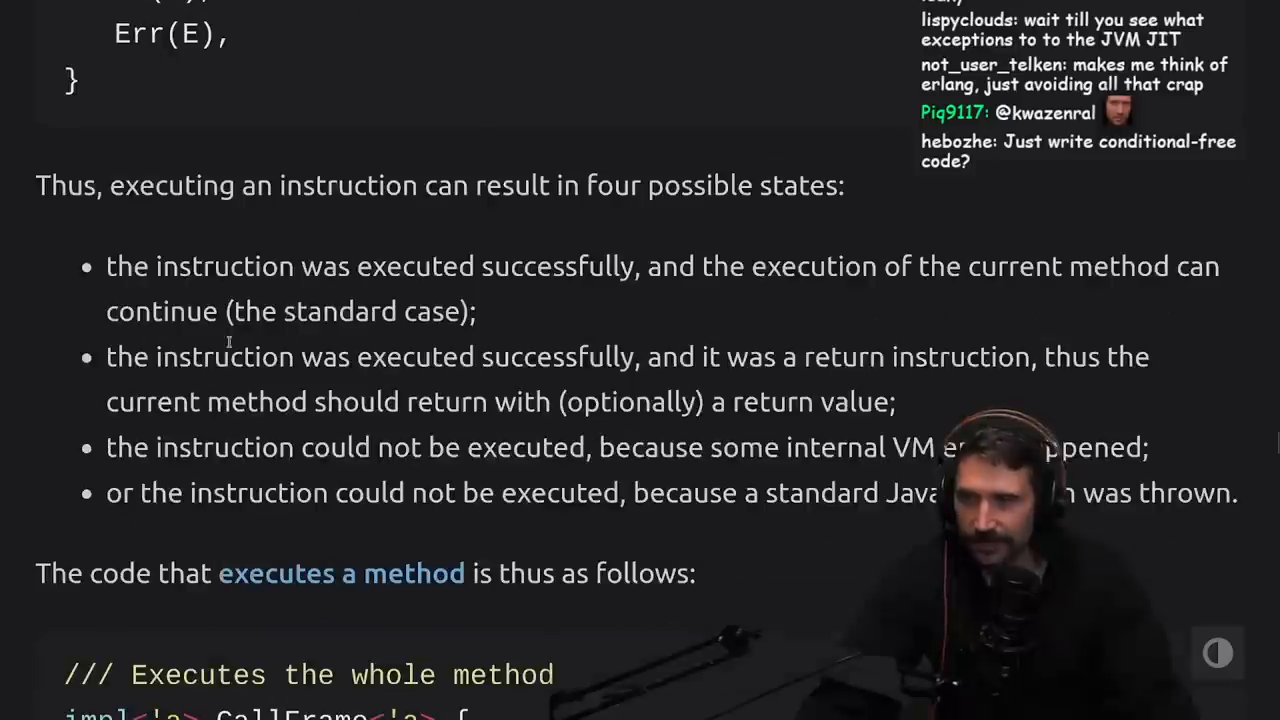
pyautogui.moveTo(758, 228)
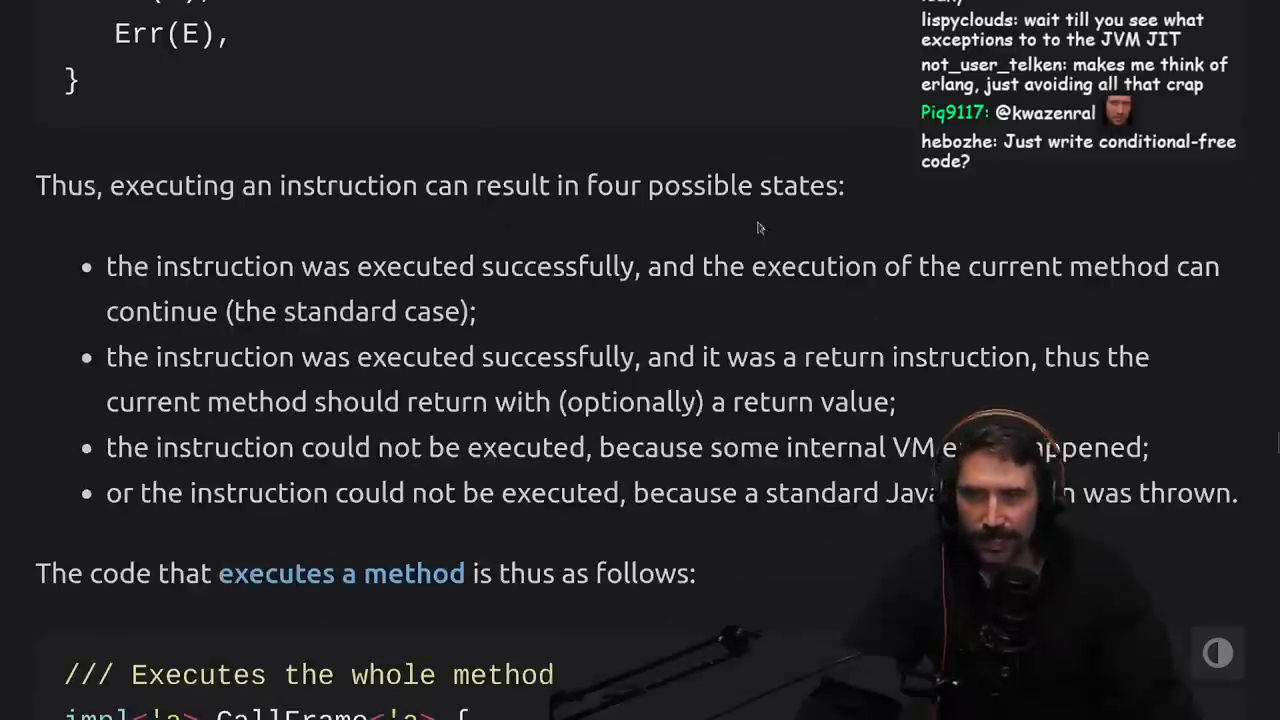
pyautogui.moveTo(668, 302)
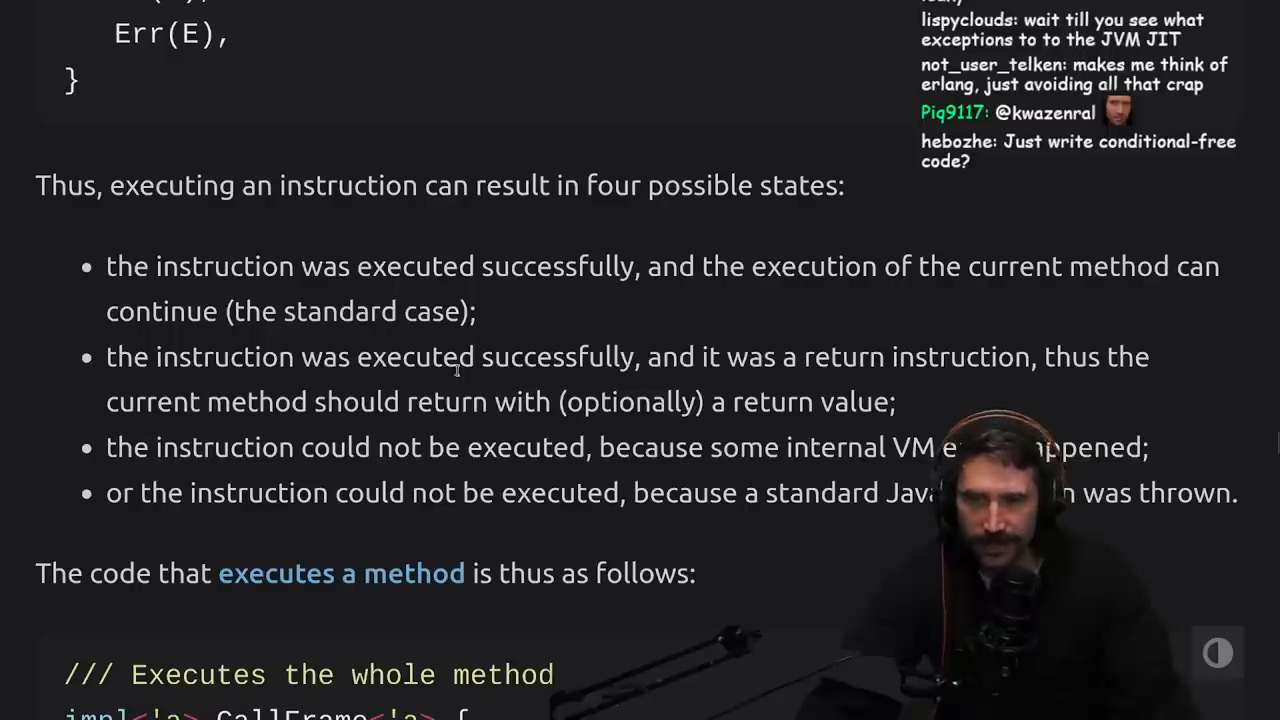
pyautogui.moveTo(1134, 388)
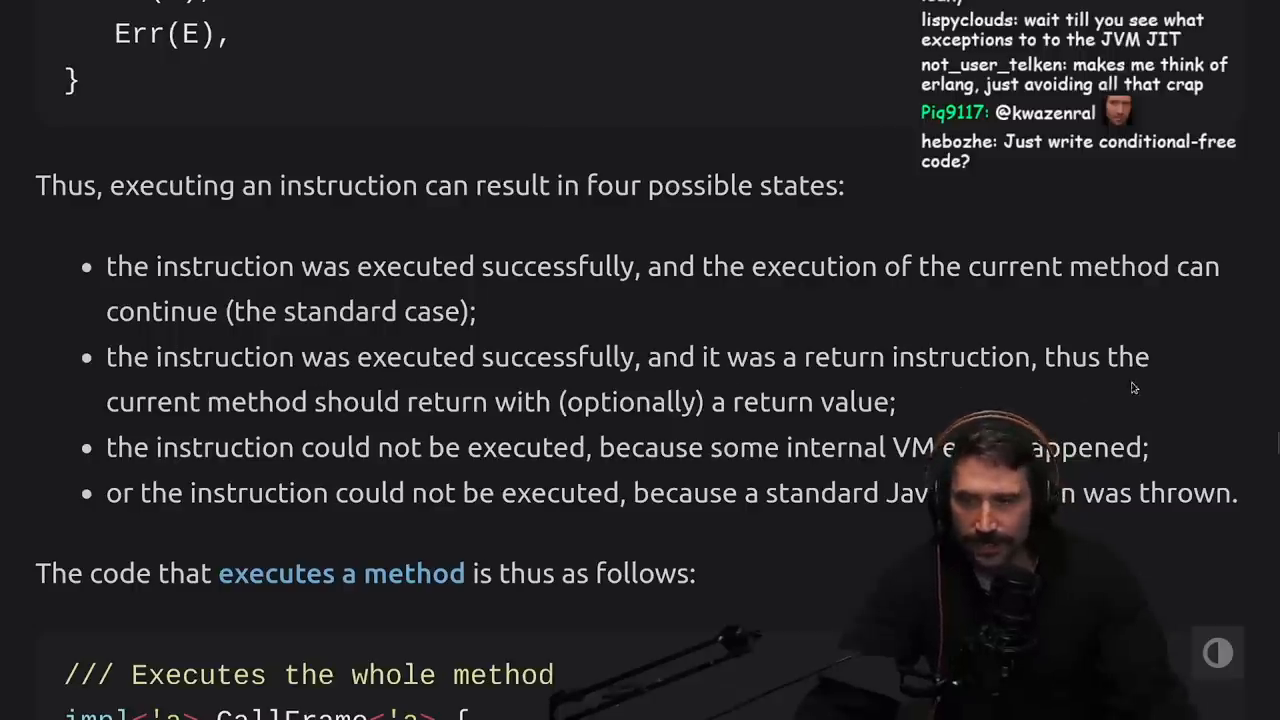
pyautogui.moveTo(584, 428)
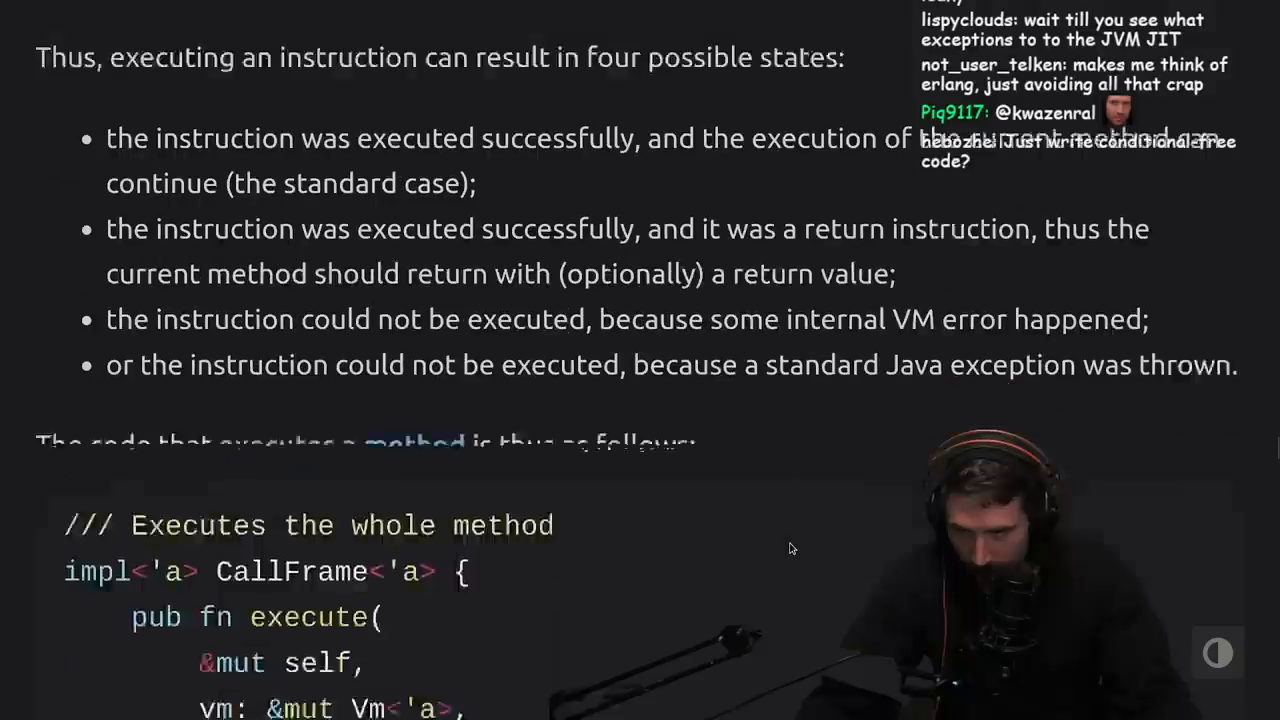
# Step: Read the 'Executes the whole method' Rust code block, marking part of the execution loop
pyautogui.scroll(-3)
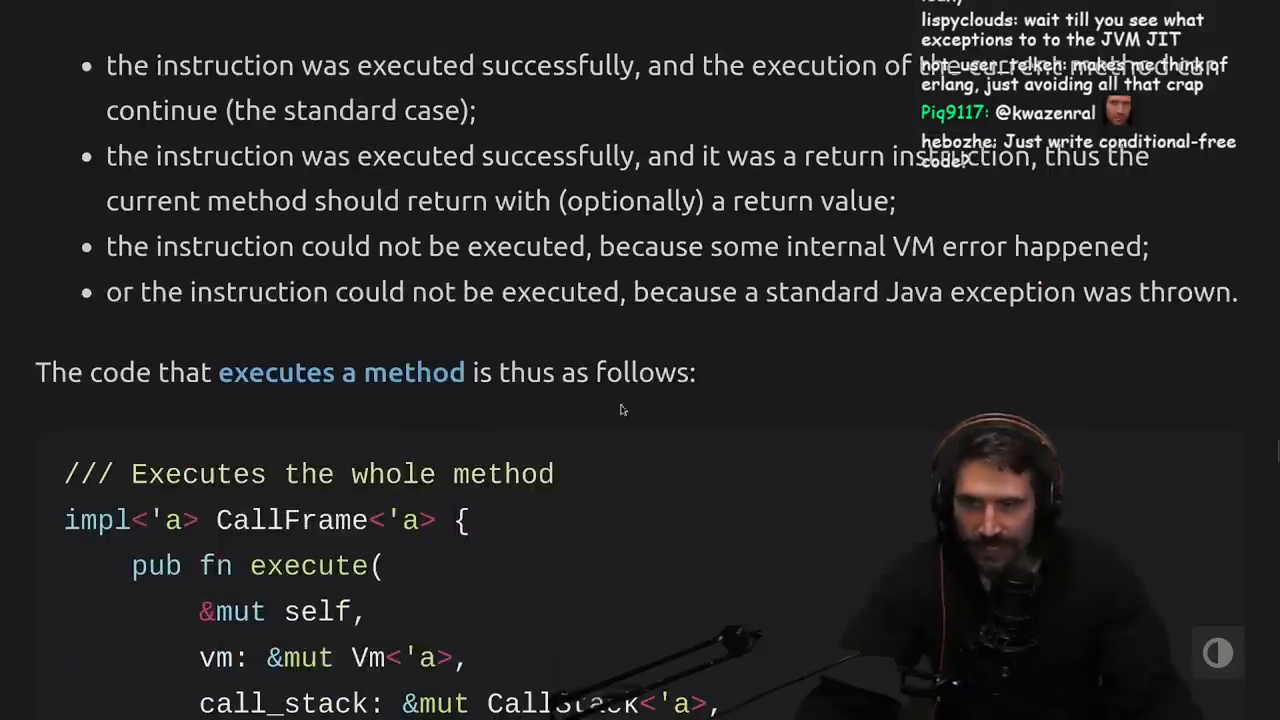
pyautogui.scroll(-3)
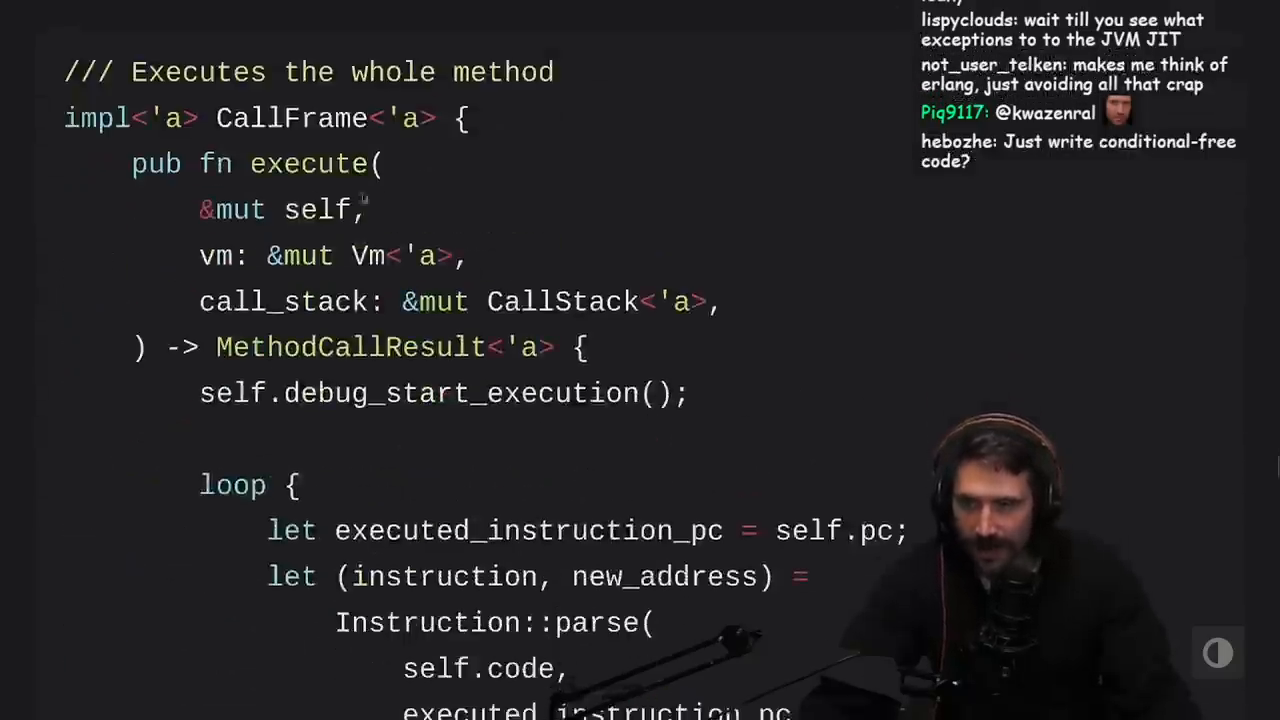
pyautogui.scroll(-3)
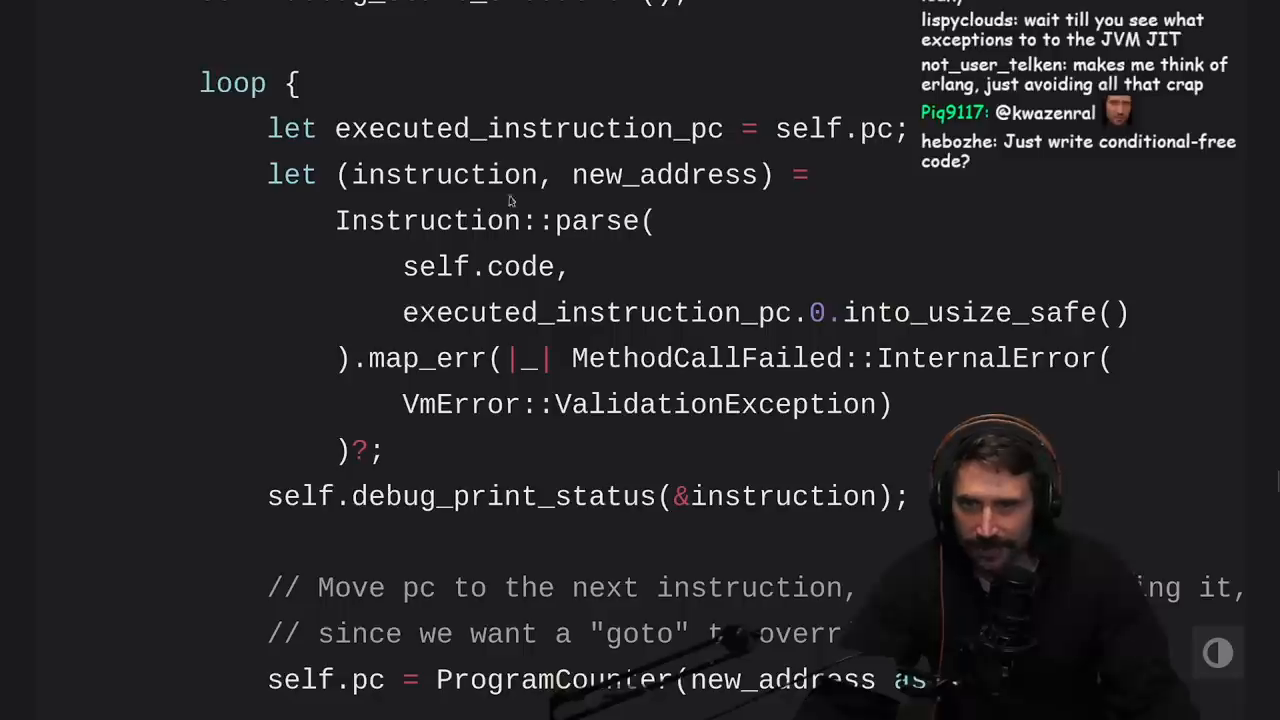
pyautogui.scroll(-3)
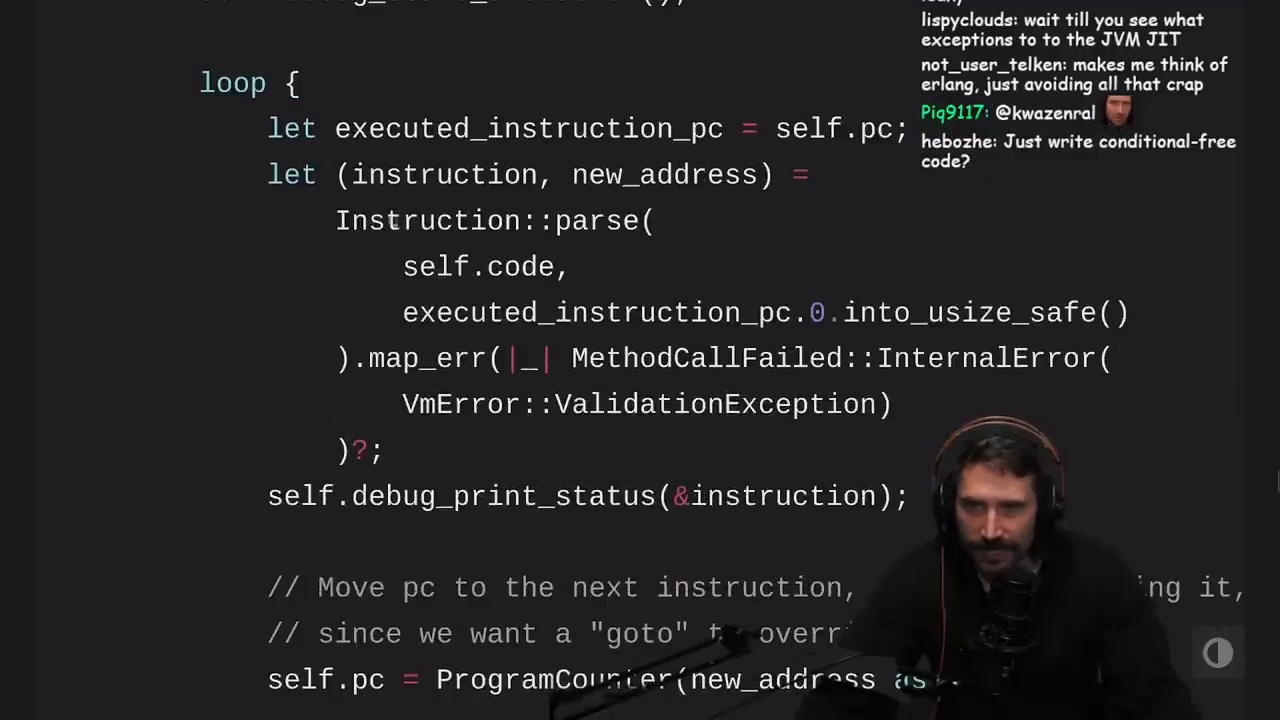
pyautogui.moveTo(300, 176); pyautogui.dragTo(524, 312)
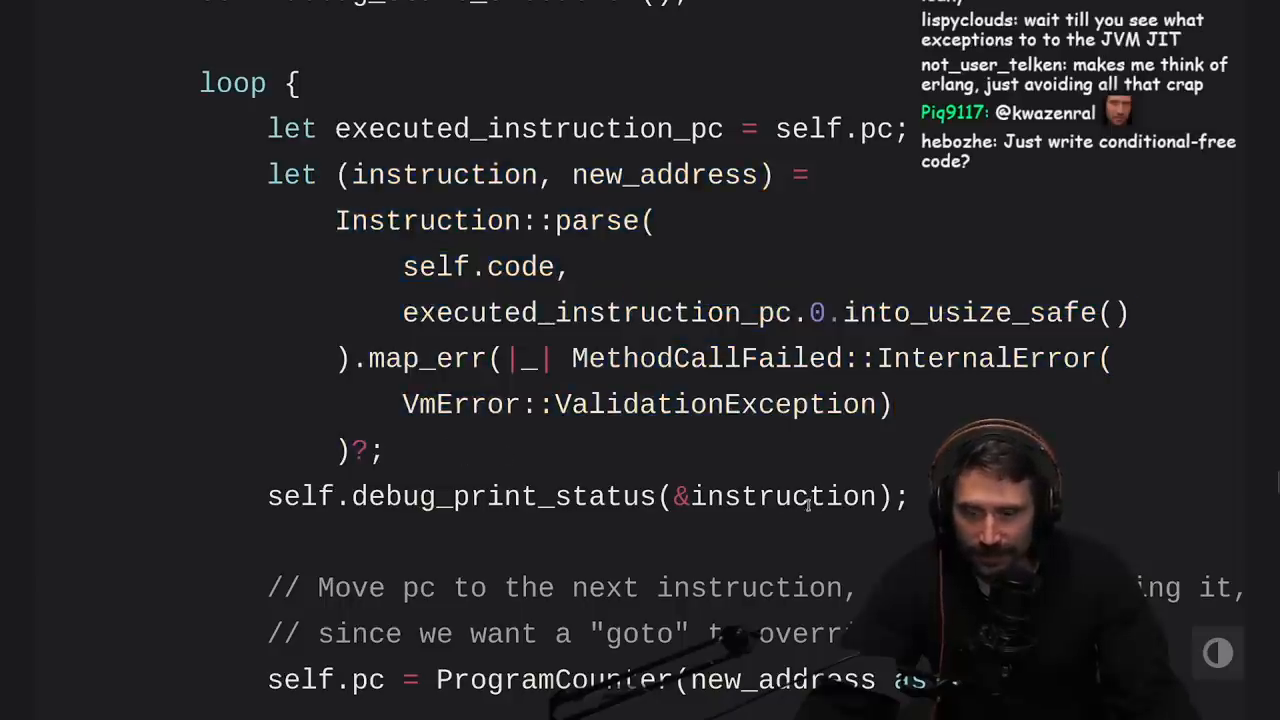
# Step: Continue to the match on instruction_result handling internal errors and thrown exceptions
pyautogui.scroll(-3)
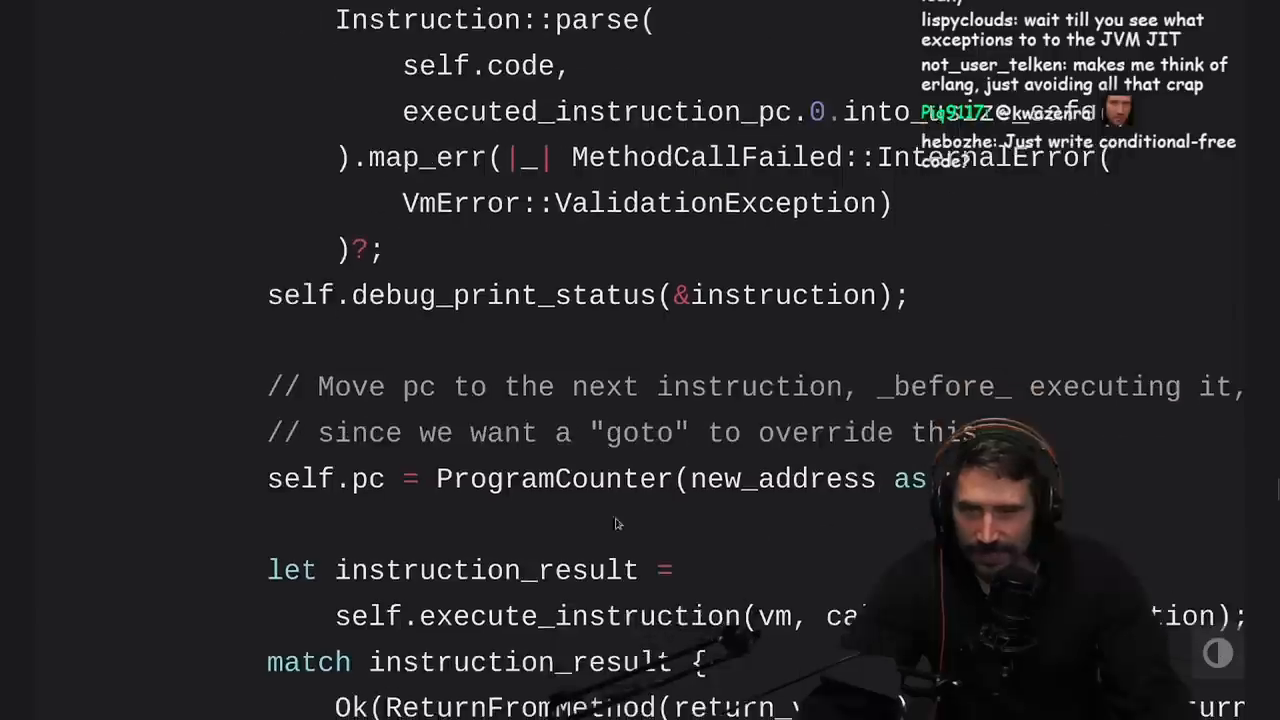
pyautogui.scroll(-3)
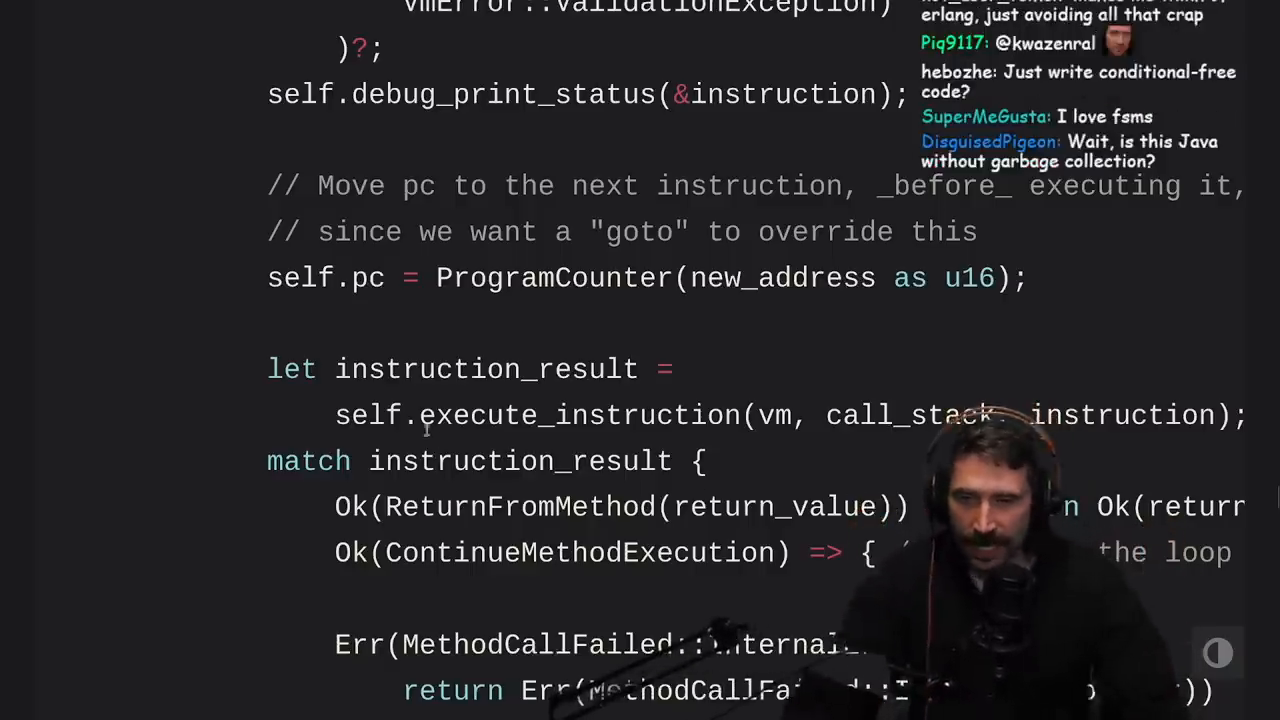
pyautogui.scroll(-3)
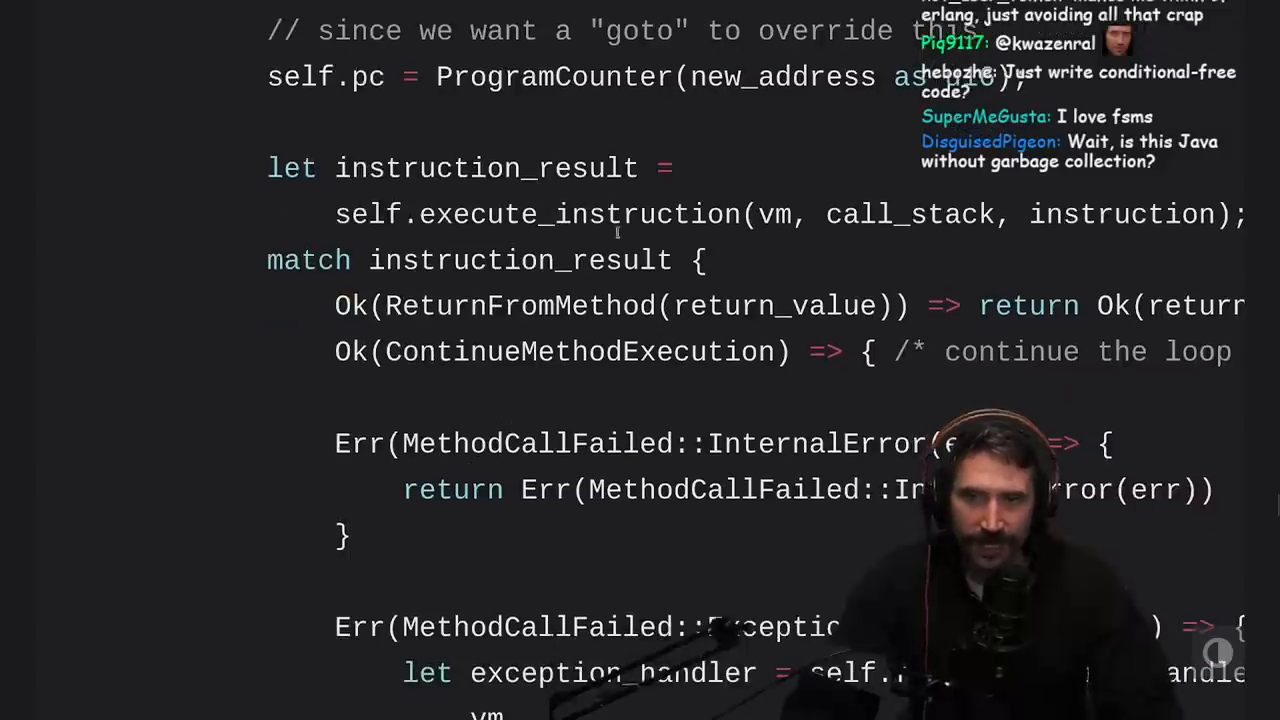
pyautogui.scroll(-3)
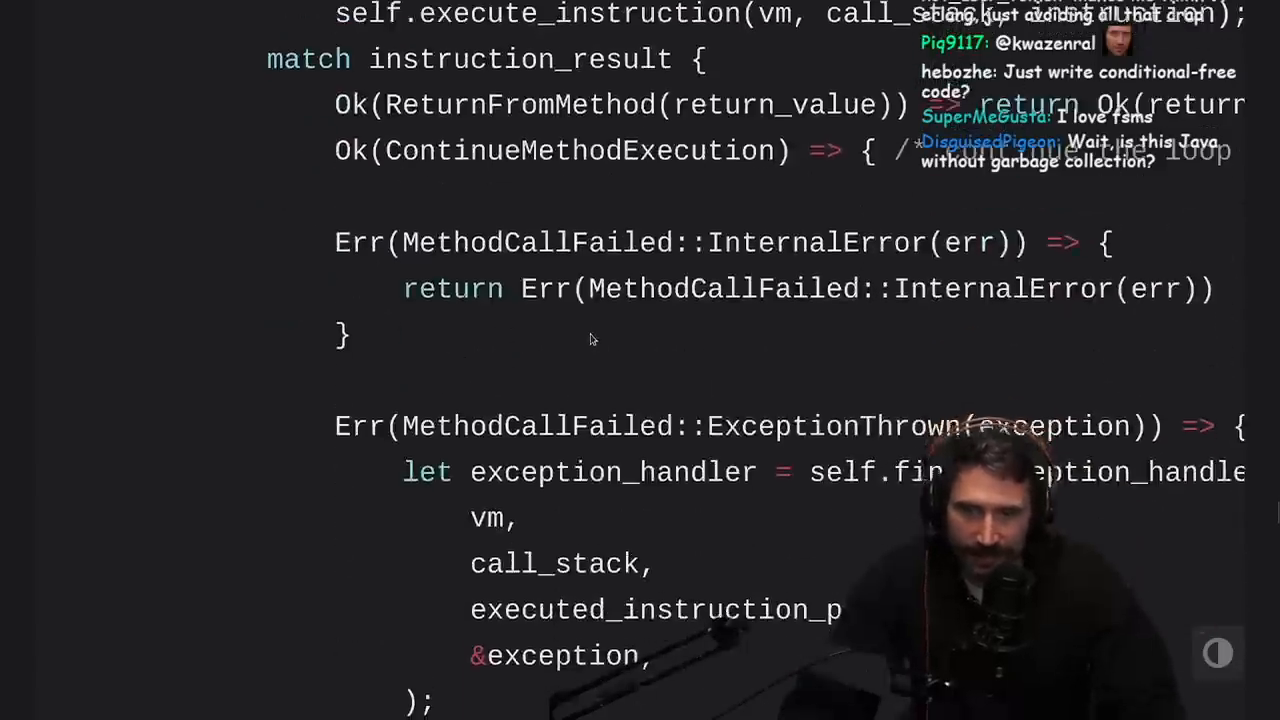
pyautogui.scroll(-3)
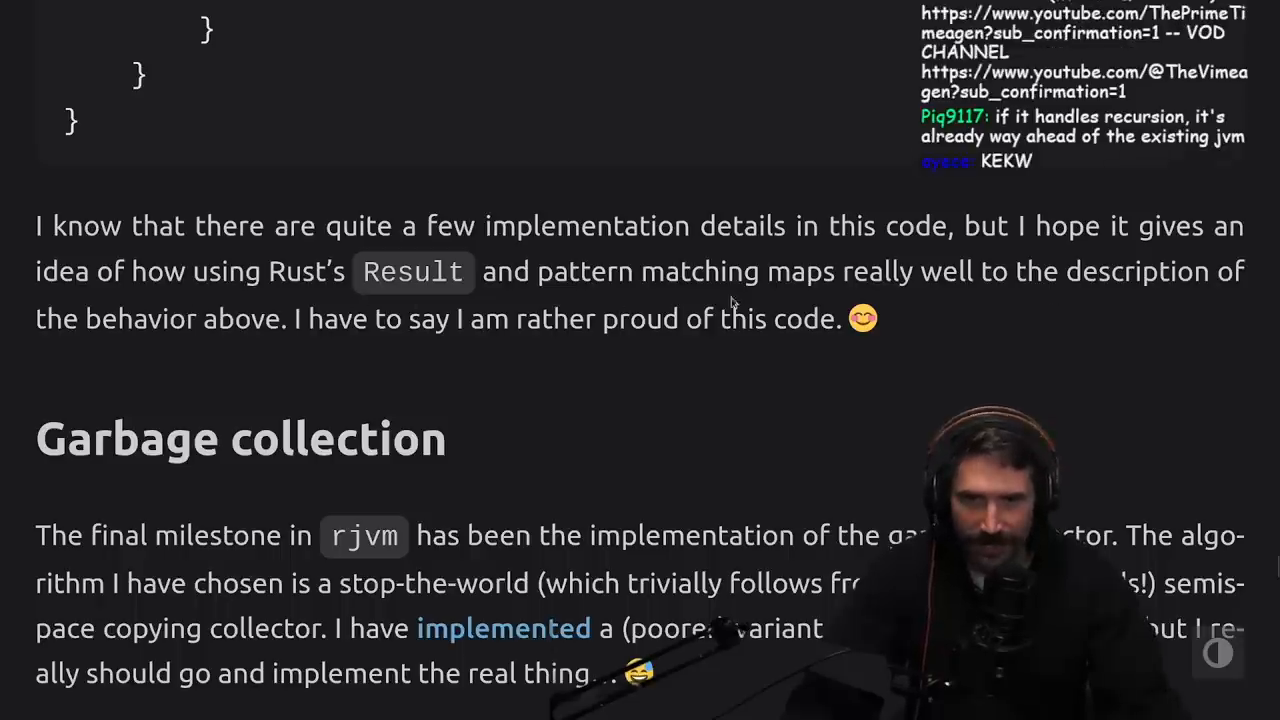
pyautogui.moveTo(268, 356)
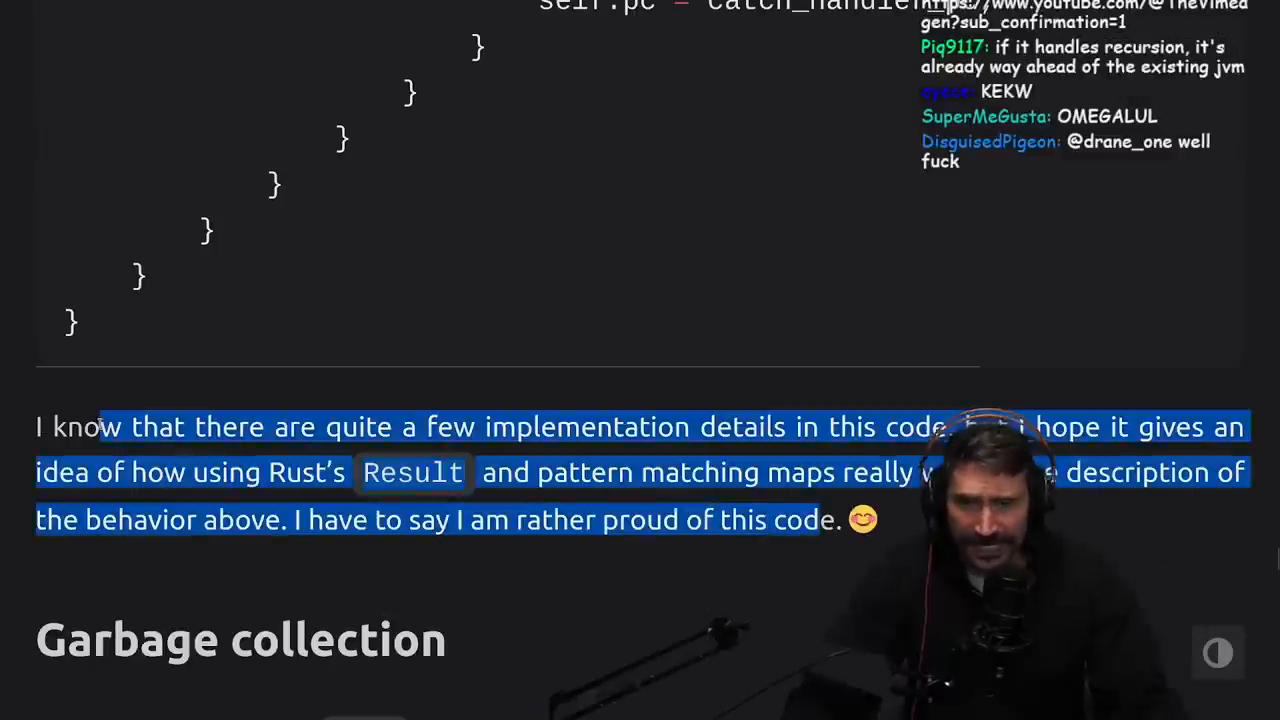
# Step: Read the semispace copying collector introduction down to the Initial situation diagram
pyautogui.scroll(-3)
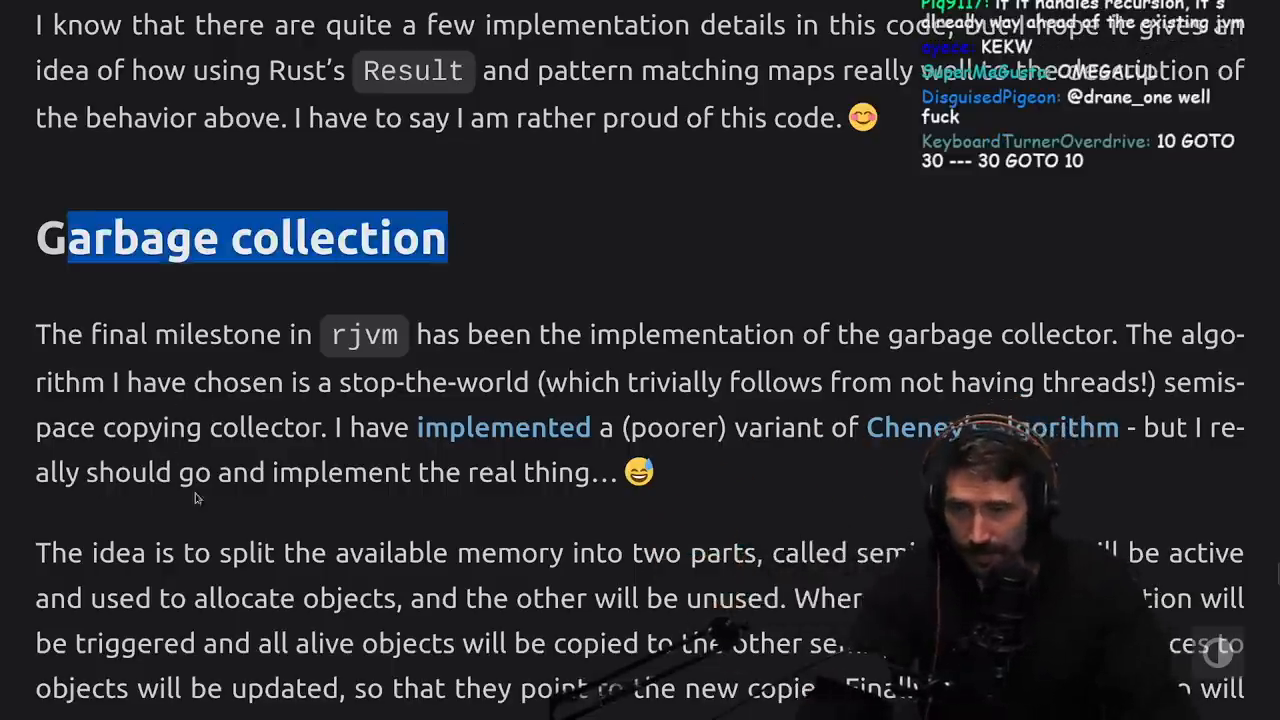
pyautogui.scroll(-3)
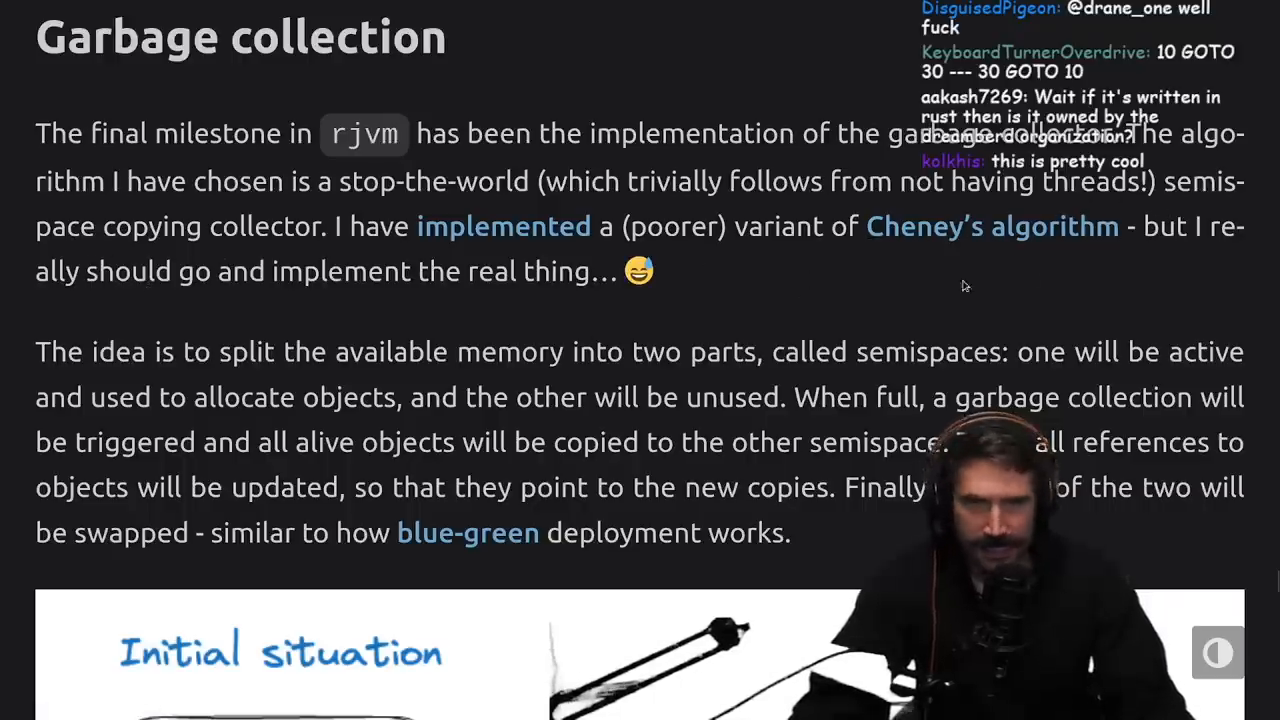
pyautogui.moveTo(348, 256)
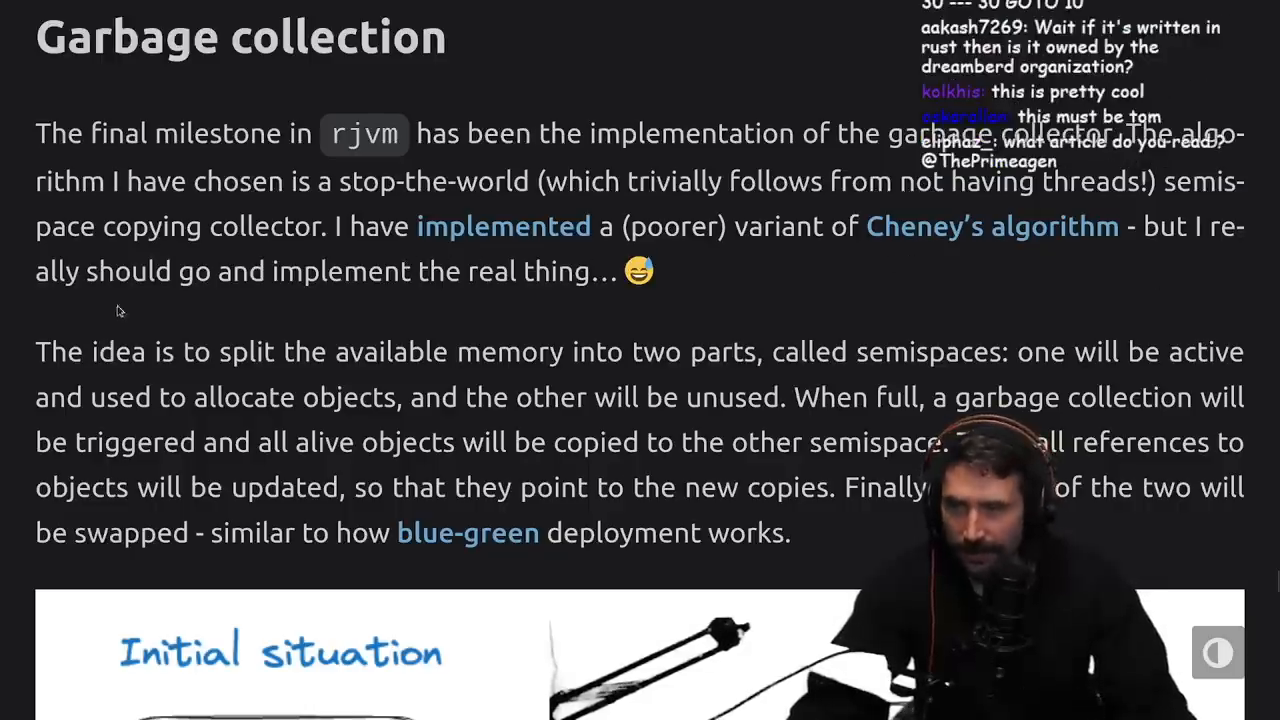
pyautogui.scroll(-3)
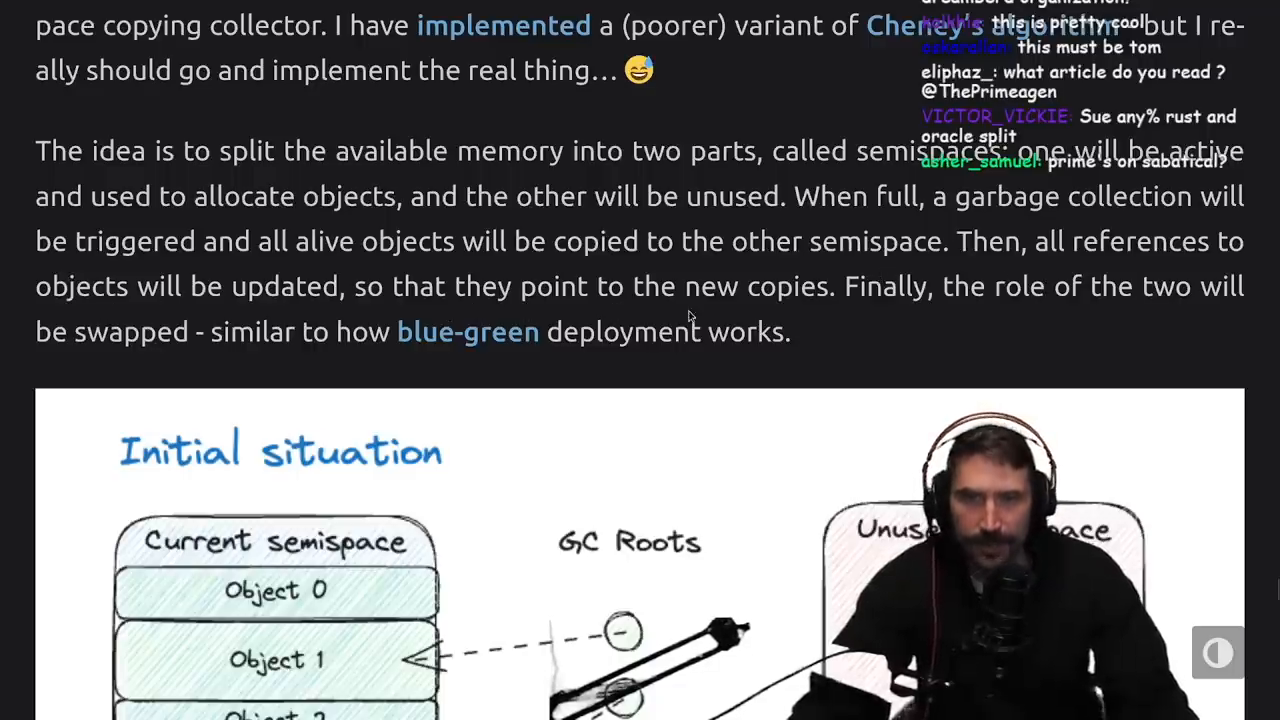
pyautogui.moveTo(820, 240); pyautogui.dragTo(824, 286)
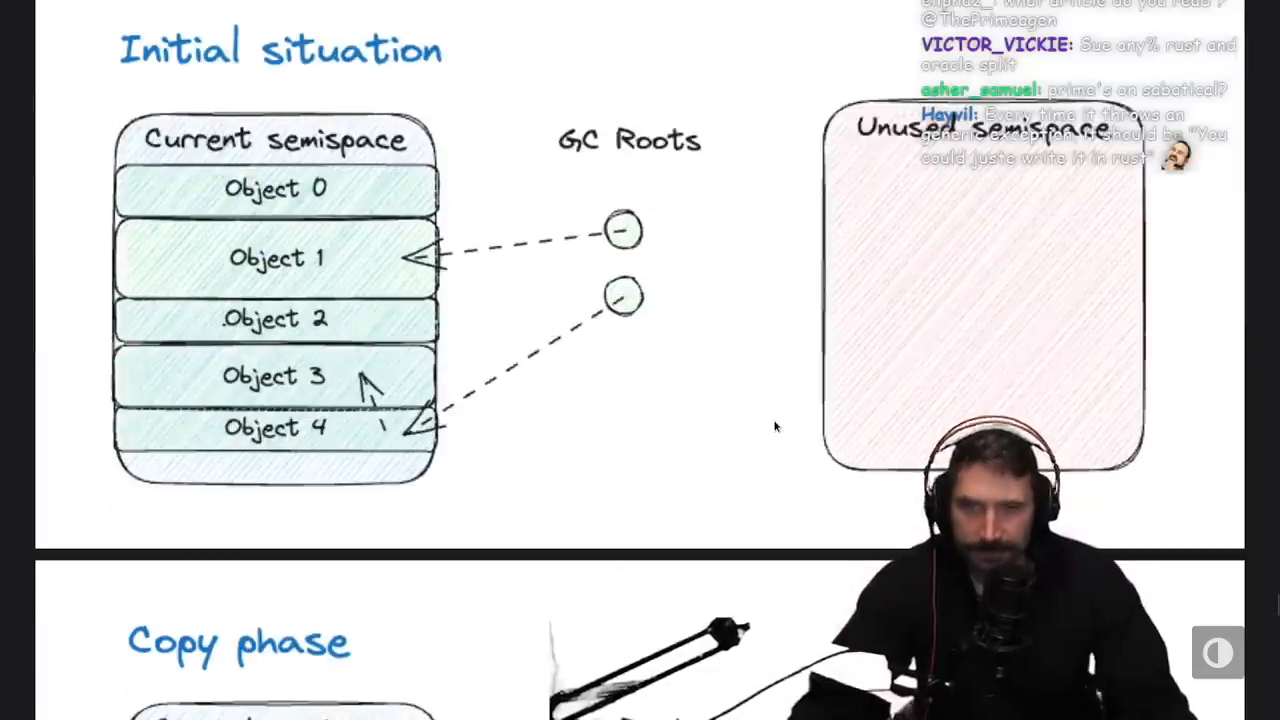
pyautogui.moveTo(624, 304)
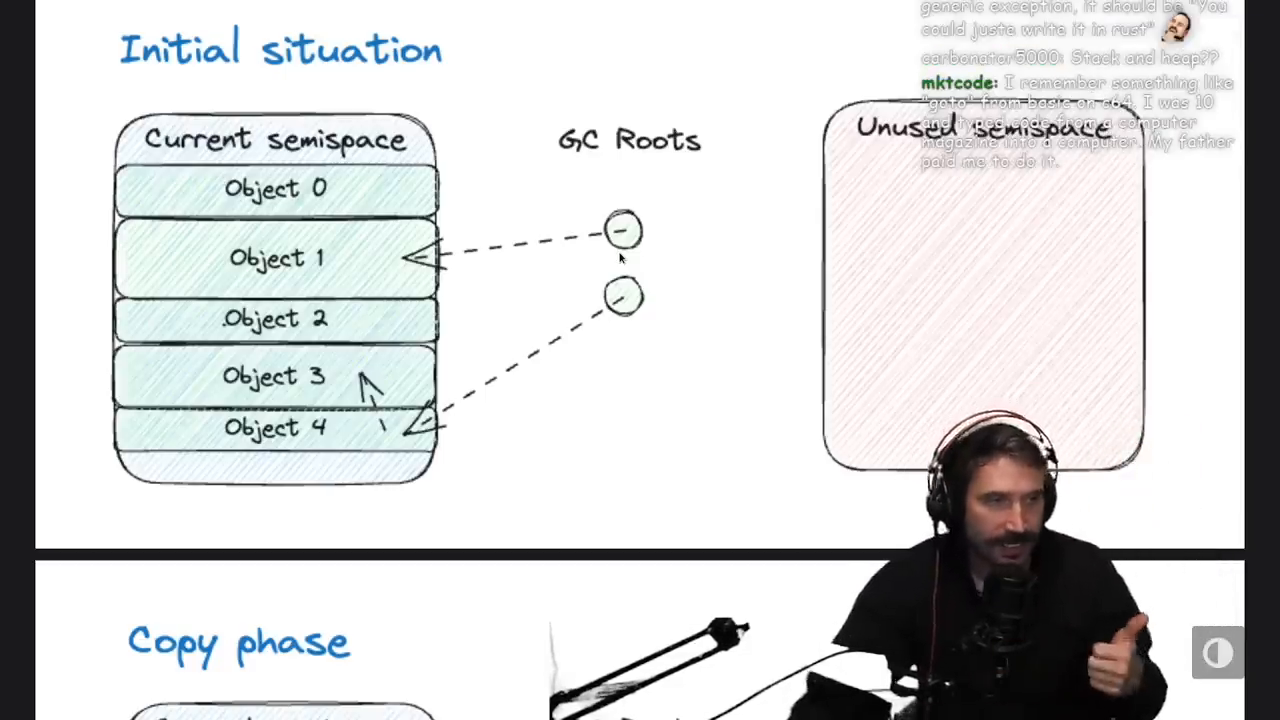
# Step: Go through the copy, fix-references and swap-roles diagrams to 'This algorithm has the following characteristics'
pyautogui.scroll(-3)
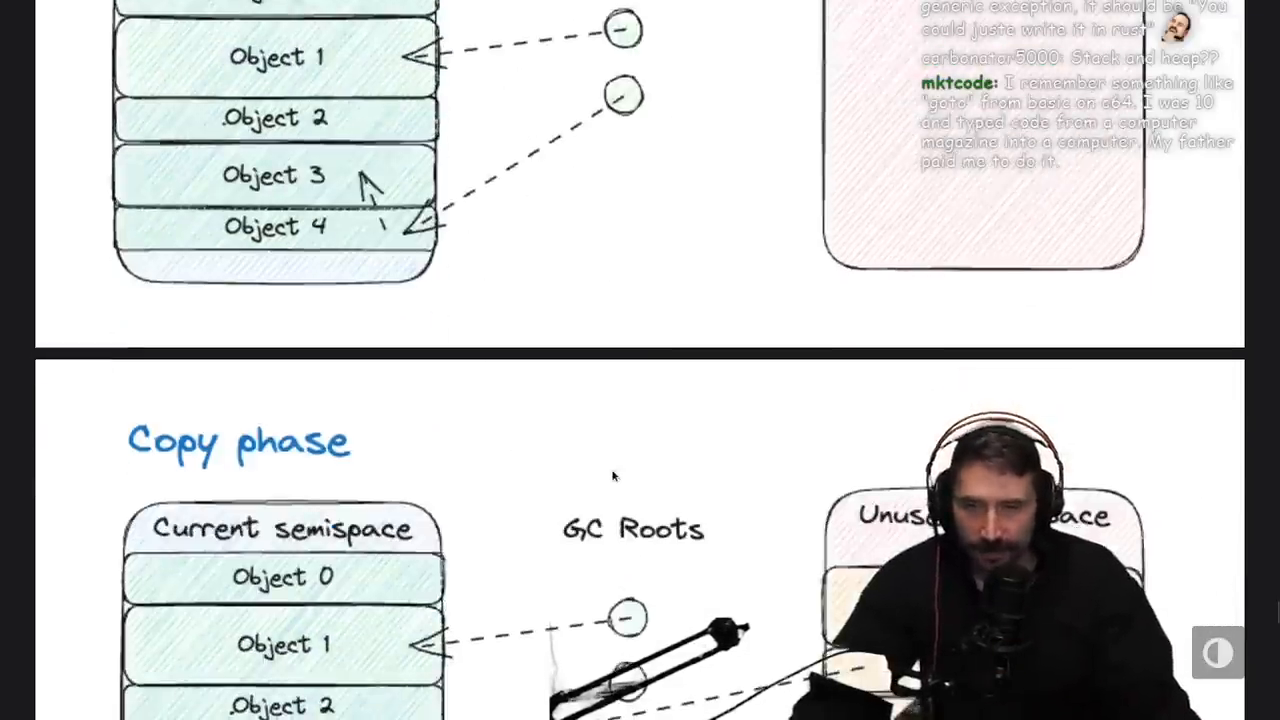
pyautogui.scroll(-3)
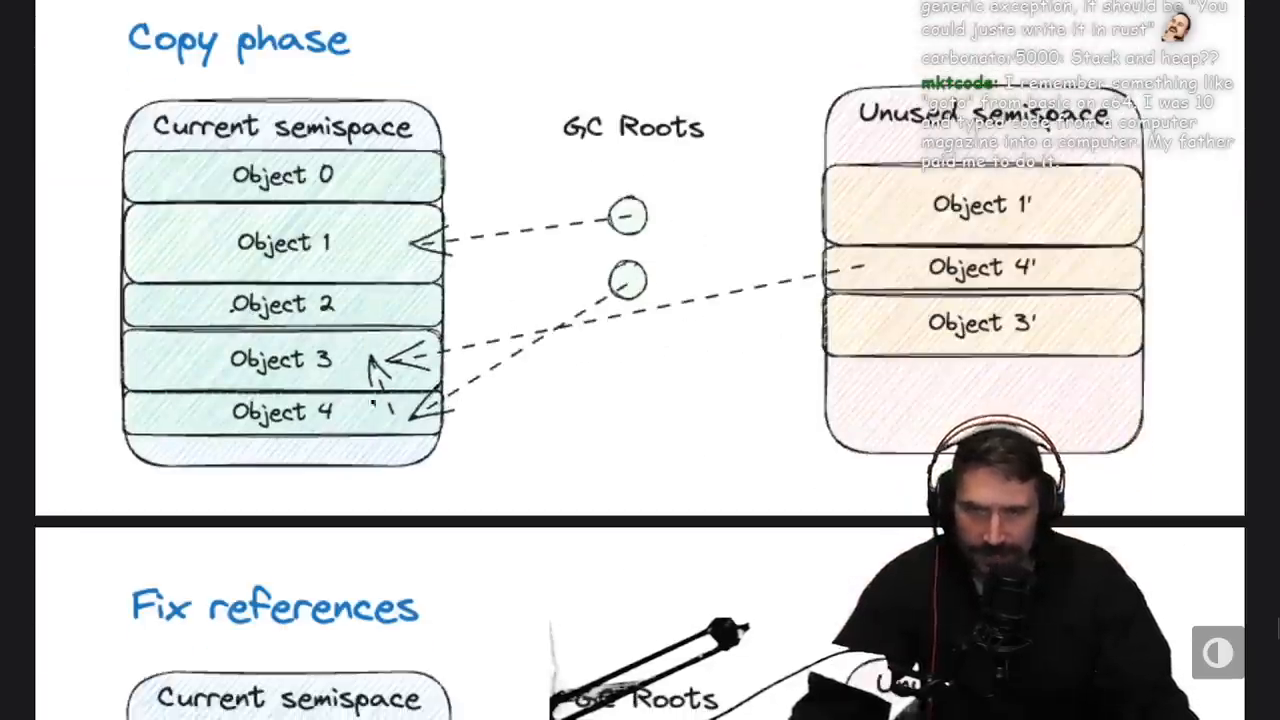
pyautogui.scroll(-3)
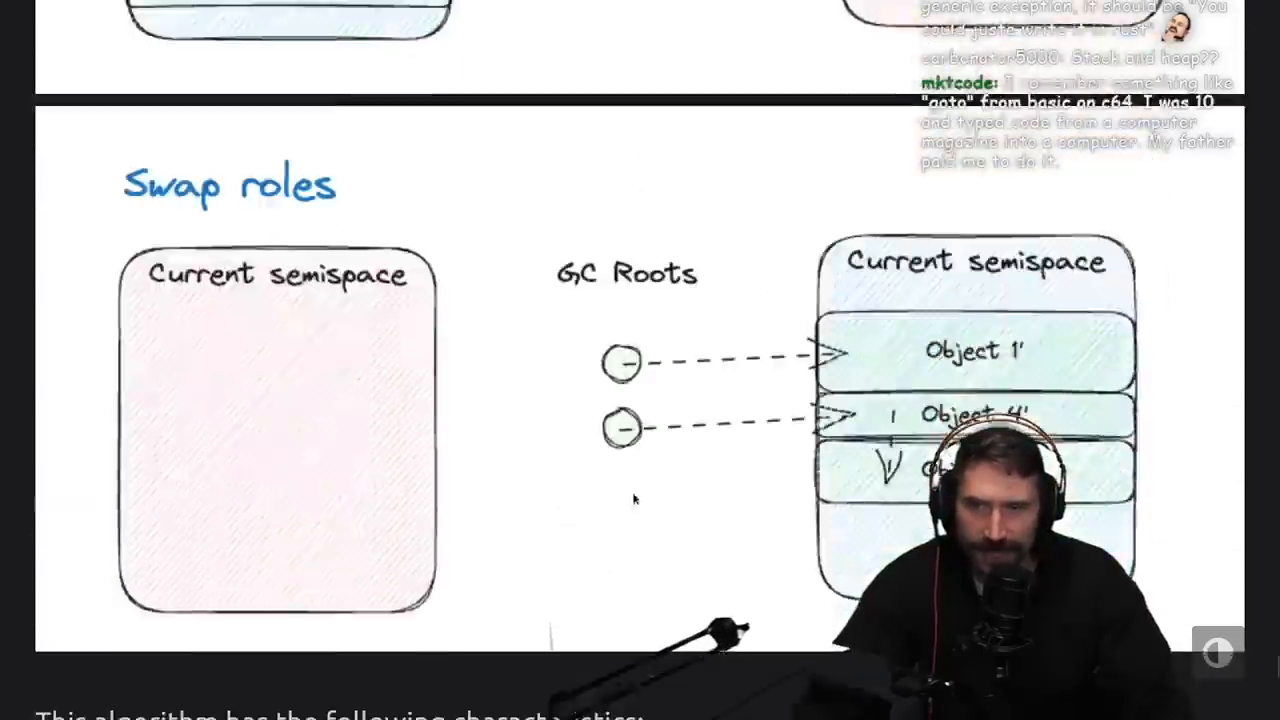
pyautogui.scroll(-3)
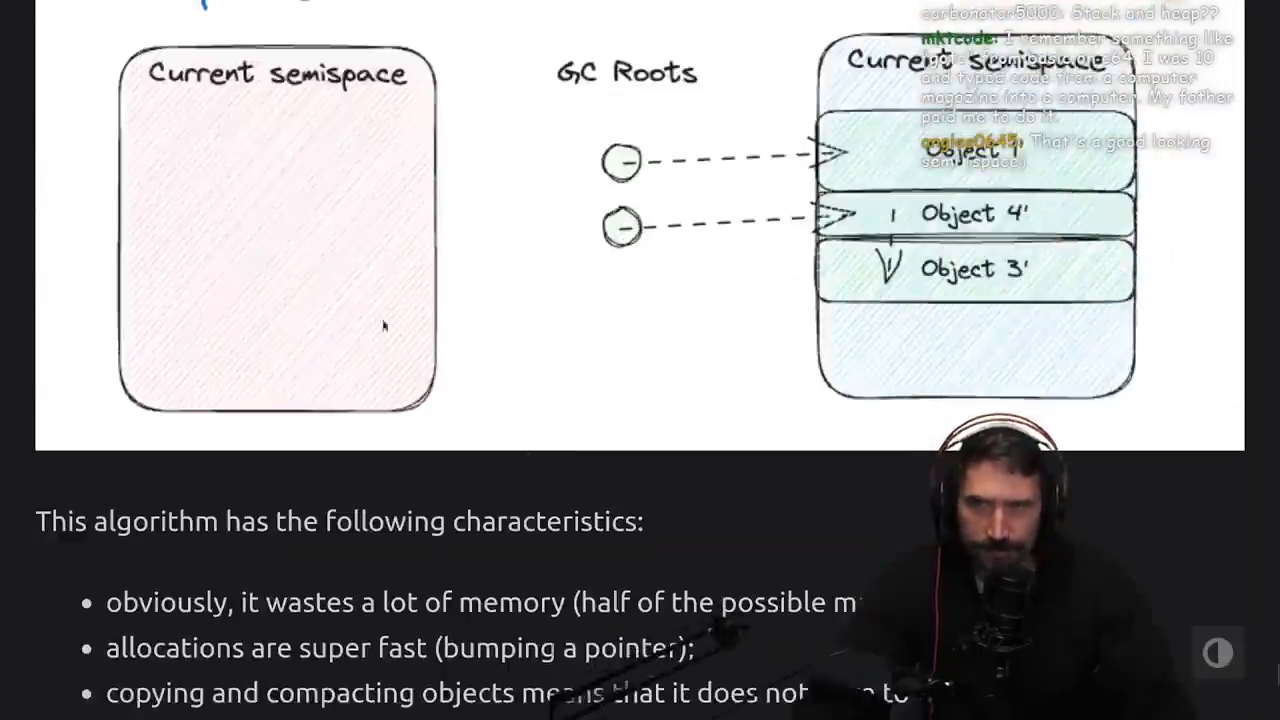
pyautogui.scroll(-3)
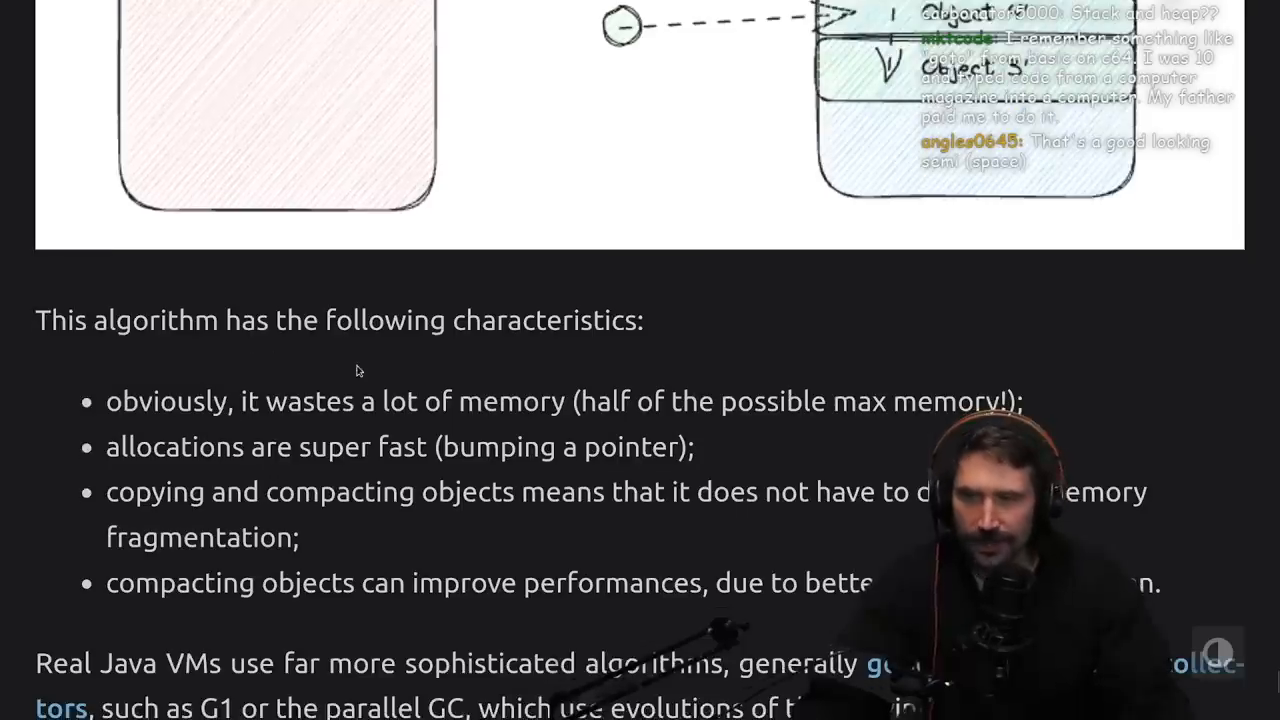
# Step: Read the characteristics bullet list and the generational collectors paragraph down to Conclusions
pyautogui.scroll(-3)
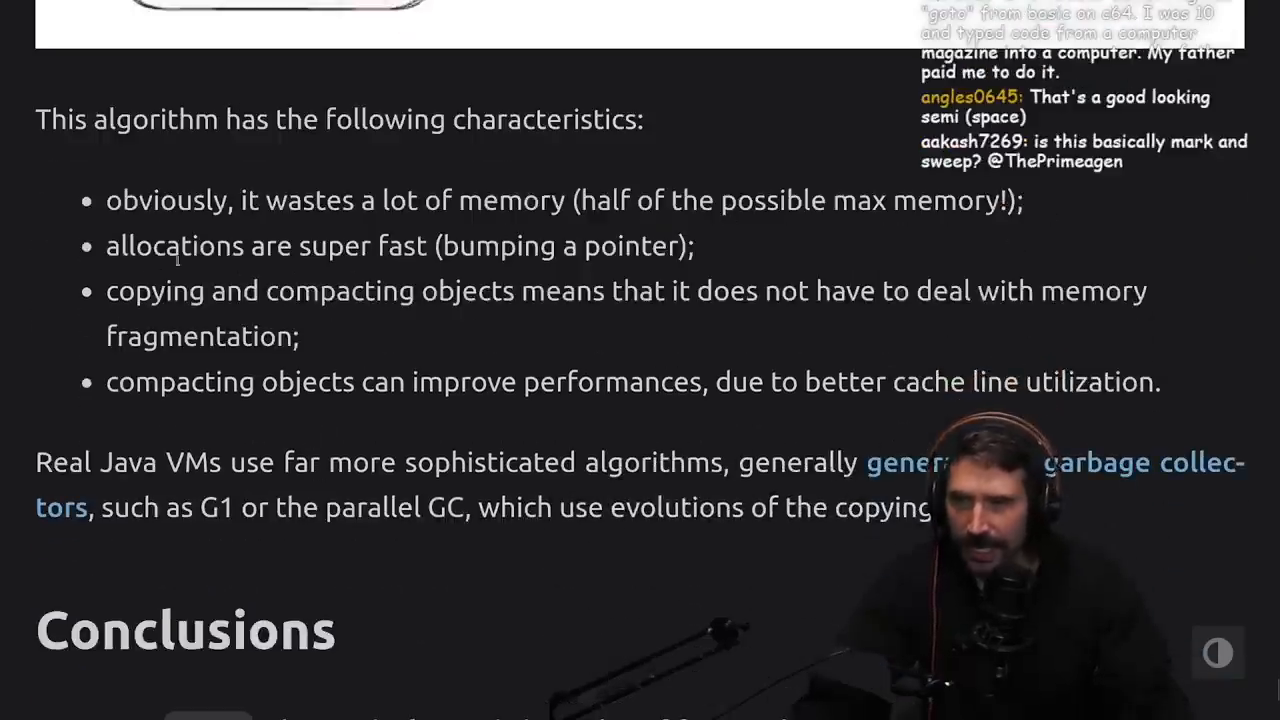
pyautogui.moveTo(460, 246); pyautogui.dragTo(620, 246)
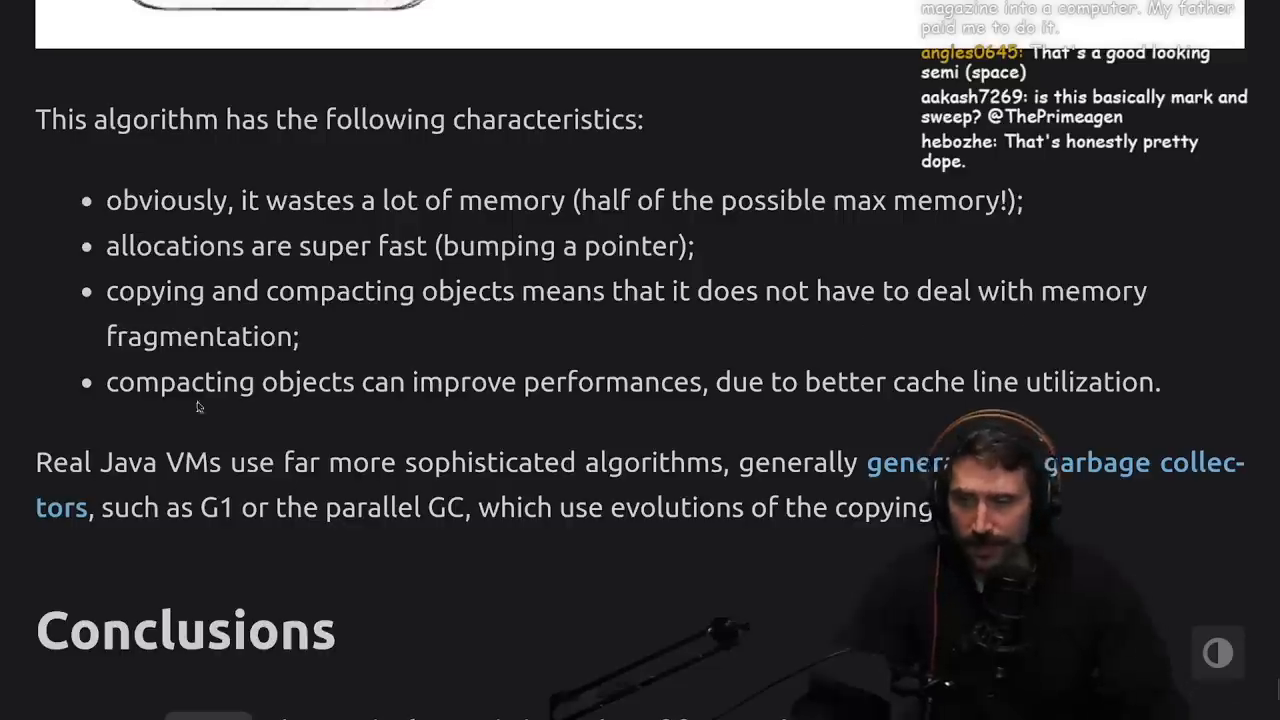
pyautogui.moveTo(788, 418)
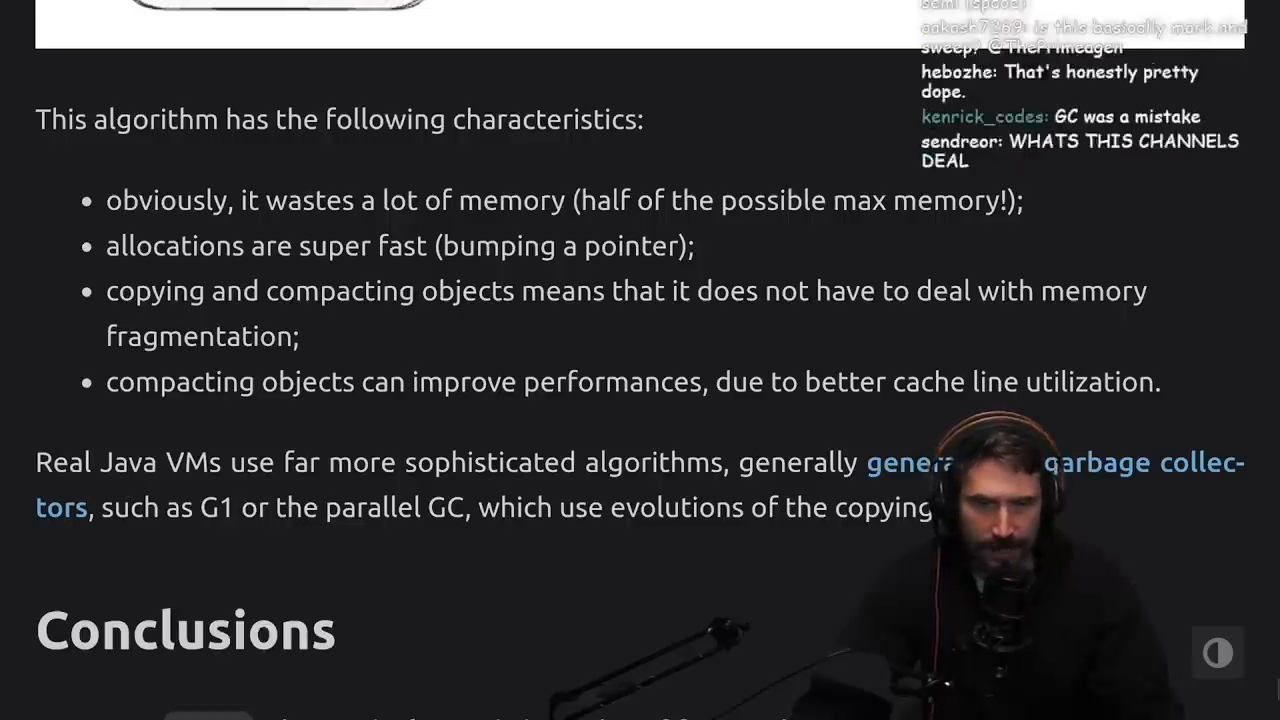
pyautogui.scroll(-3)
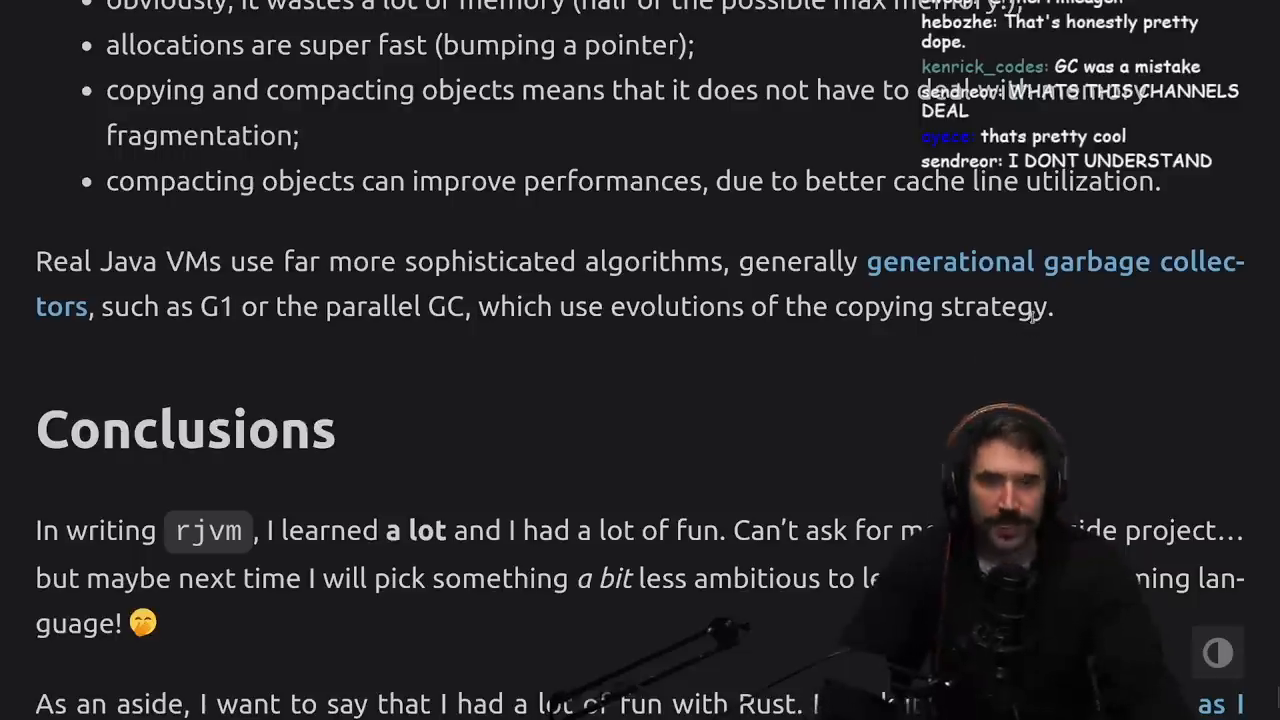
pyautogui.scroll(-3)
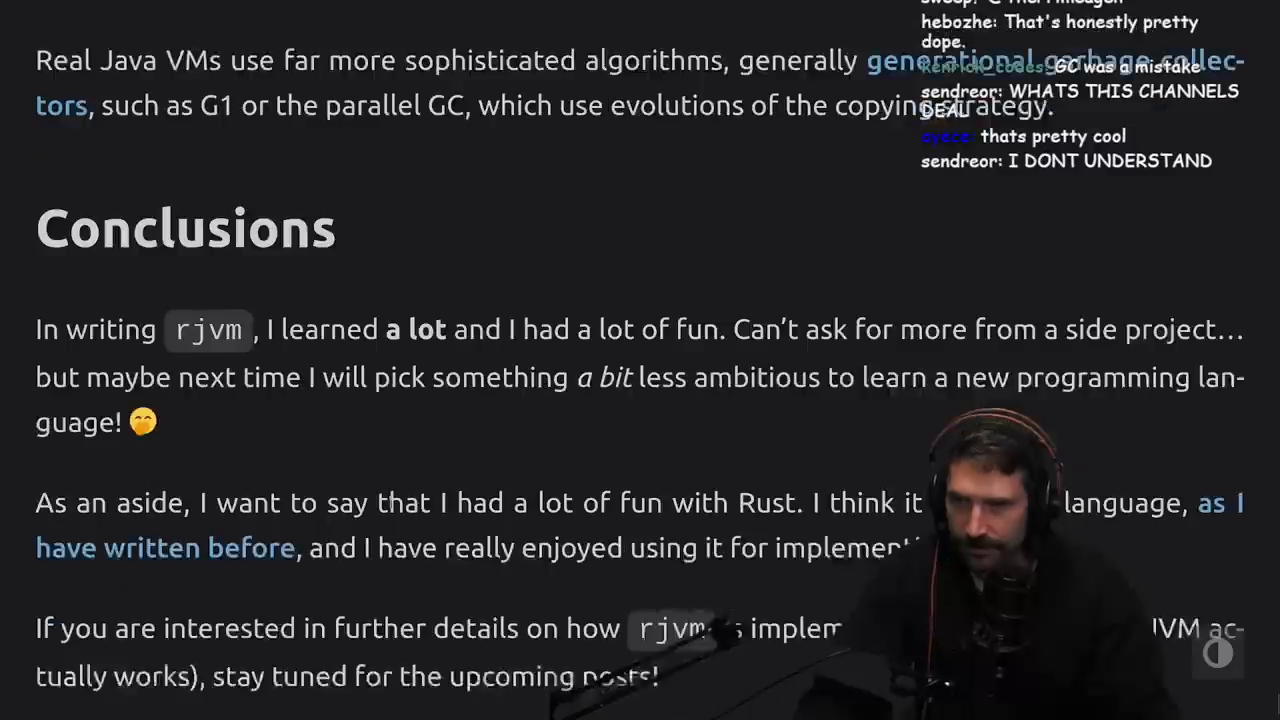
# Step: Read the Conclusions paragraphs, marking the first and last two, then return to the Swap roles diagram
pyautogui.scroll(-3)
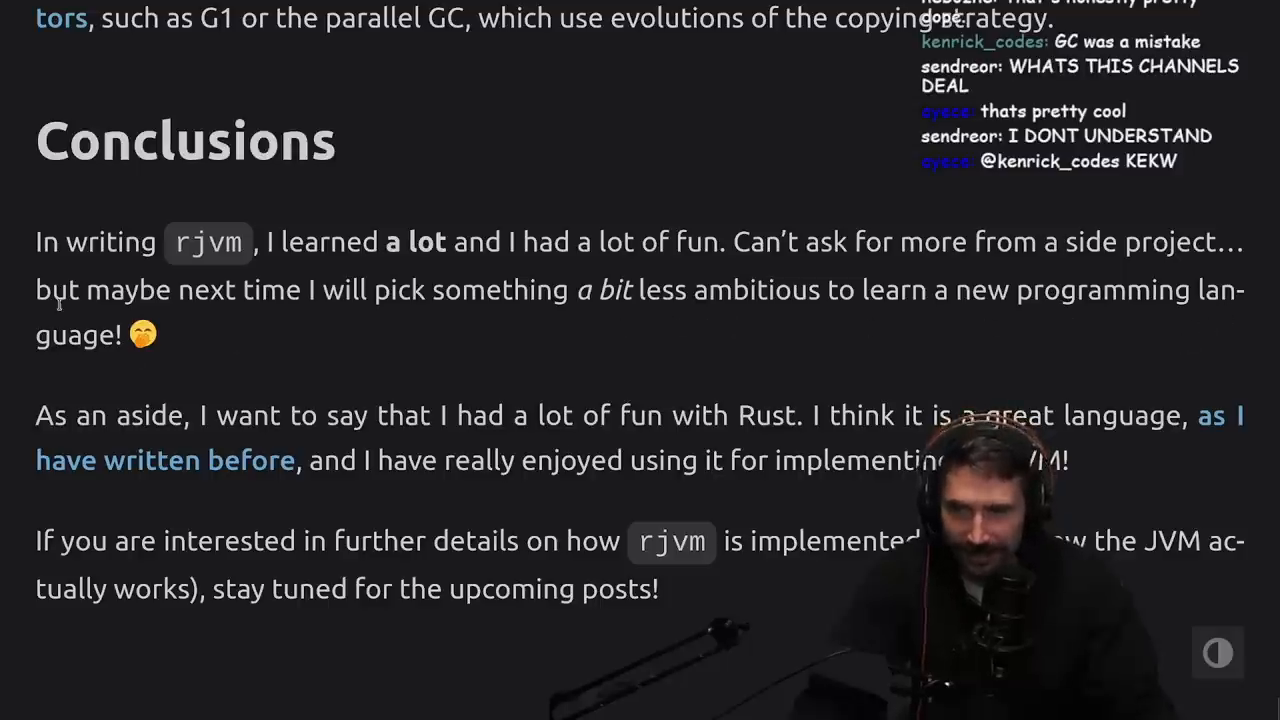
pyautogui.moveTo(64, 240); pyautogui.dragTo(156, 336)
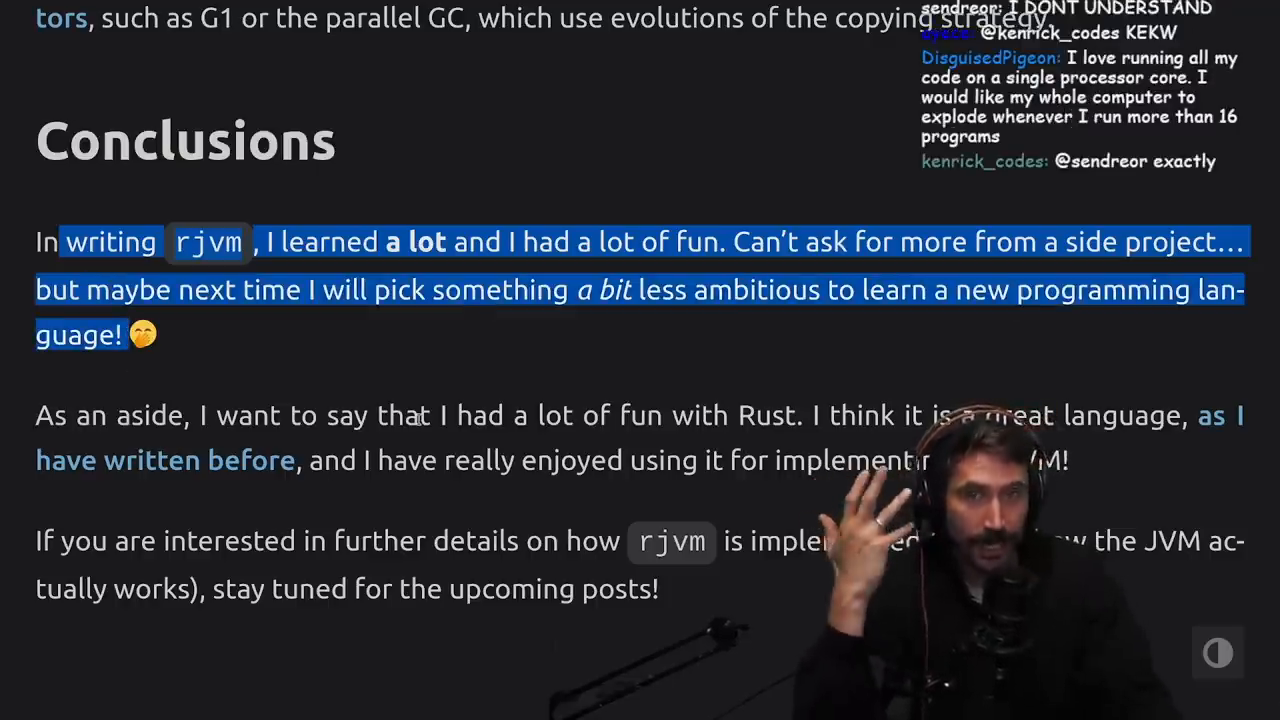
pyautogui.click(410, 442)
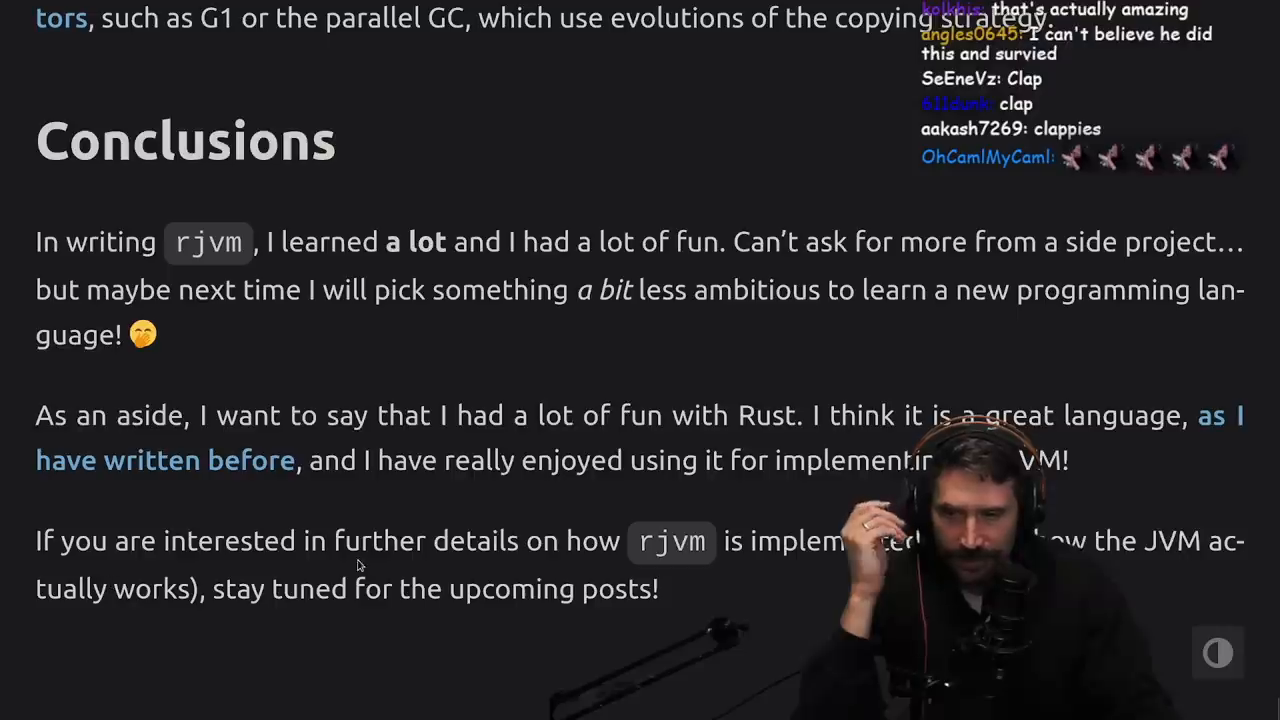
pyautogui.moveTo(372, 414); pyautogui.dragTo(660, 588)
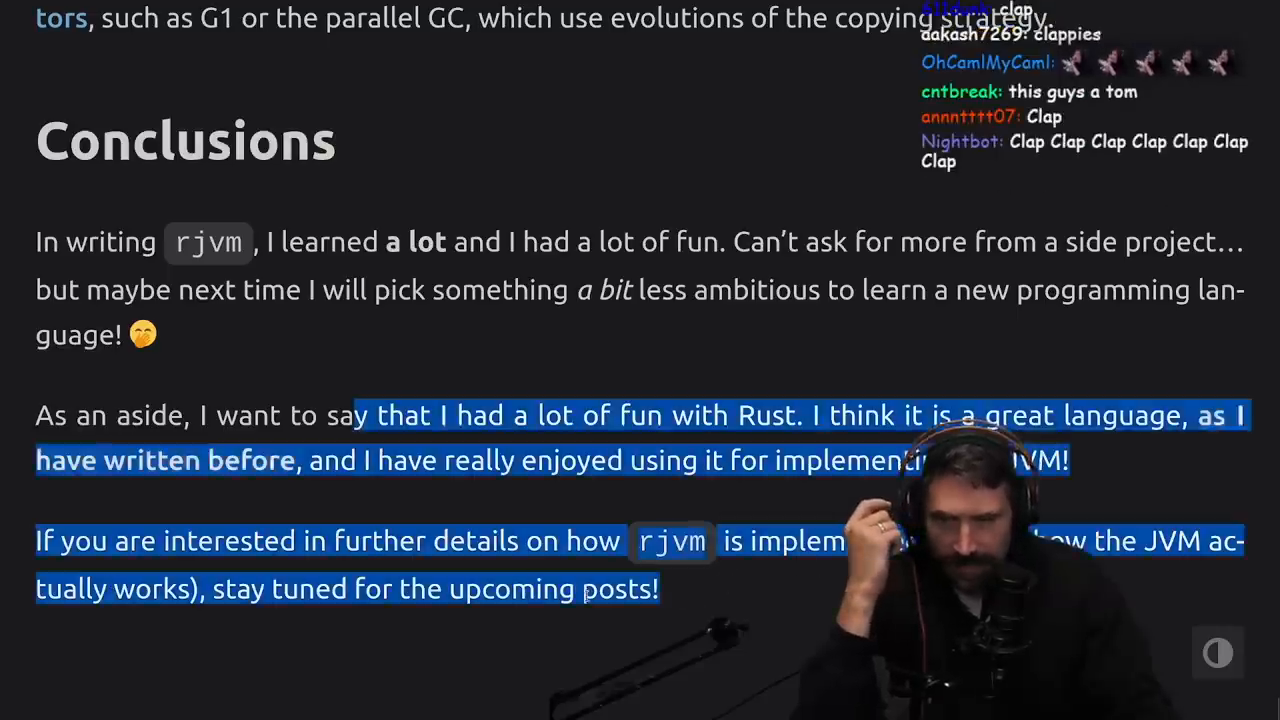
pyautogui.scroll(-3)
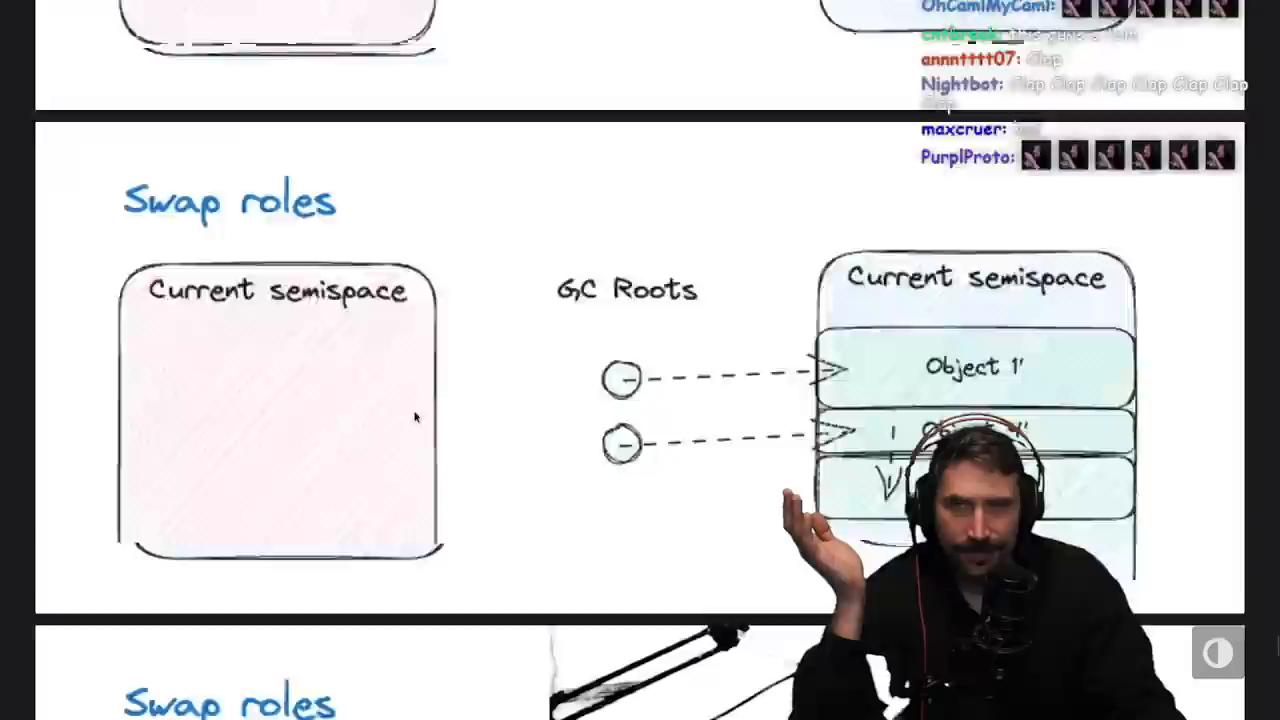